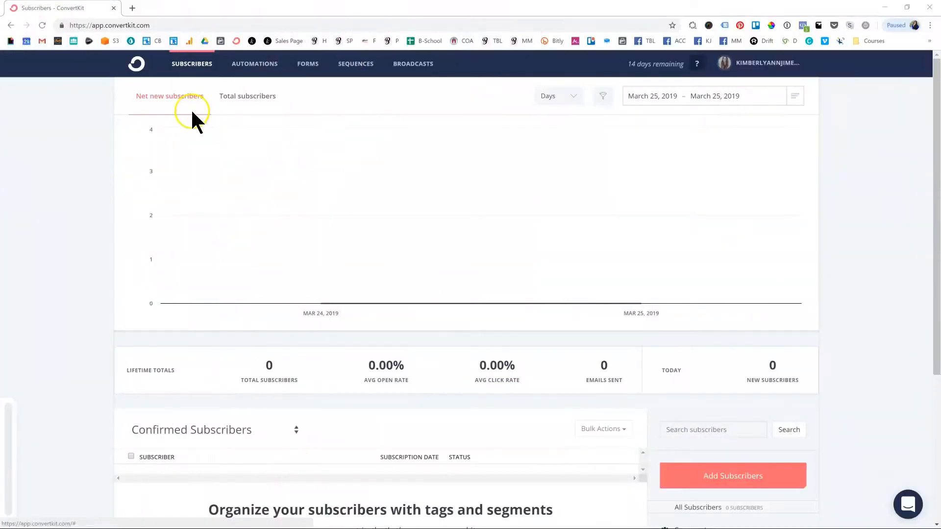
mouse_move(308, 64)
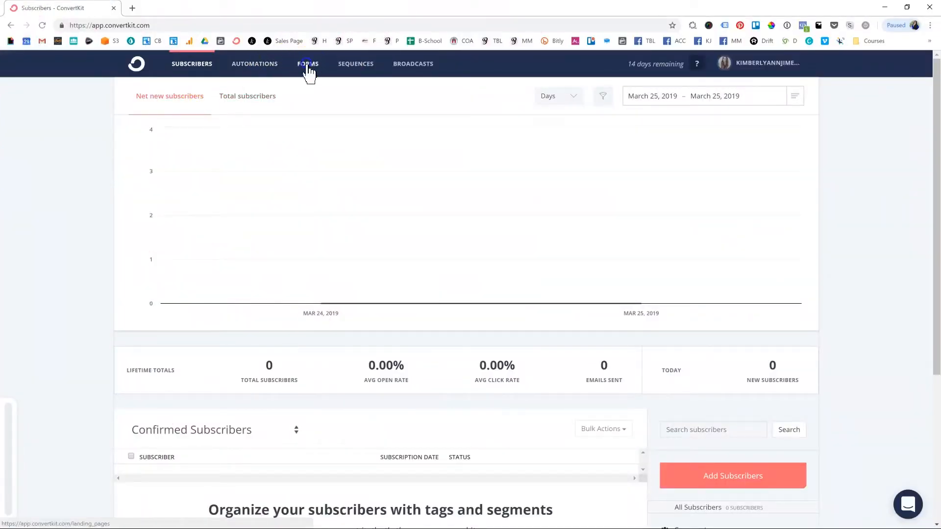
Step: Switch from the subscriber overview to the Forms page
left_click(308, 64)
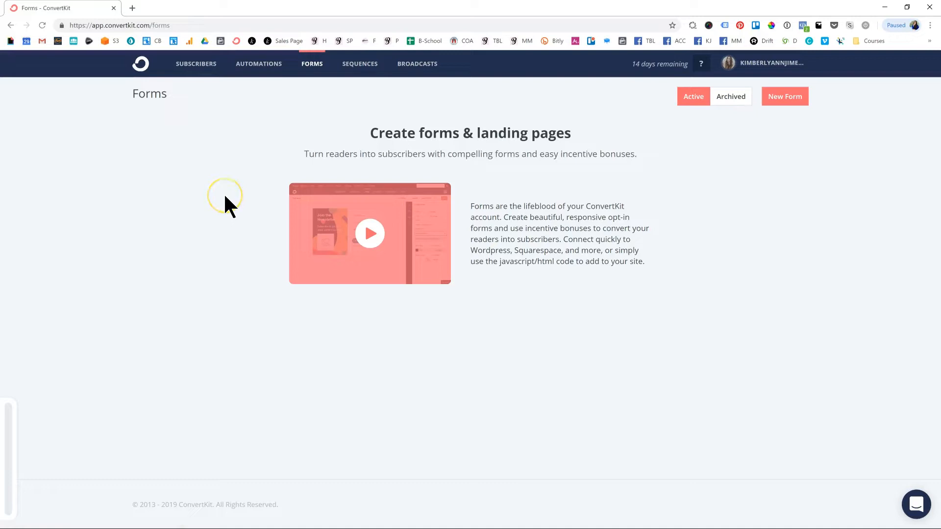
mouse_move(259, 207)
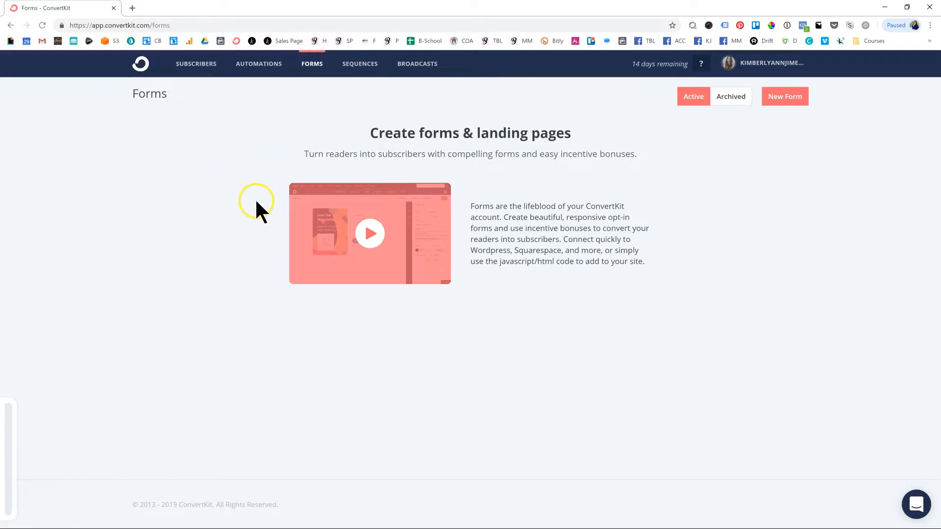
mouse_move(257, 216)
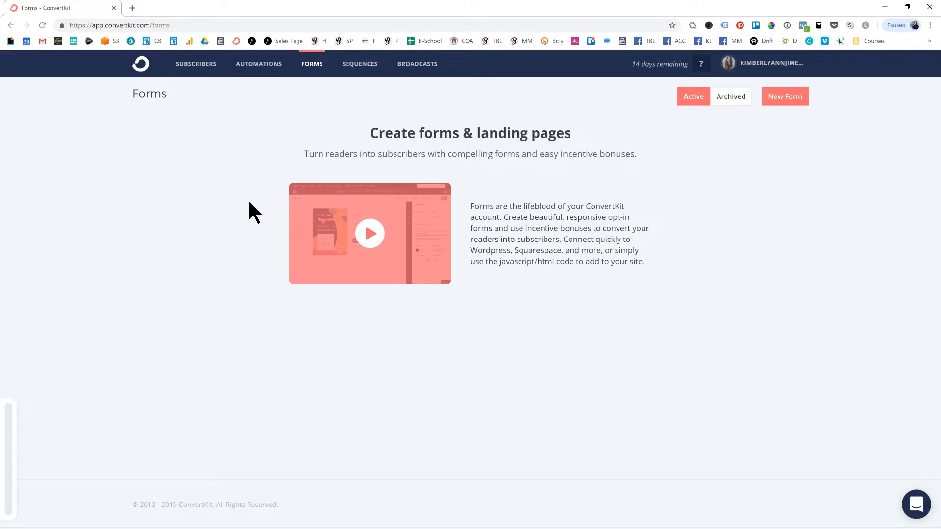
Step: Start a new form to reach the display format choice
left_click(783, 96)
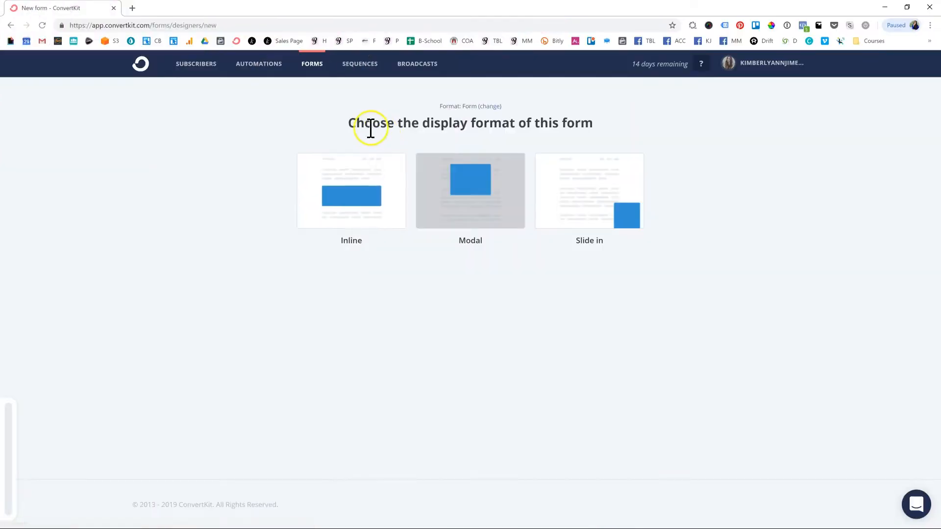
mouse_move(377, 148)
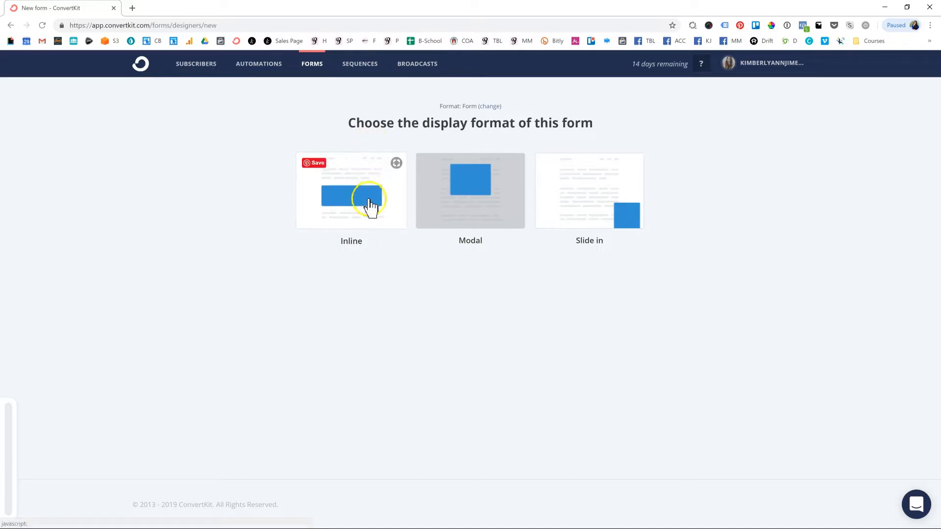
mouse_move(397, 206)
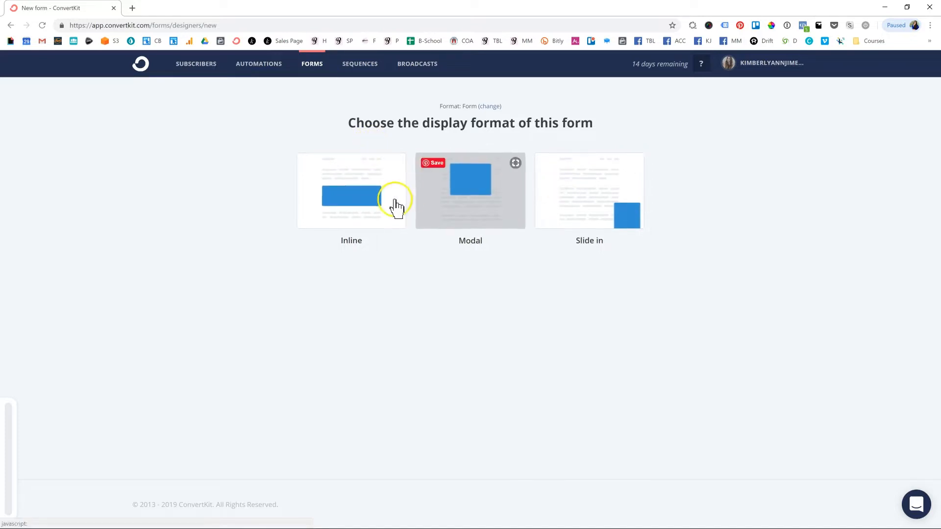
mouse_move(373, 226)
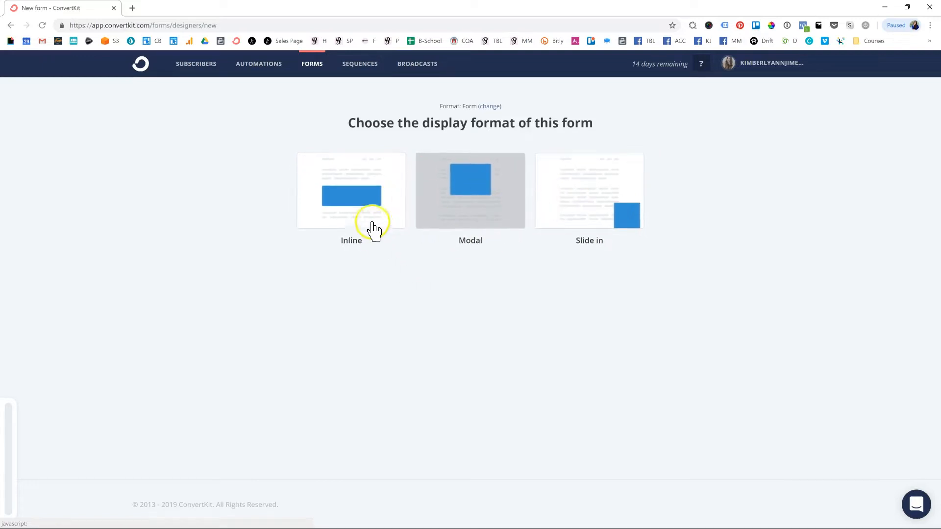
mouse_move(357, 188)
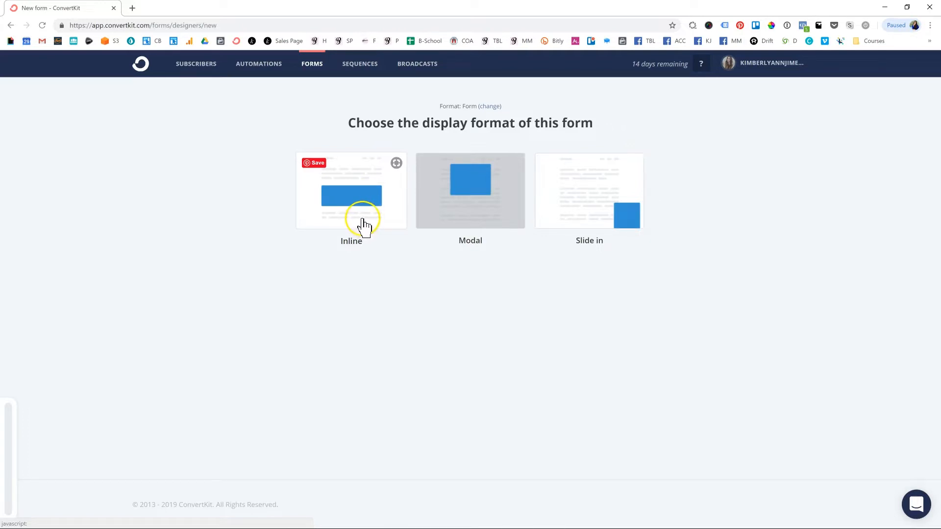
mouse_move(368, 226)
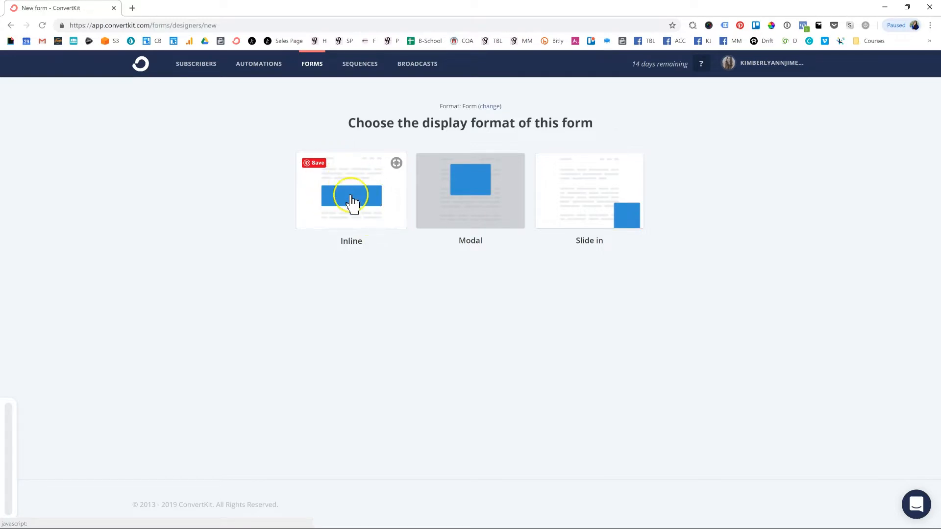
mouse_move(364, 217)
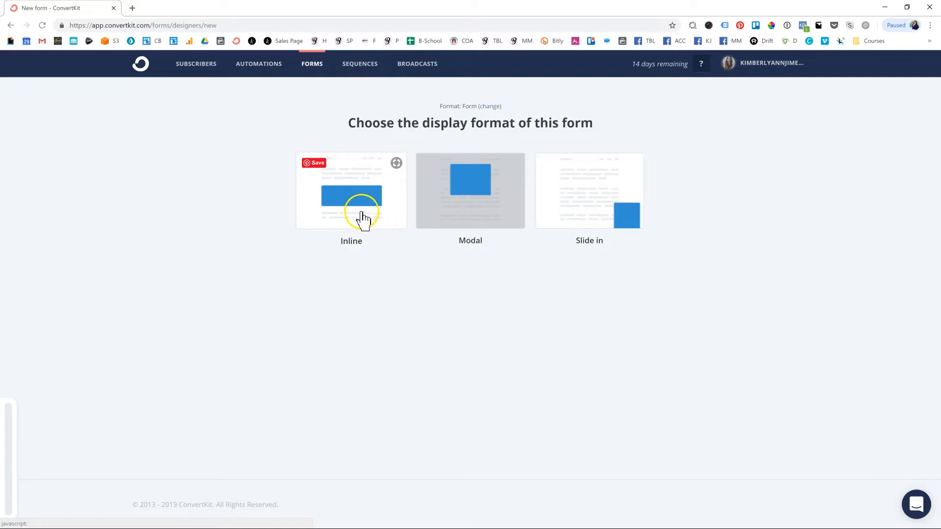
mouse_move(438, 171)
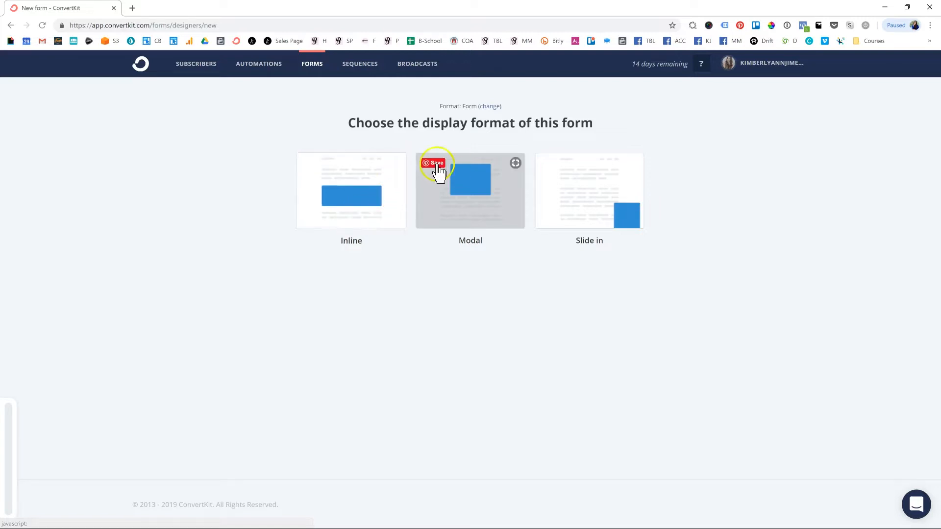
mouse_move(466, 216)
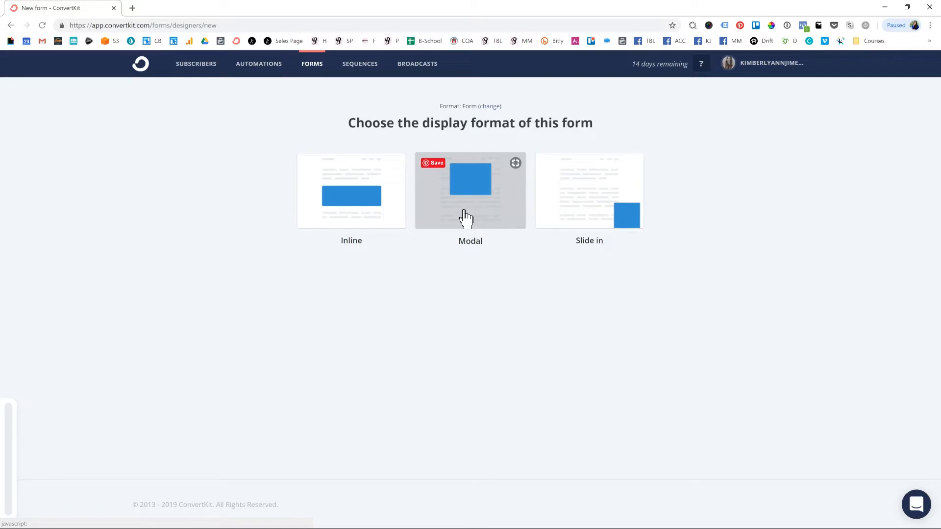
mouse_move(570, 213)
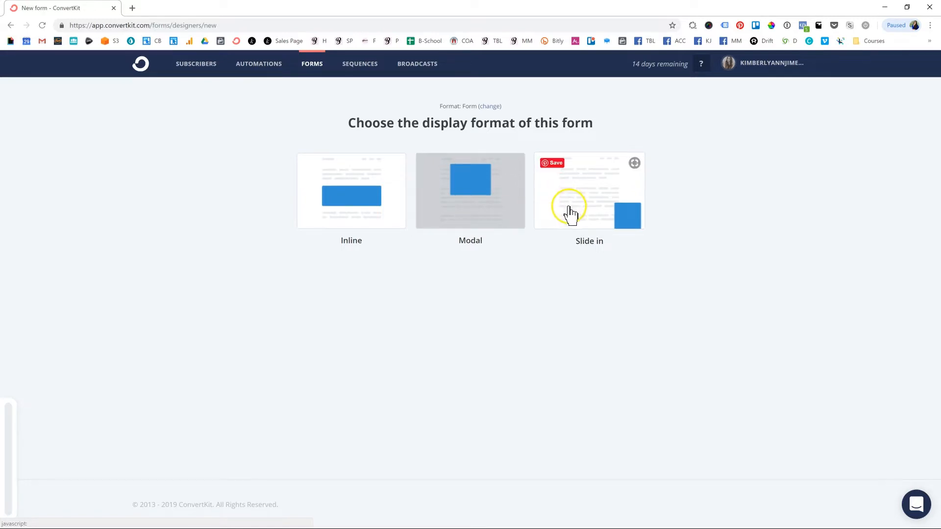
mouse_move(604, 225)
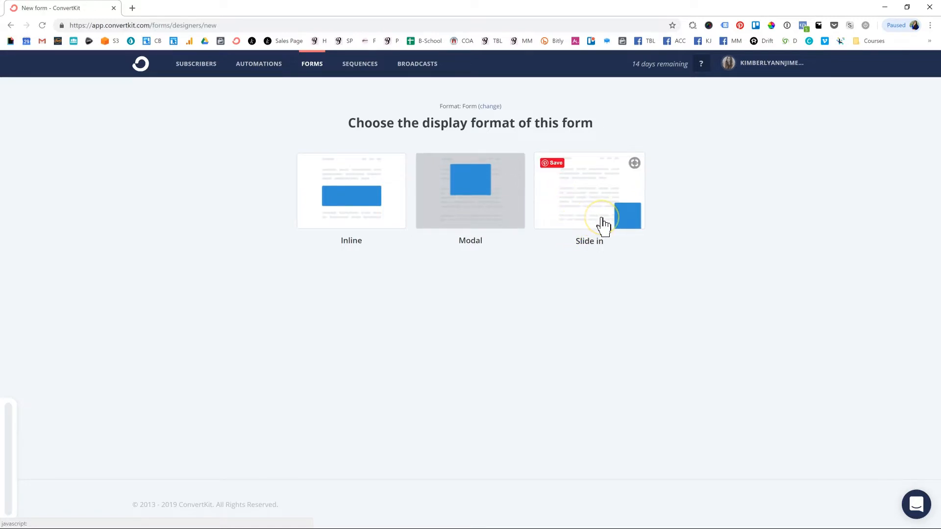
mouse_move(594, 213)
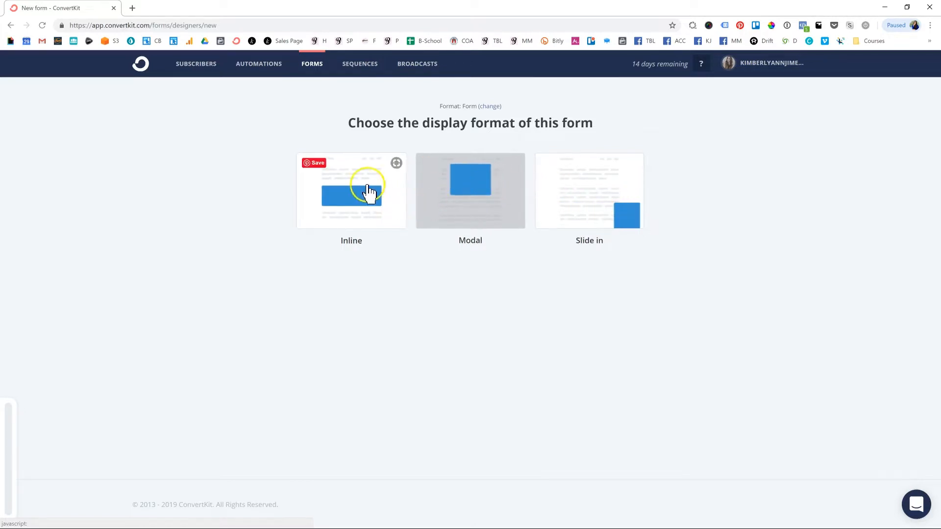
mouse_move(367, 183)
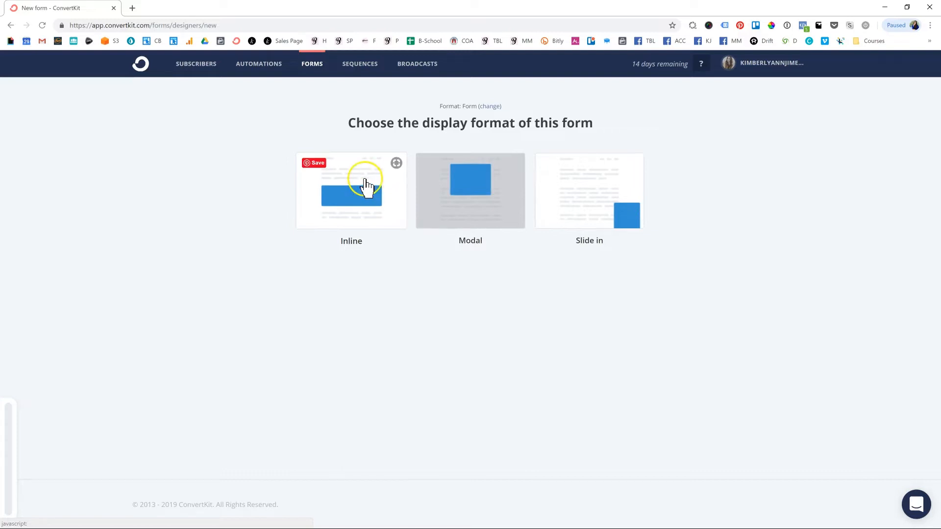
Step: Choose the Inline format and the photo-header newsletter template
left_click(351, 190)
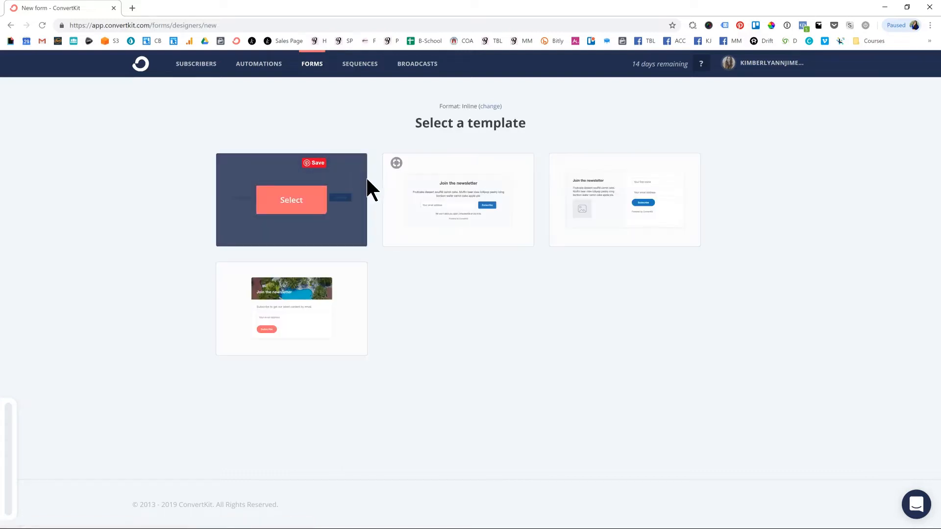
mouse_move(504, 252)
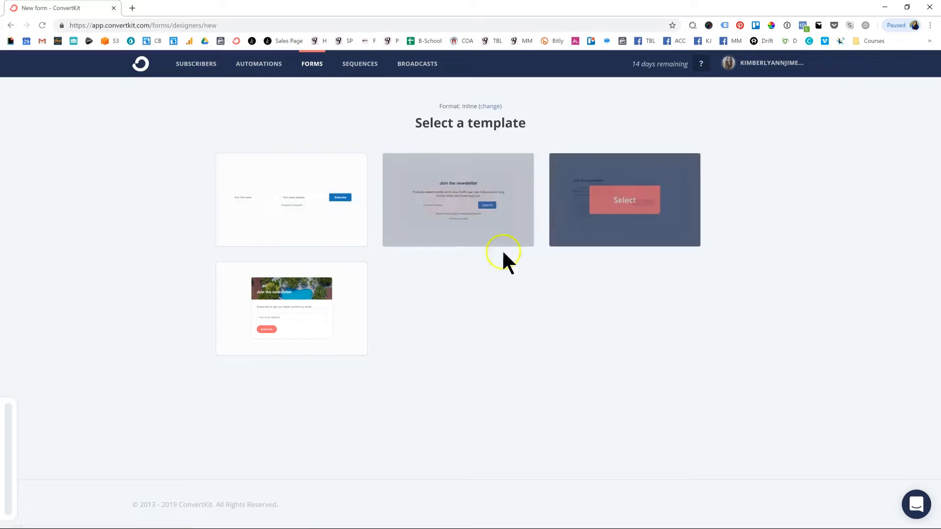
mouse_move(462, 309)
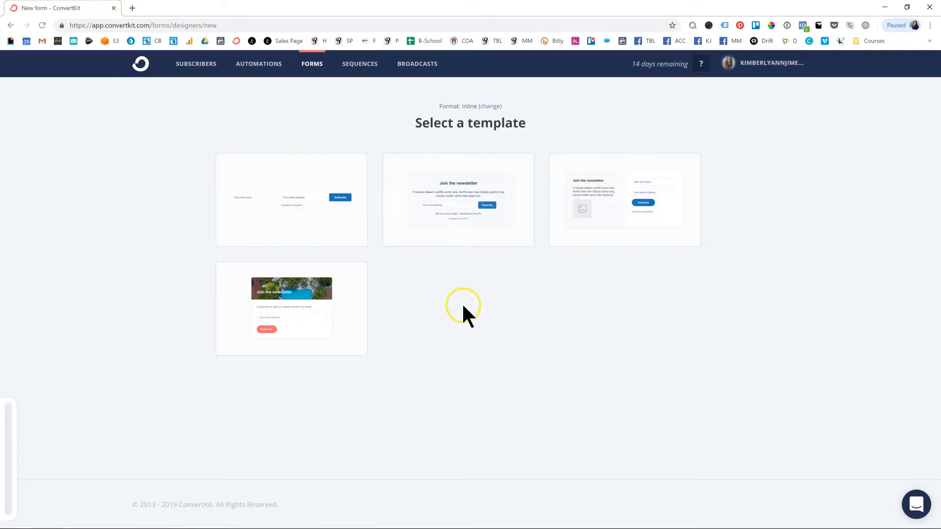
mouse_move(291, 234)
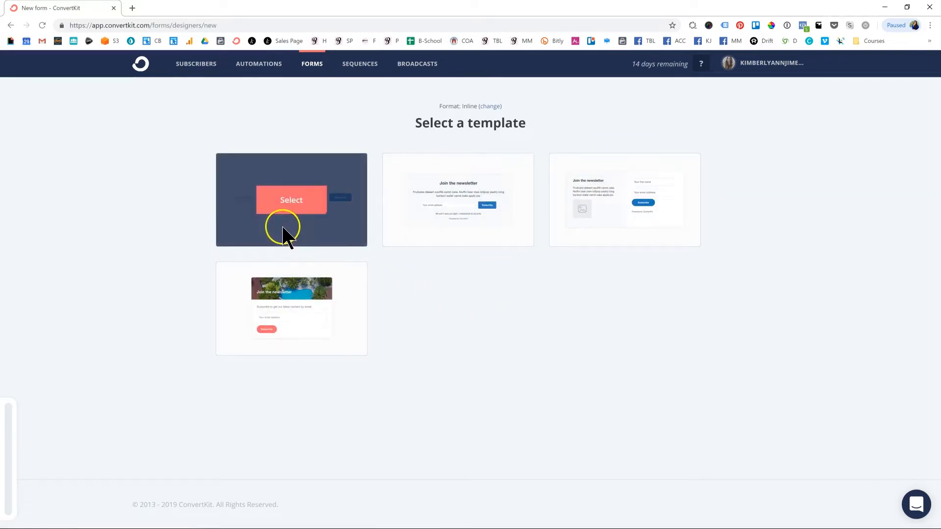
mouse_move(351, 249)
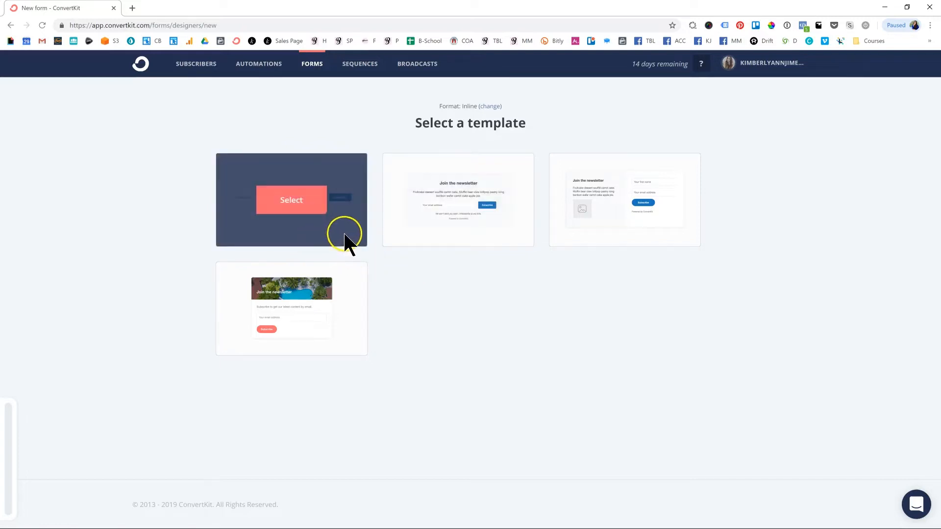
mouse_move(457, 180)
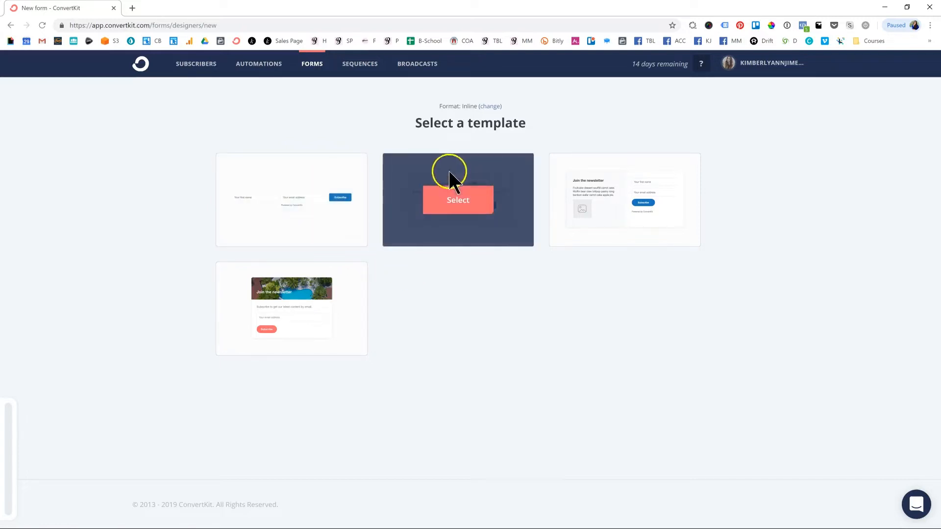
mouse_move(548, 285)
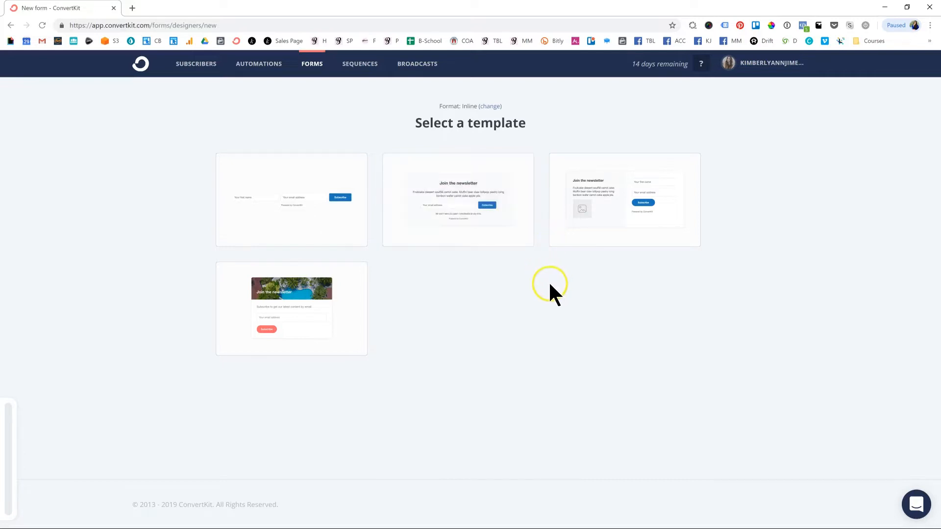
mouse_move(504, 273)
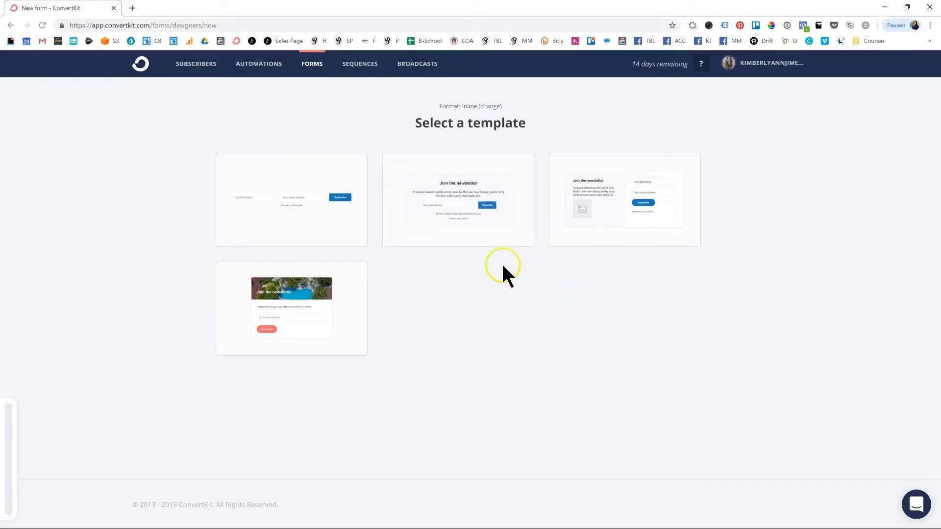
mouse_move(342, 347)
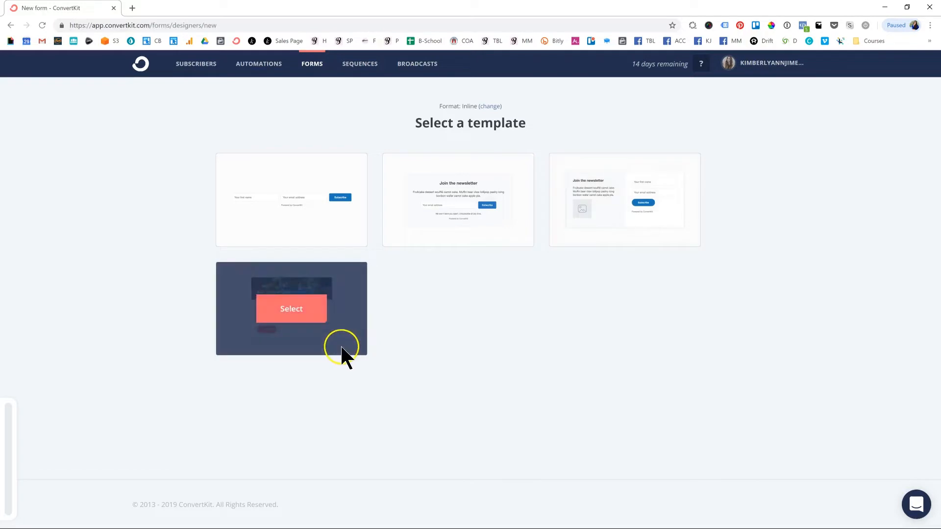
left_click(291, 308)
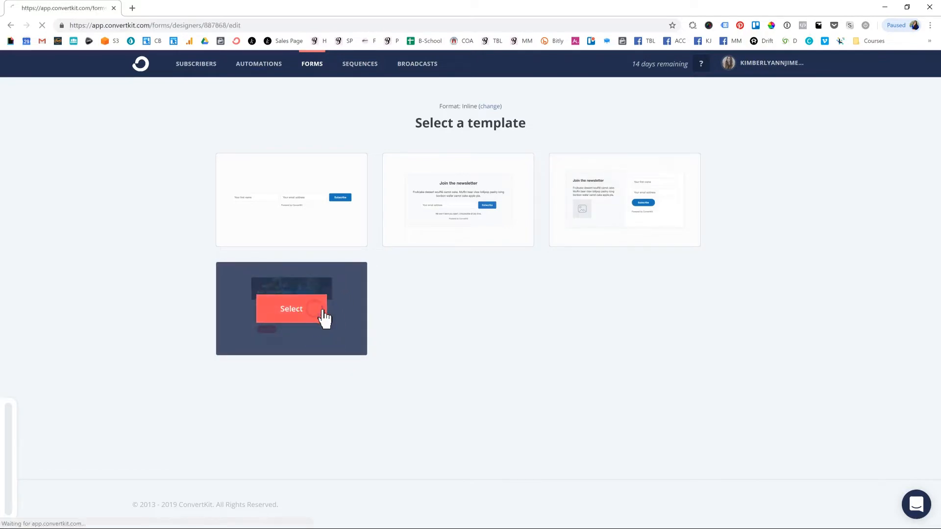
Step: Rename the form to 'Lead Magnet: Shopping List'
left_click(291, 308)
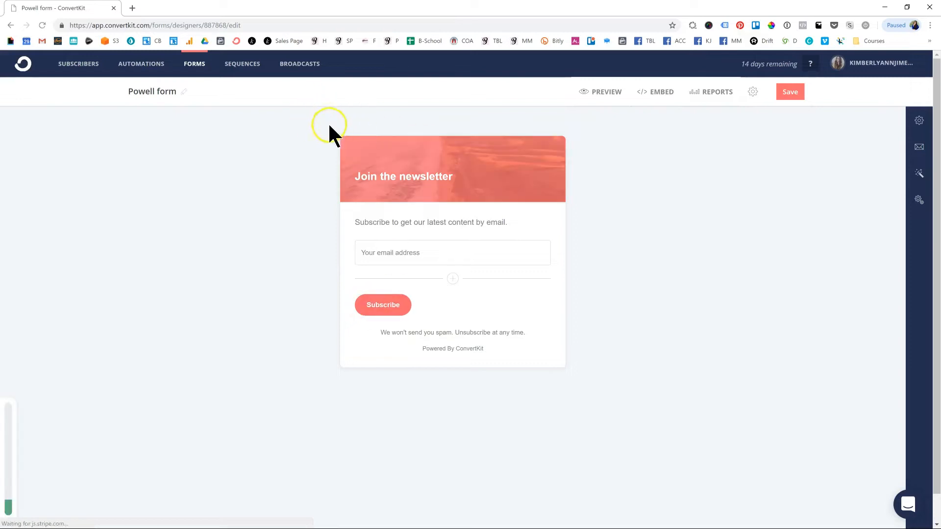
mouse_move(445, 182)
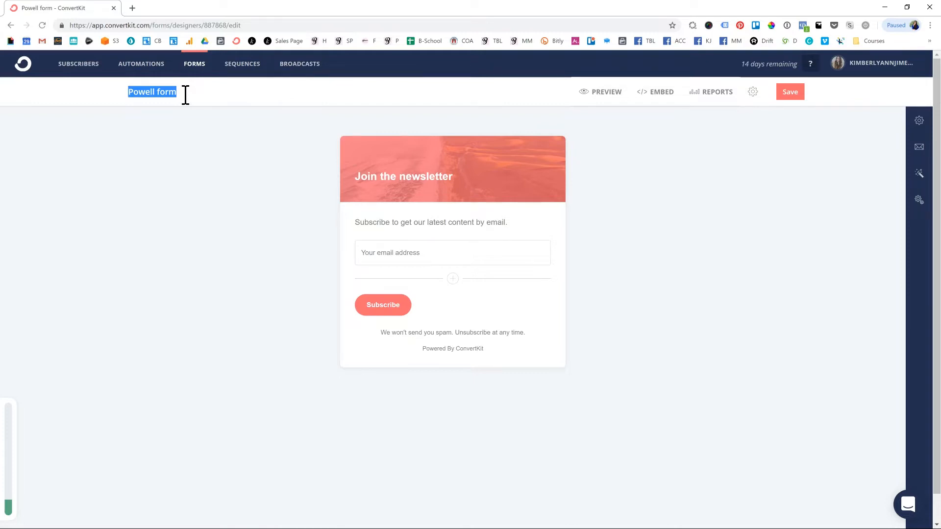
type("Le")
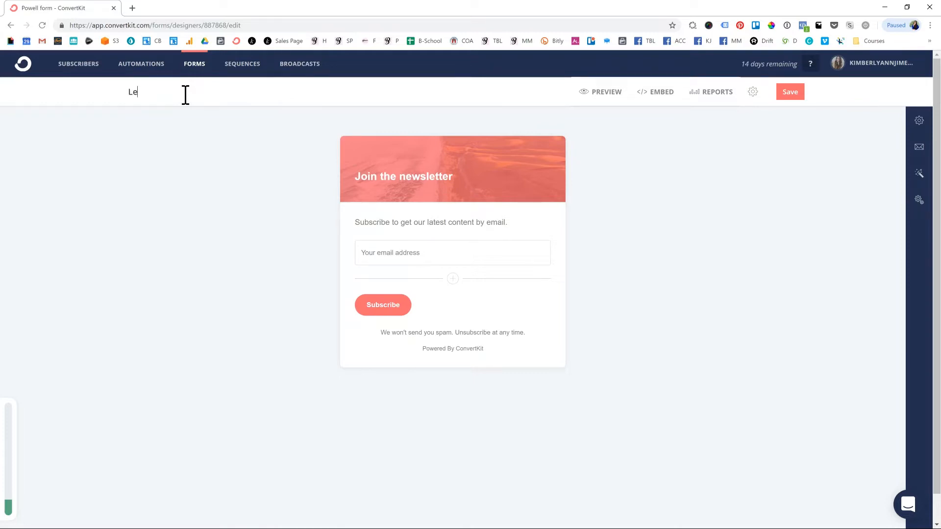
type("ad N")
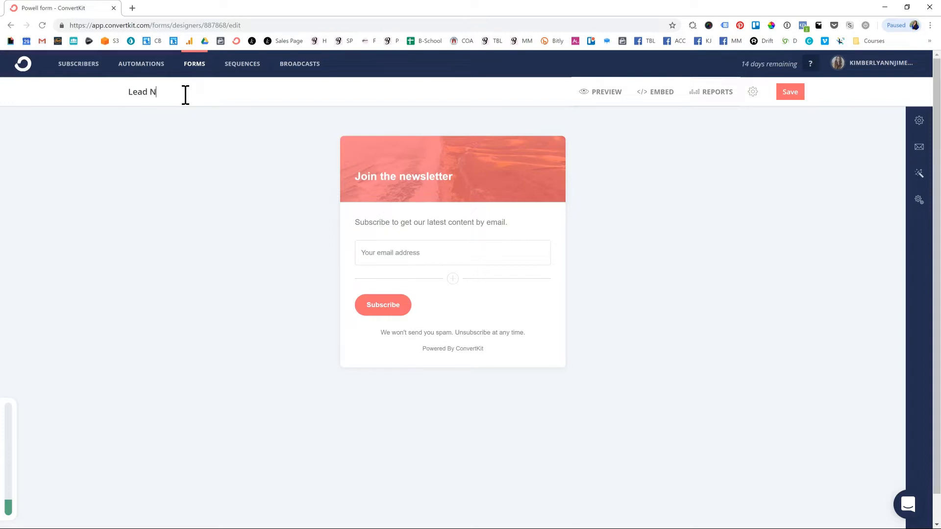
key("Backspace")
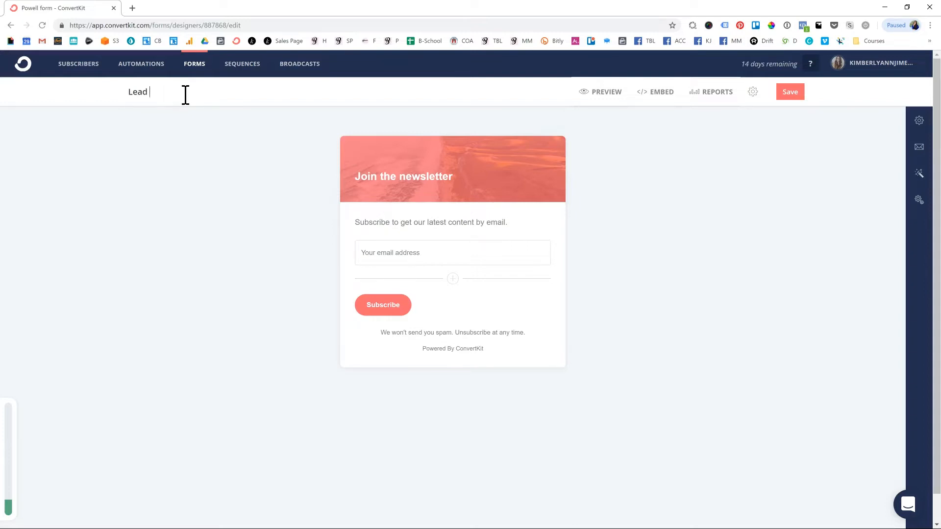
type("Magnet:")
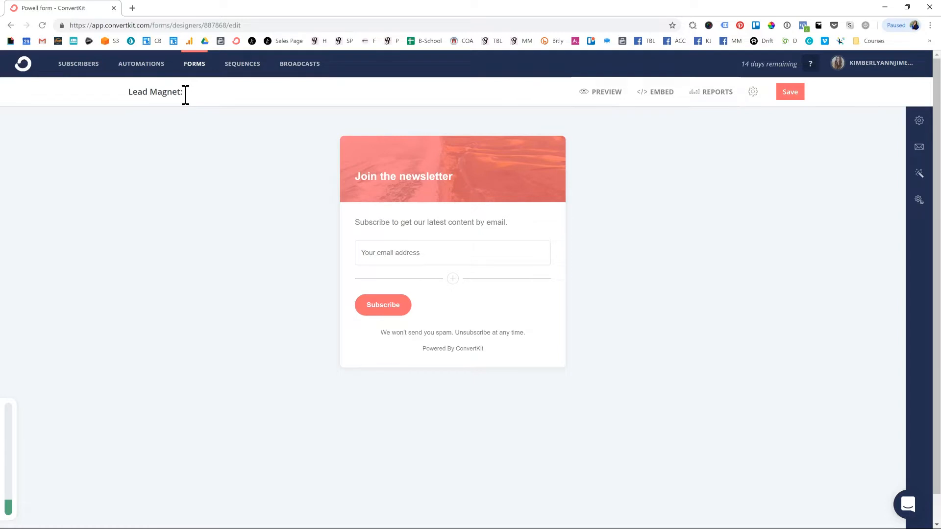
type("Shopping List")
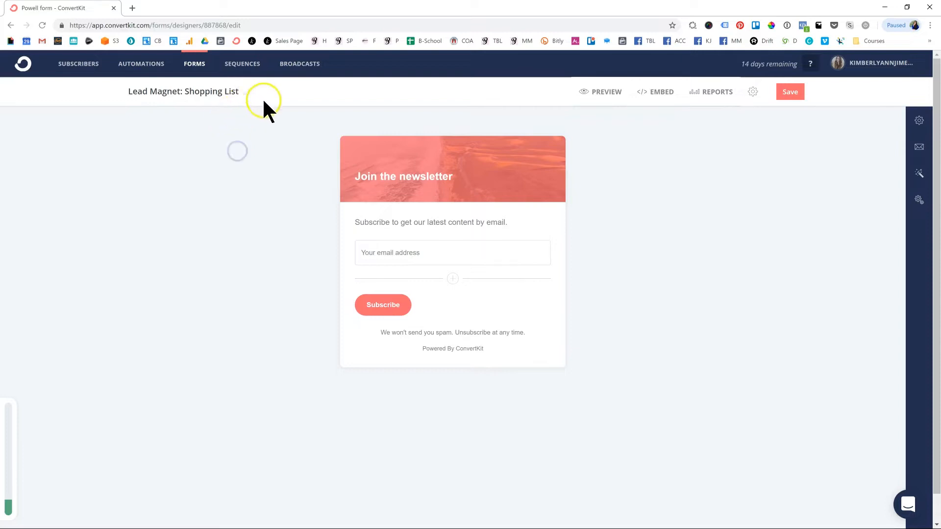
mouse_move(390, 194)
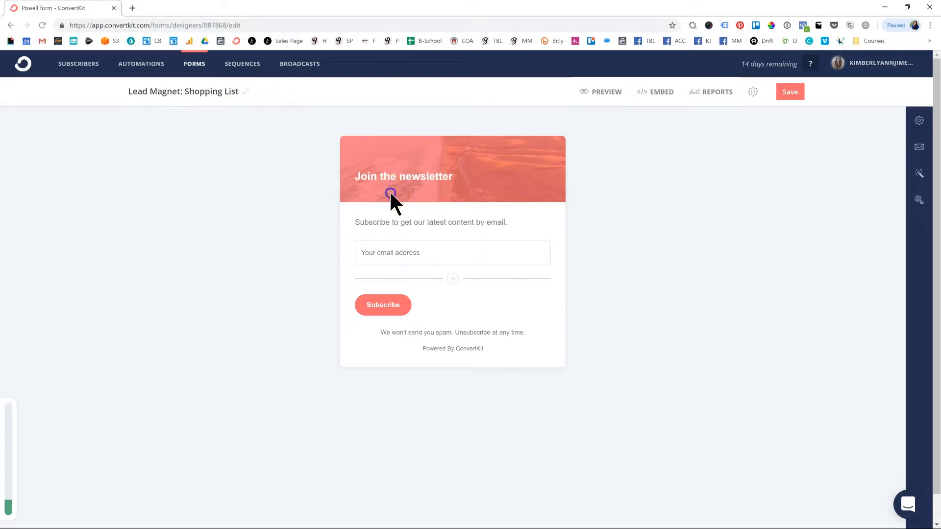
mouse_move(919, 120)
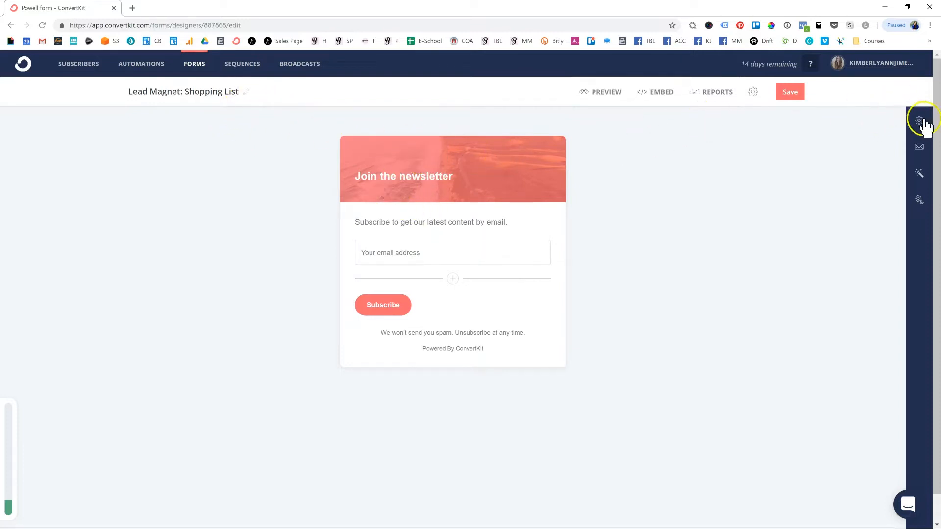
mouse_move(923, 207)
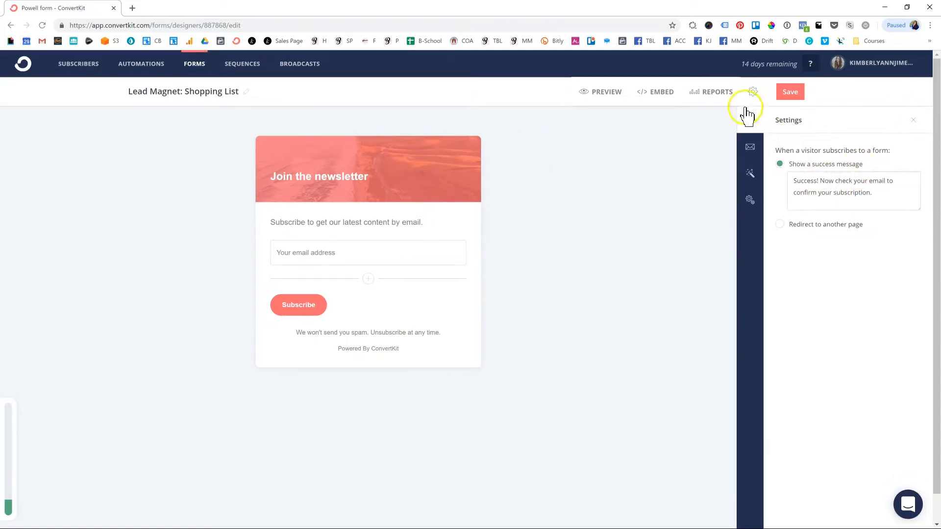
Step: In the form settings, try the redirect option then keep 'Show a success message'
left_click(749, 173)
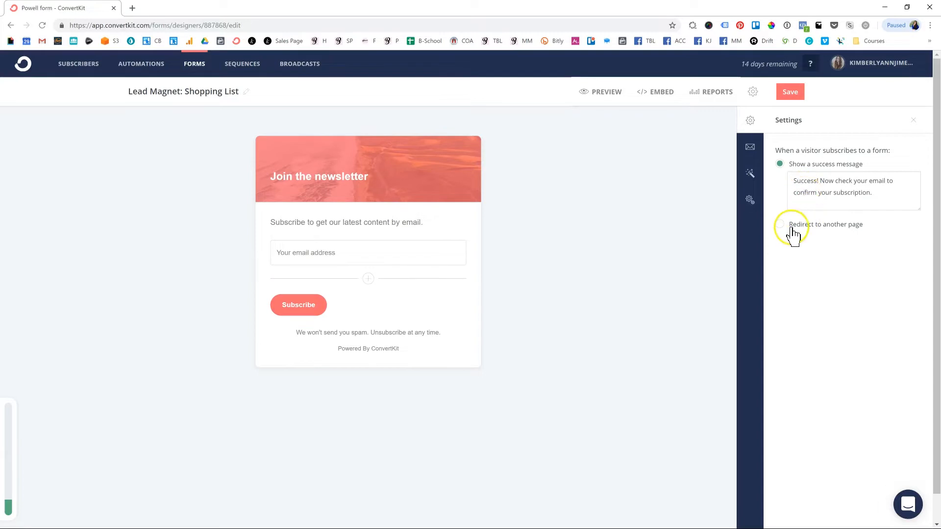
left_click(779, 224)
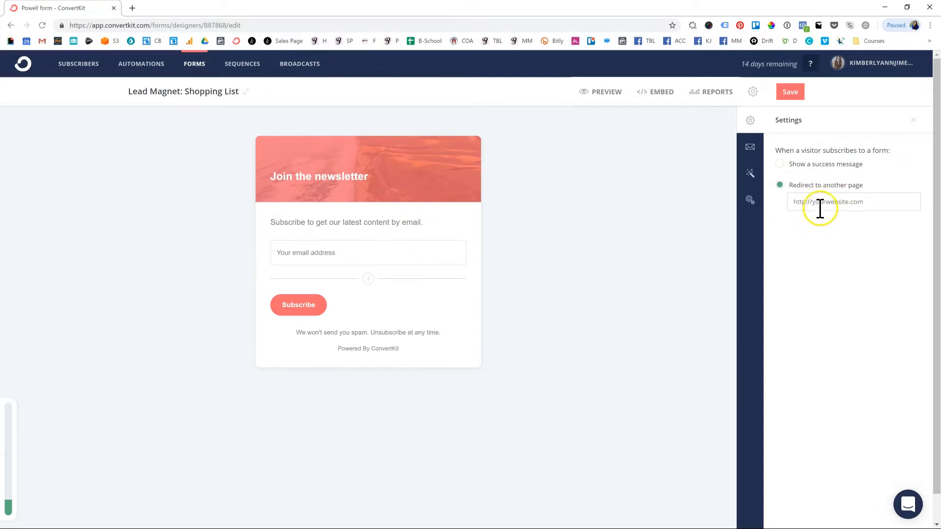
mouse_move(810, 171)
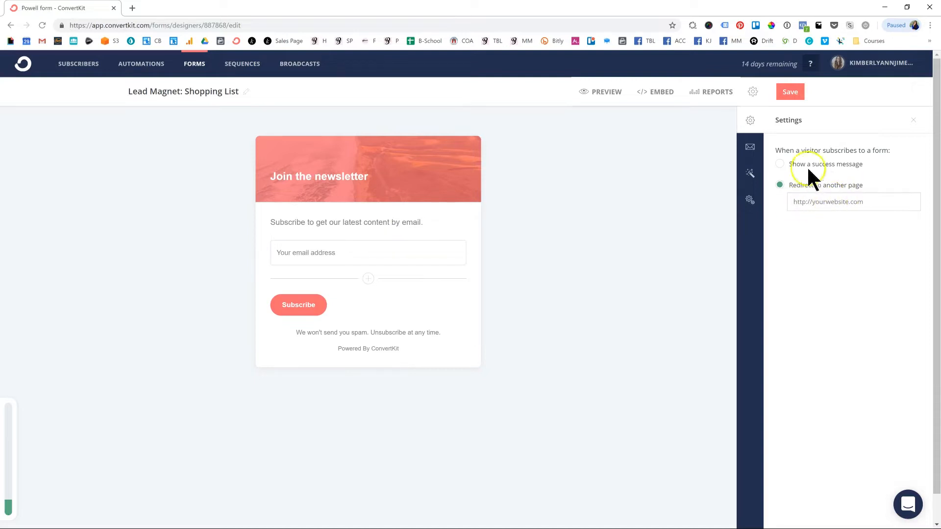
left_click(780, 164)
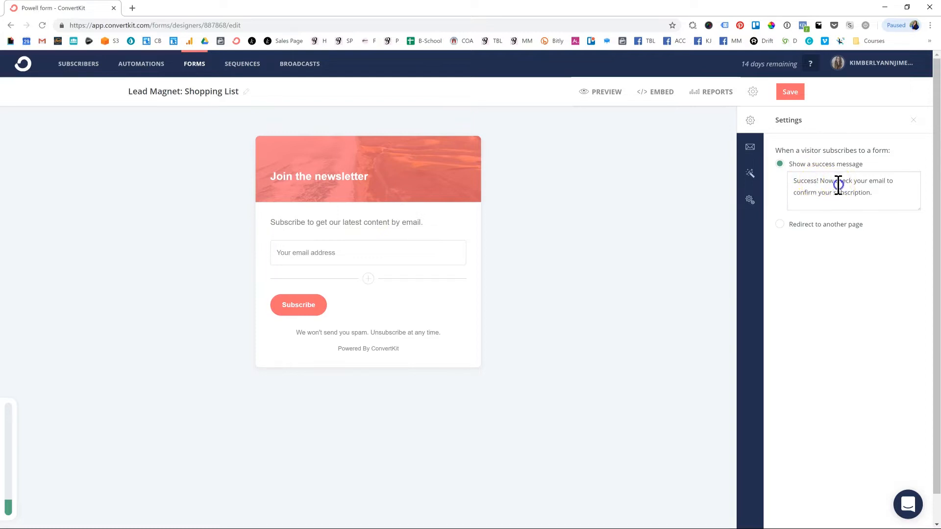
mouse_move(822, 183)
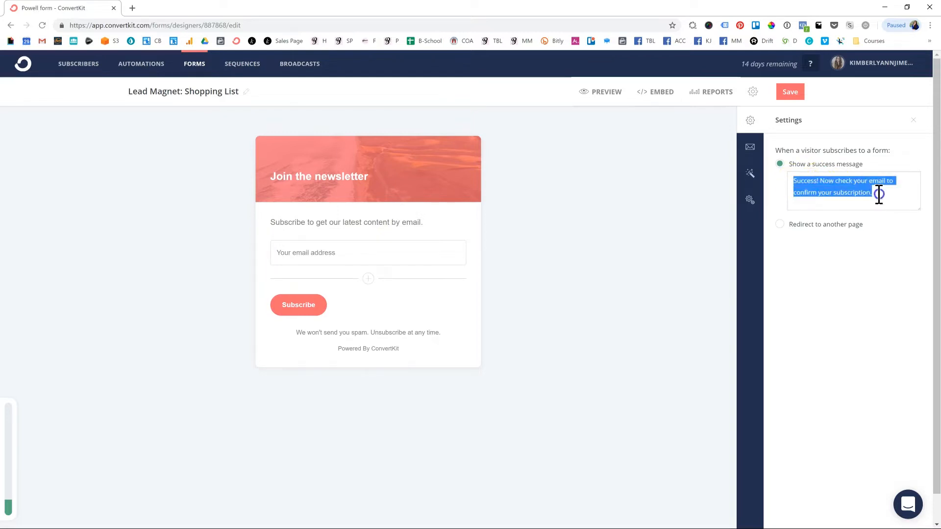
Step: Write the success message 'You're in! ... for an email with your shopping list in ... minutes.'
type("Y")
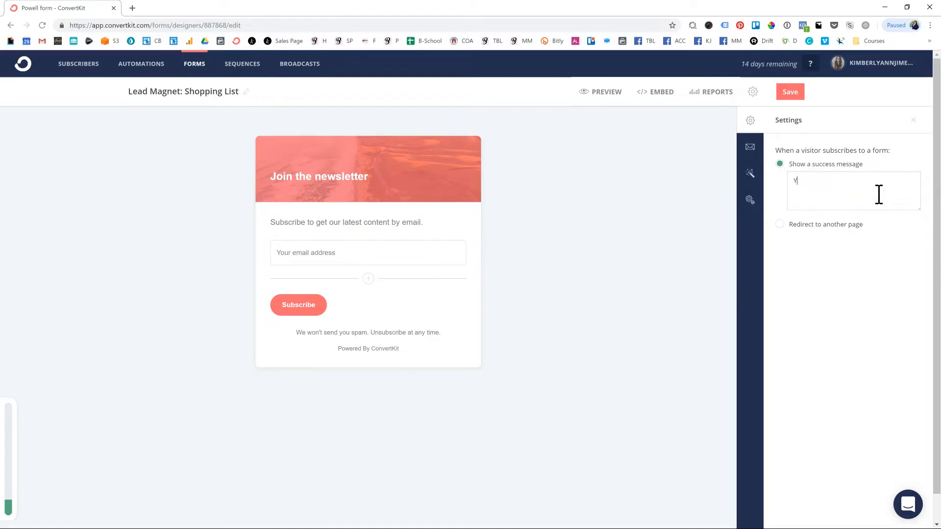
type("ou're in! Lookoug")
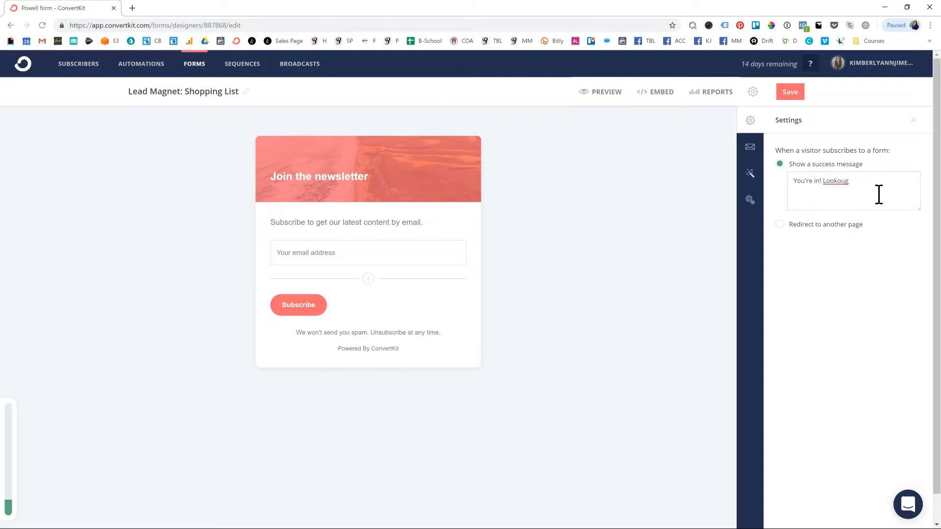
type("for an email")
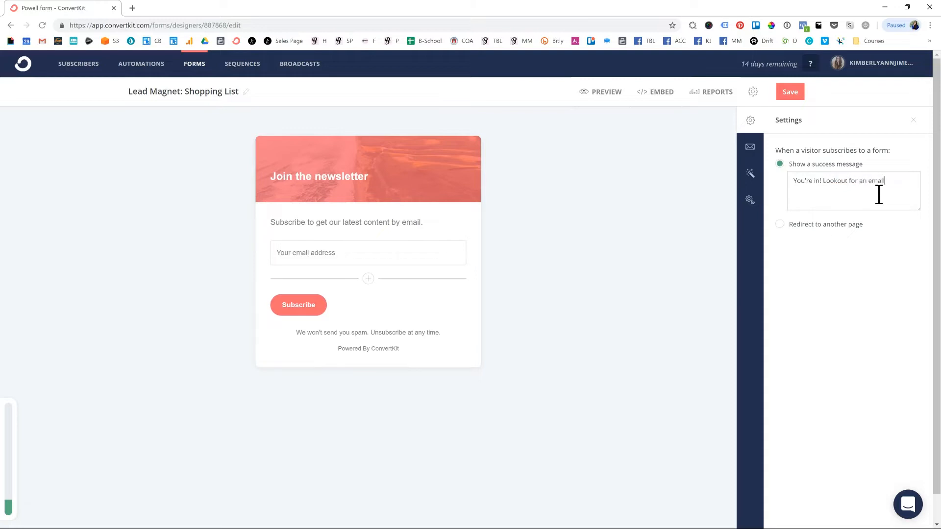
type("with your sho")
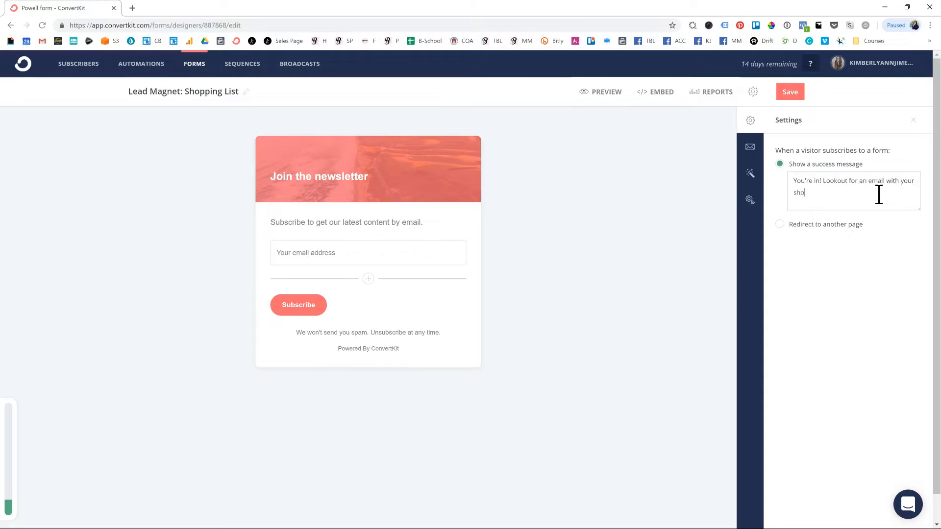
type("pping list")
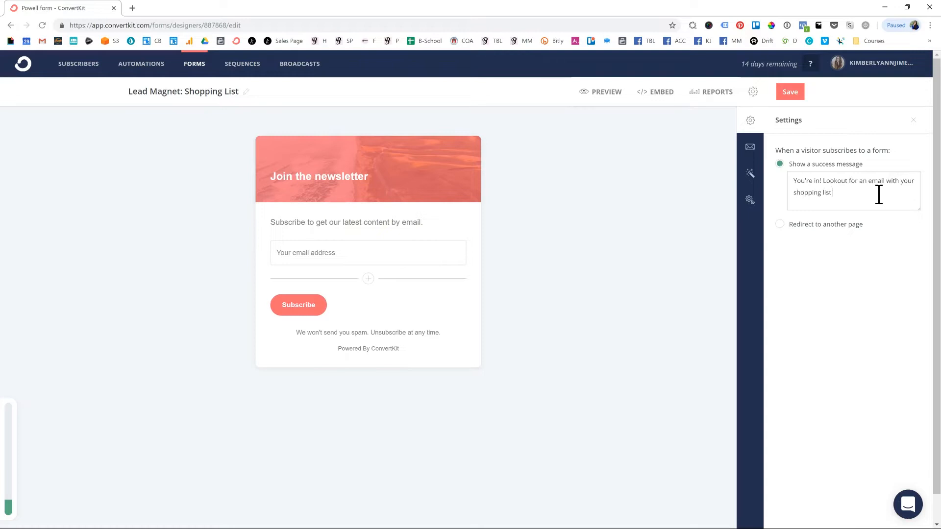
type("in 15 m")
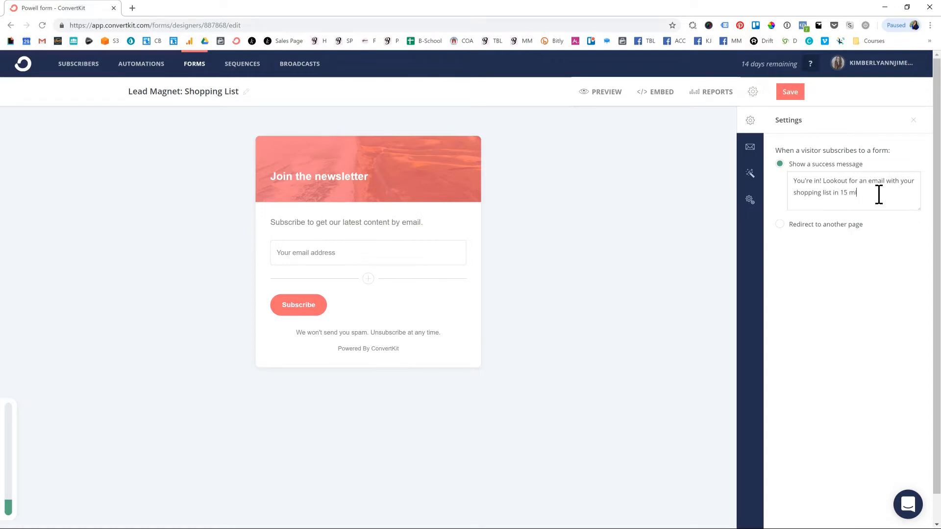
type("inutes.")
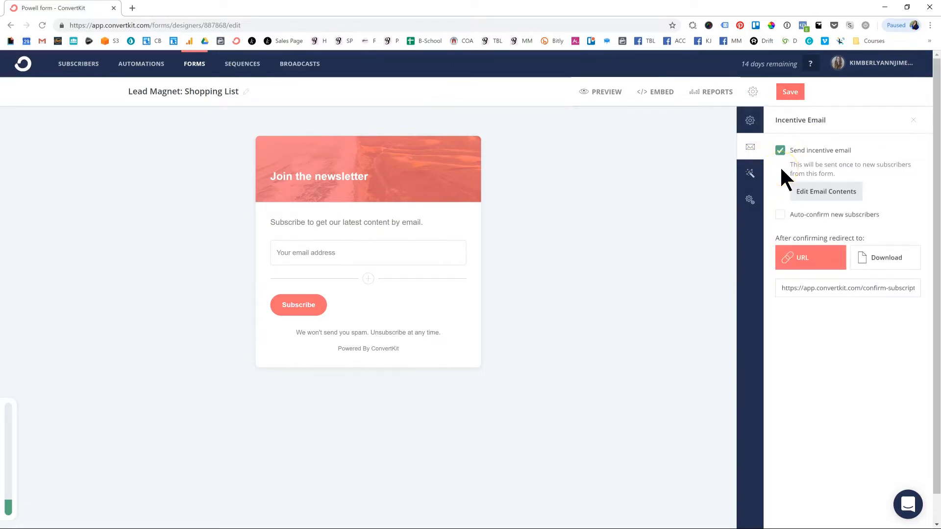
left_click(779, 214)
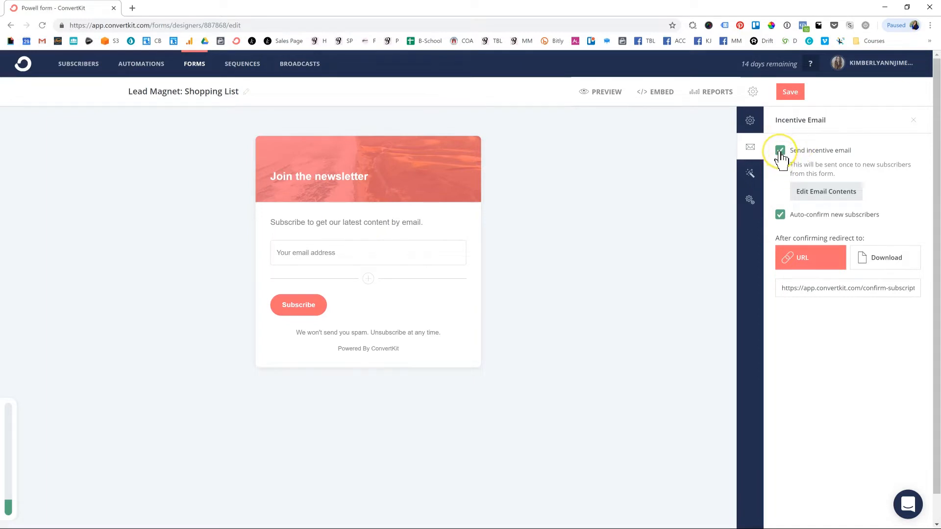
left_click(780, 150)
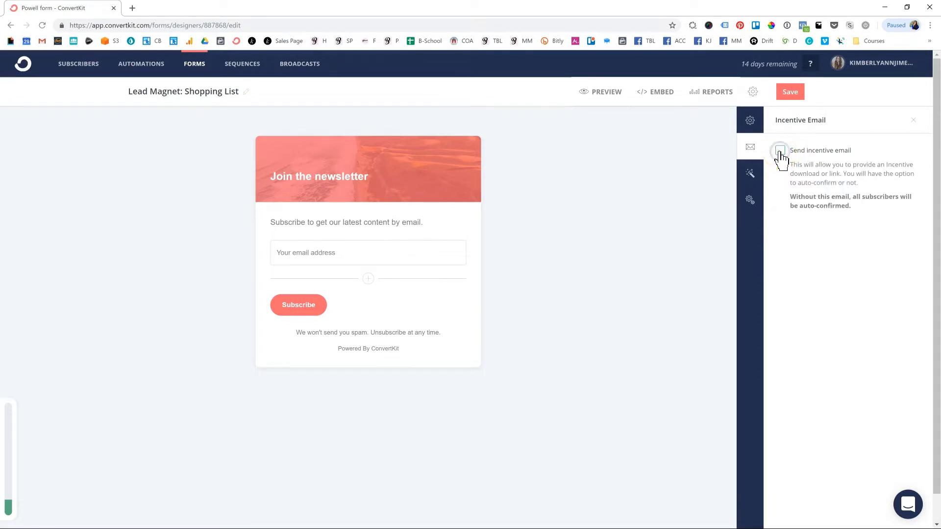
left_click(779, 150)
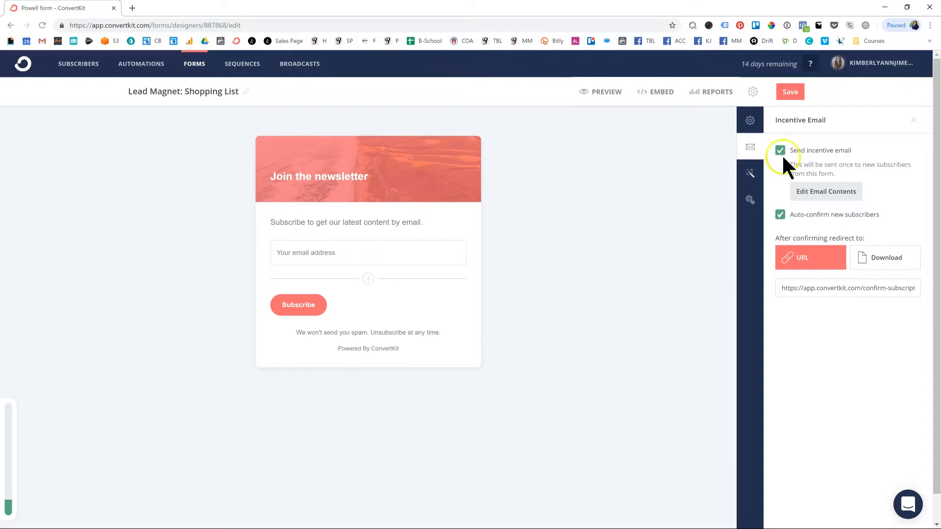
mouse_move(794, 186)
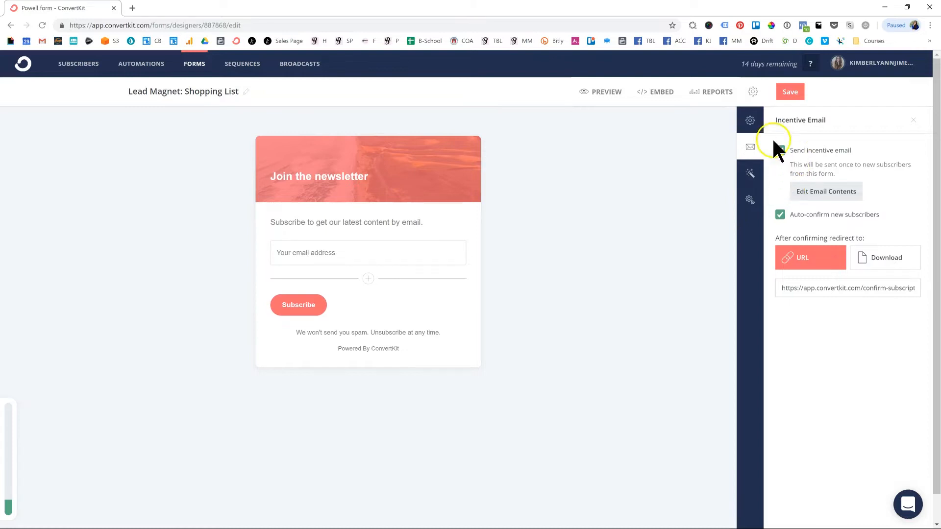
left_click(779, 150)
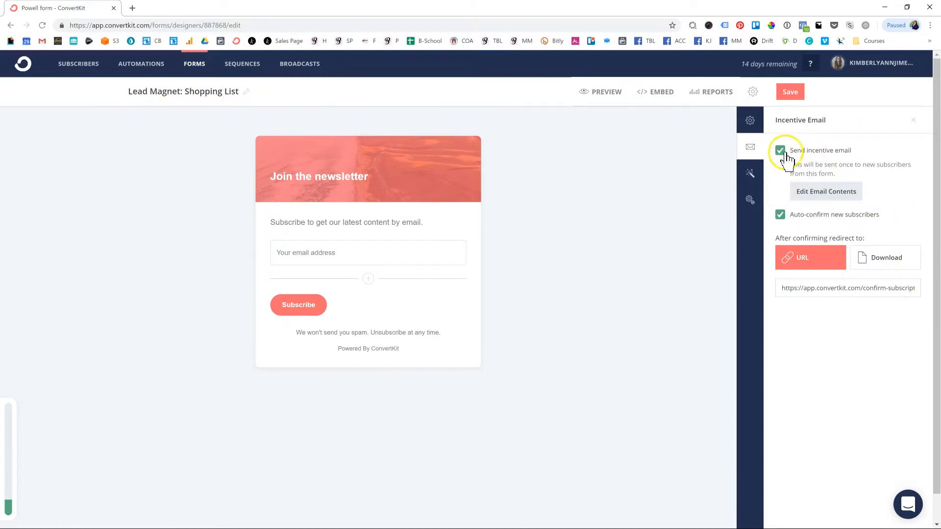
mouse_move(810, 169)
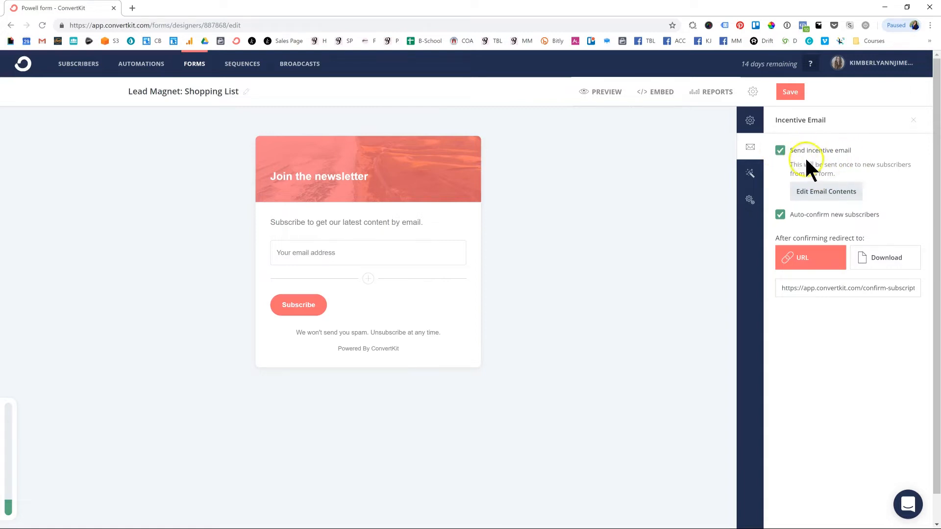
mouse_move(874, 232)
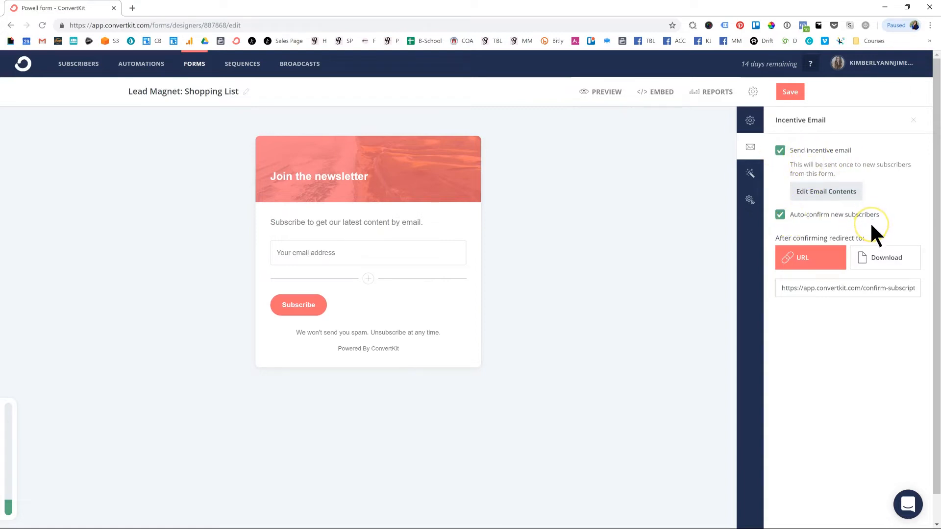
mouse_move(836, 228)
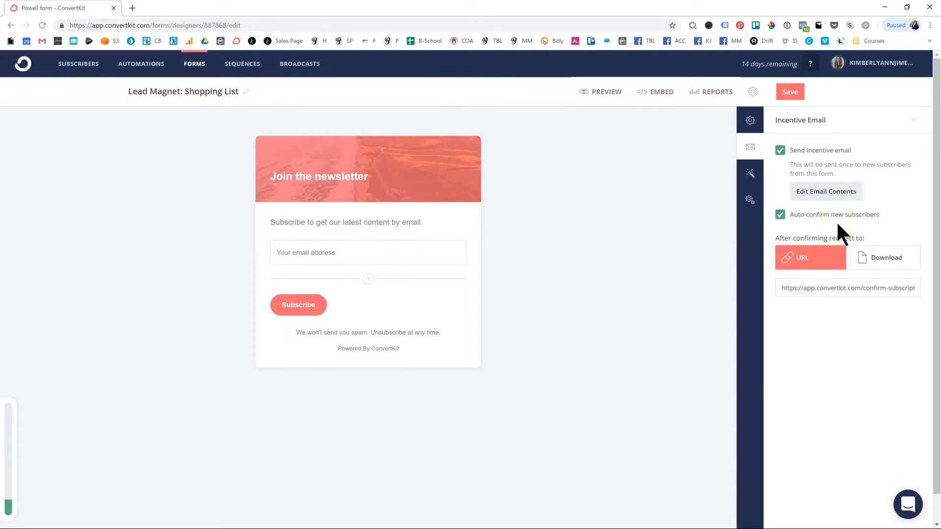
mouse_move(838, 233)
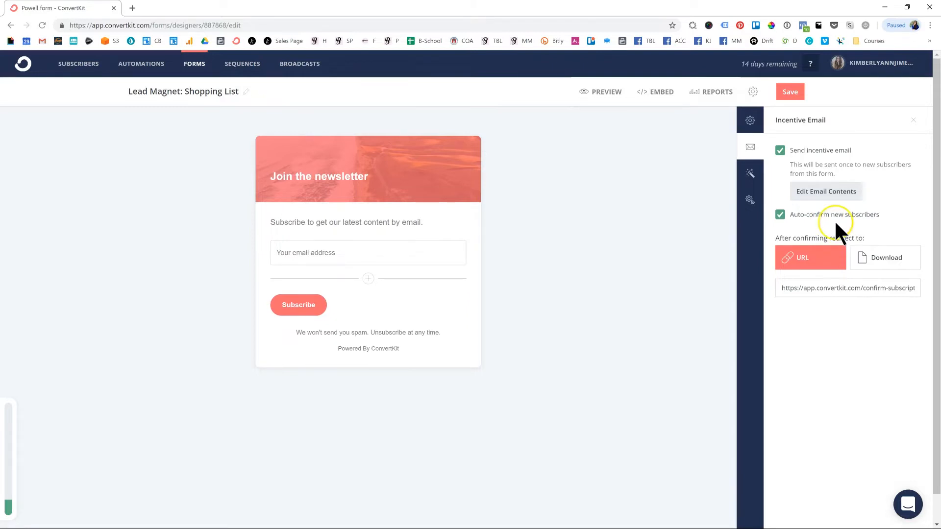
mouse_move(839, 231)
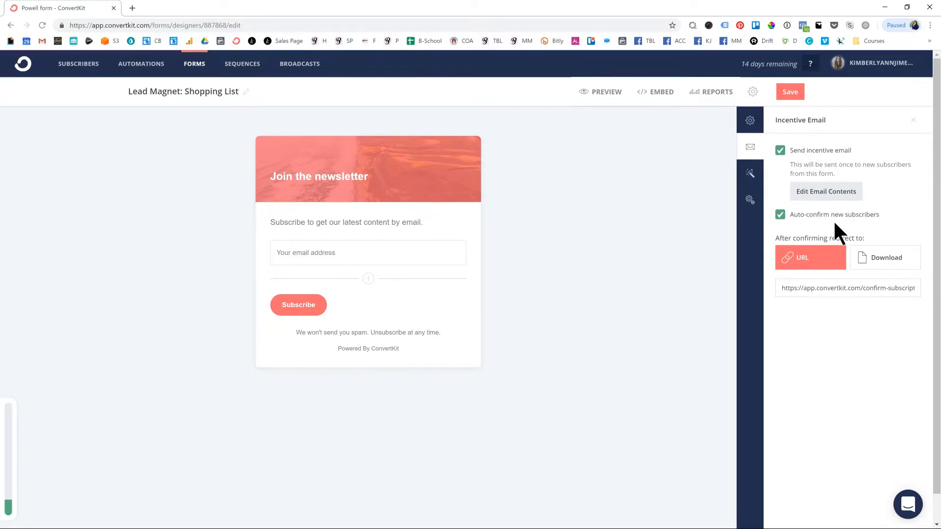
mouse_move(831, 230)
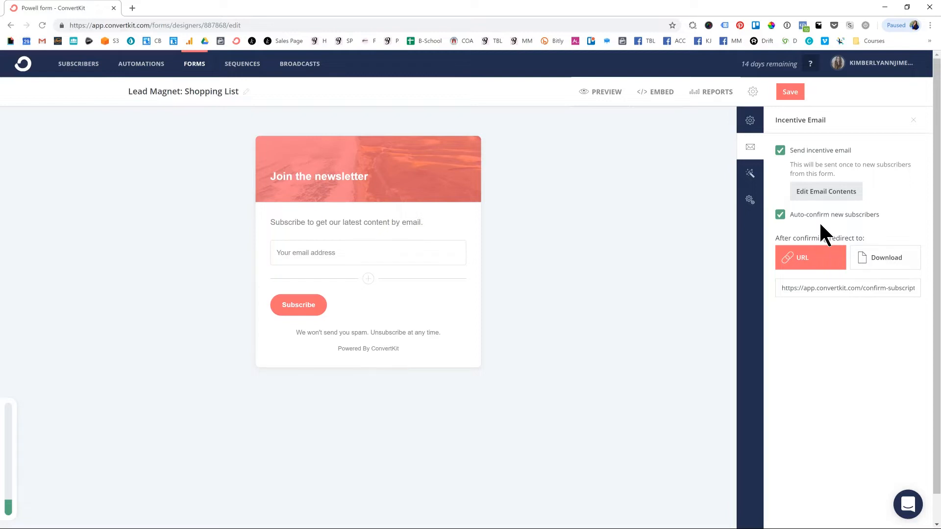
mouse_move(846, 225)
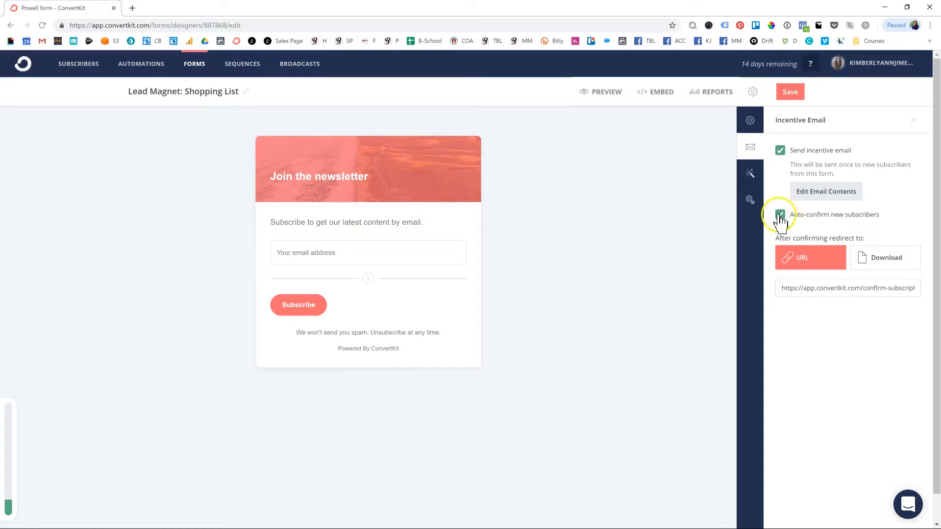
mouse_move(819, 231)
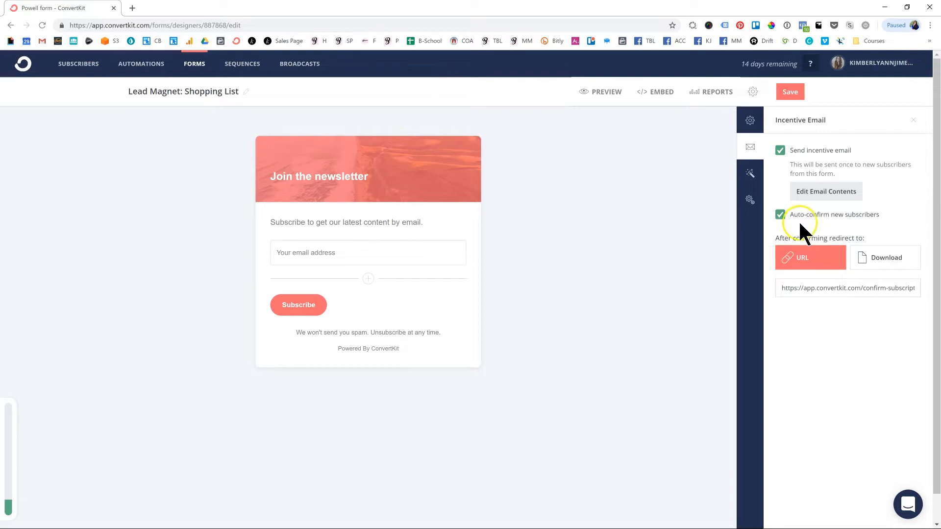
mouse_move(786, 228)
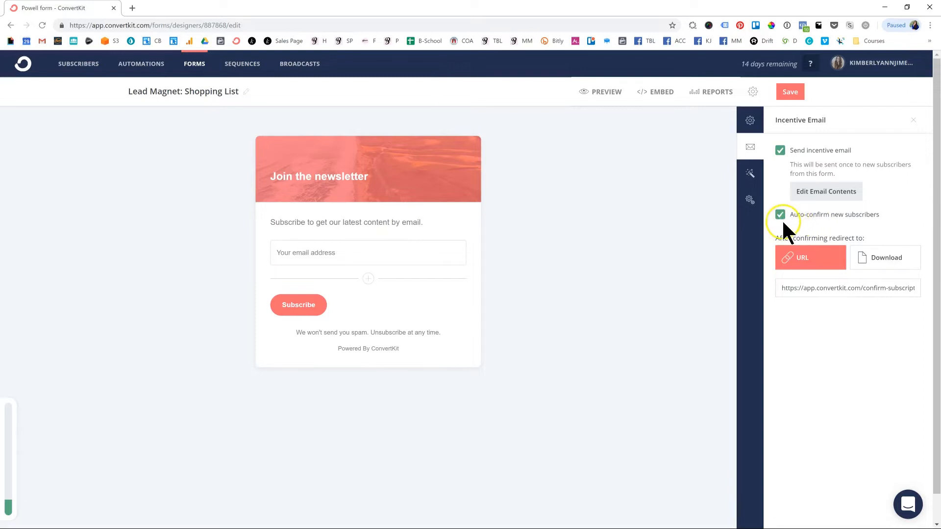
mouse_move(852, 241)
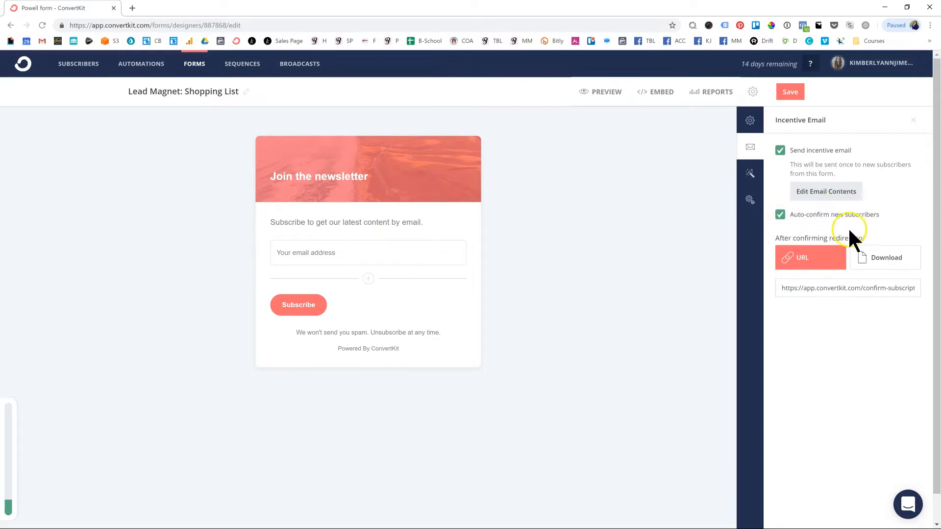
mouse_move(846, 234)
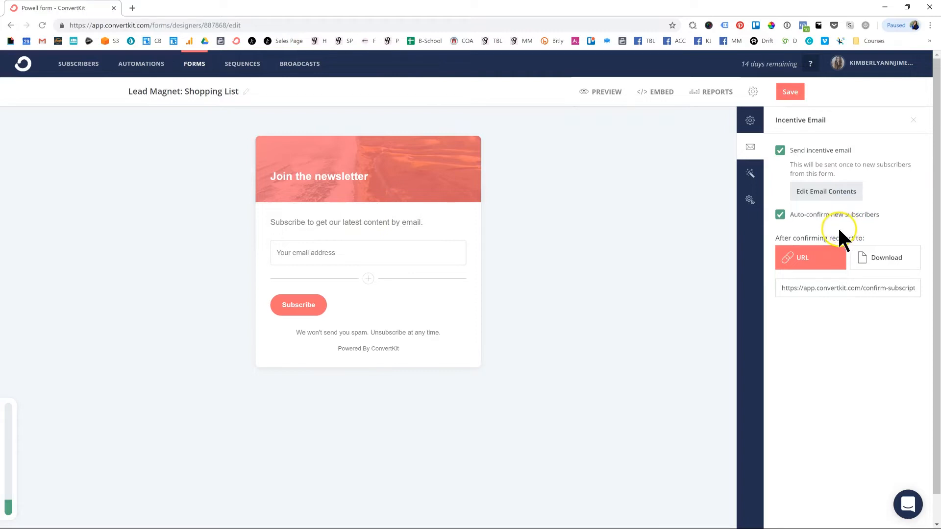
mouse_move(840, 225)
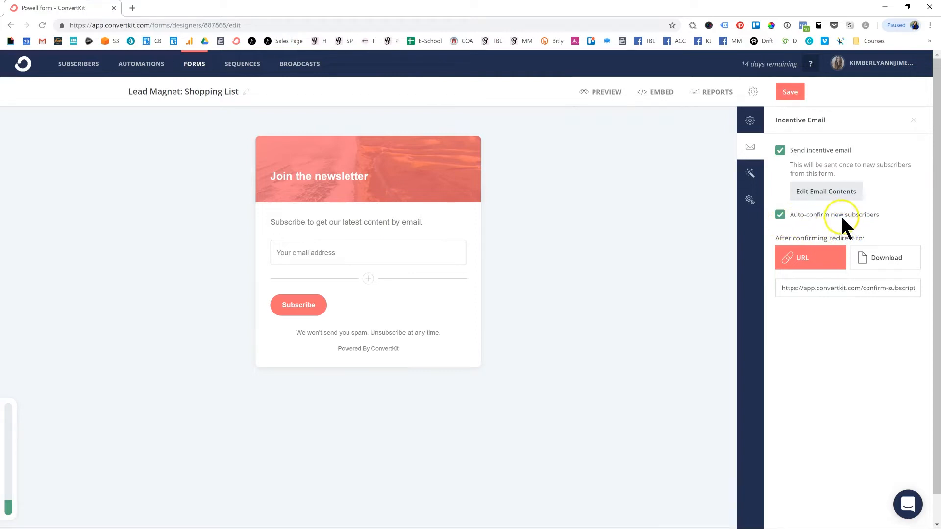
mouse_move(781, 251)
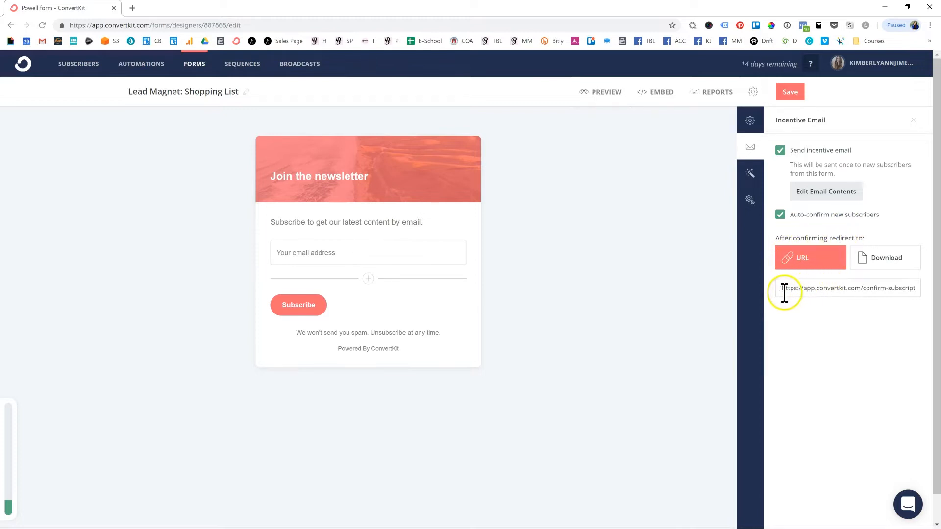
Step: Preview the default Subscription confirmed redirect URL, then return to the form editor
triple_click(847, 287)
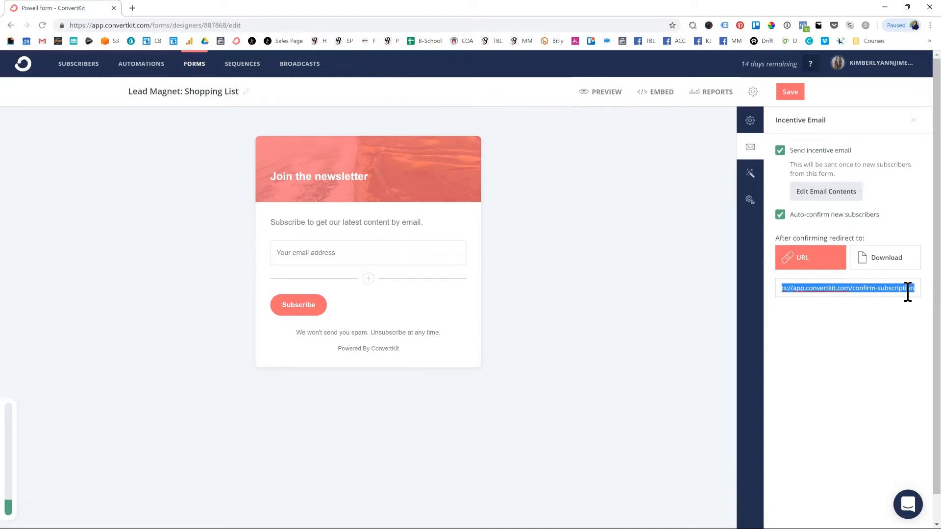
mouse_move(843, 287)
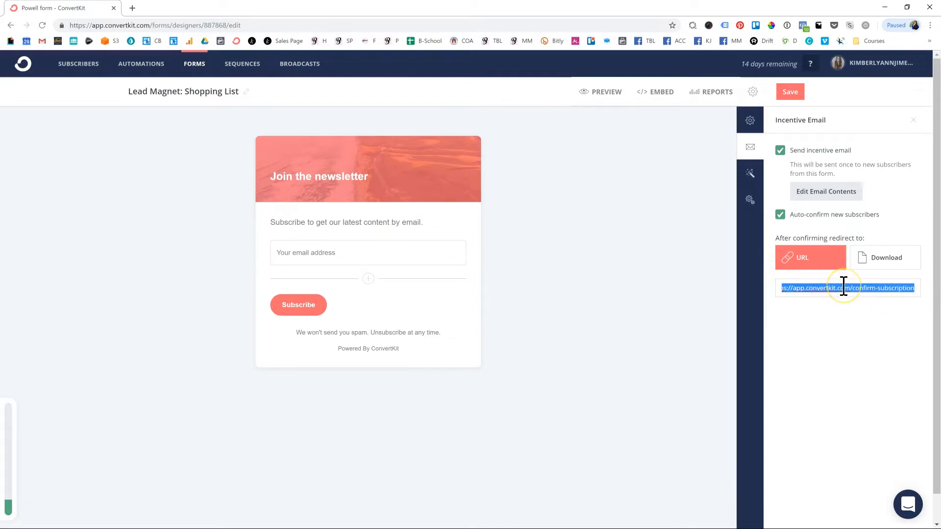
mouse_move(144, 16)
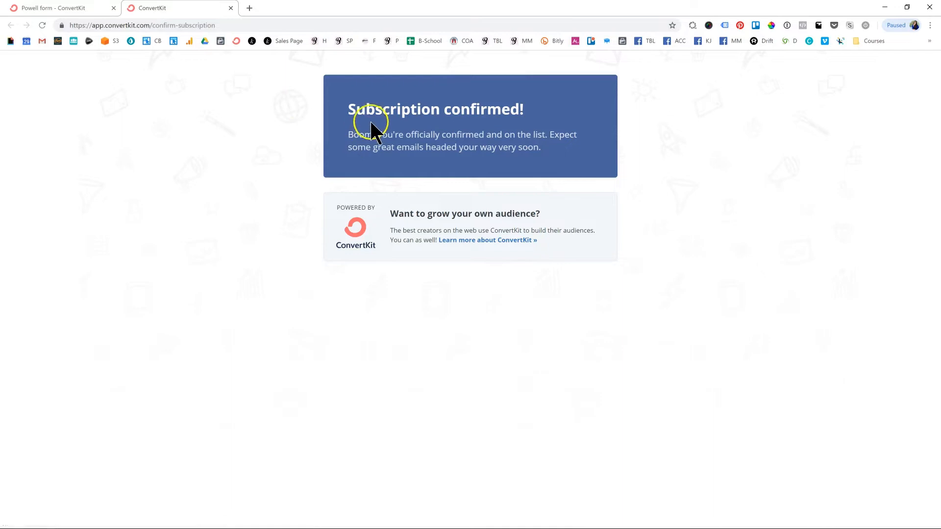
mouse_move(443, 137)
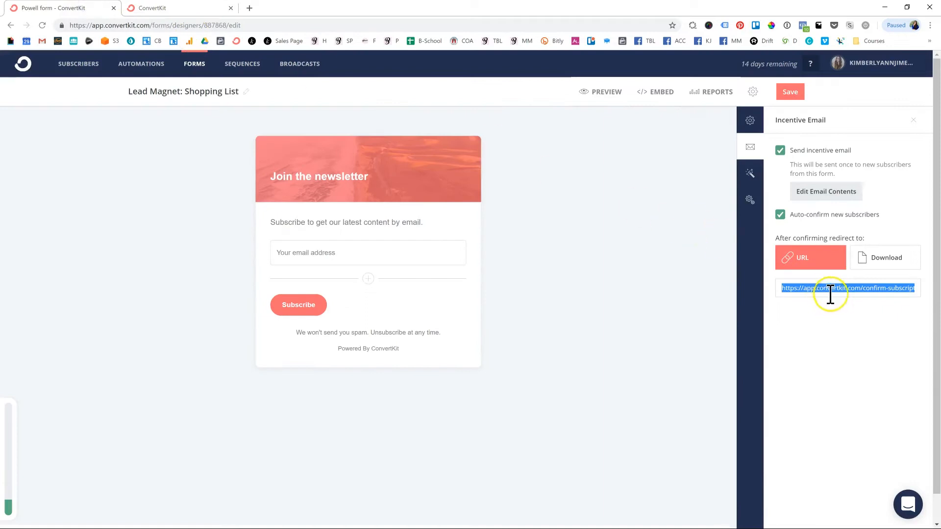
left_click(884, 257)
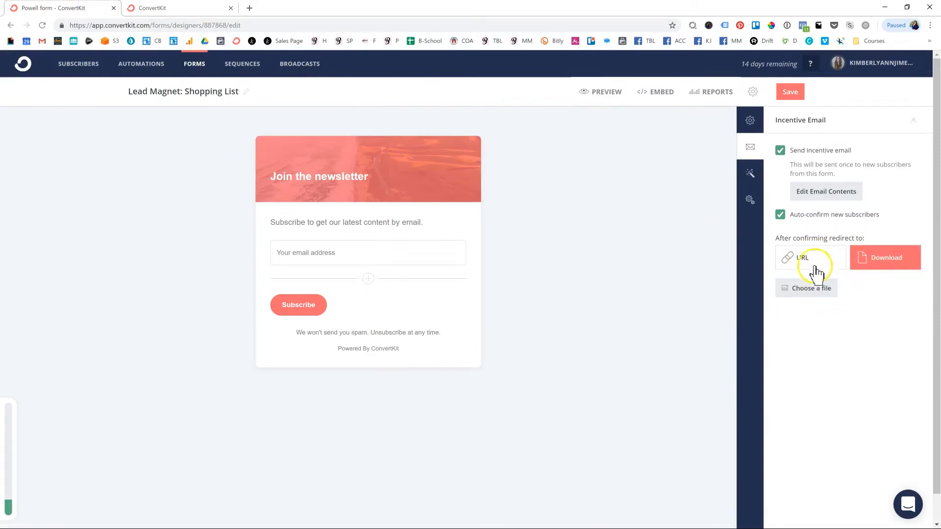
mouse_move(831, 294)
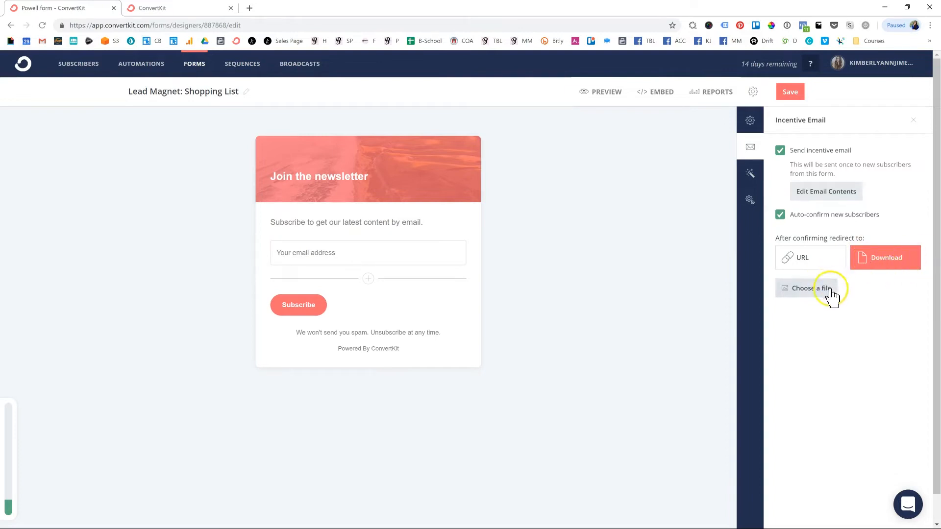
mouse_move(855, 294)
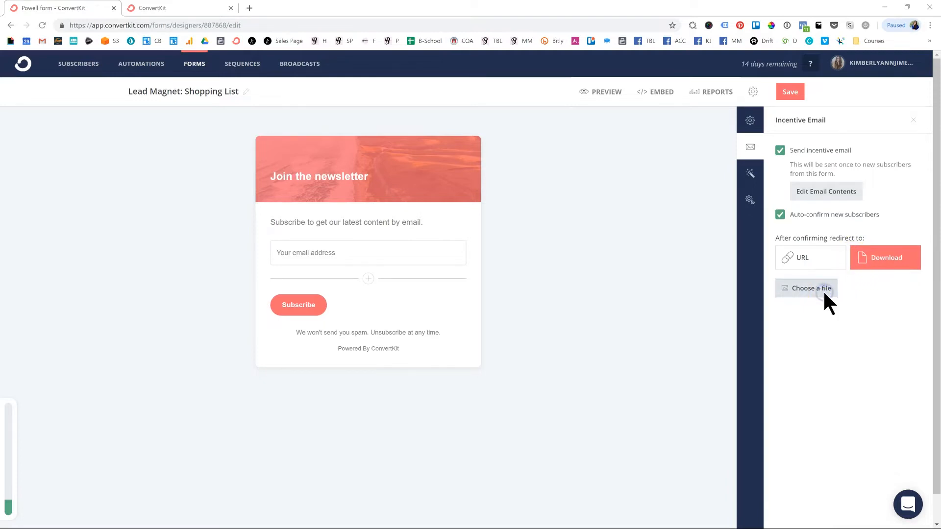
Step: Attach 'TBL Social List Building Certificate.pdf' as the after-confirming download
left_click(809, 288)
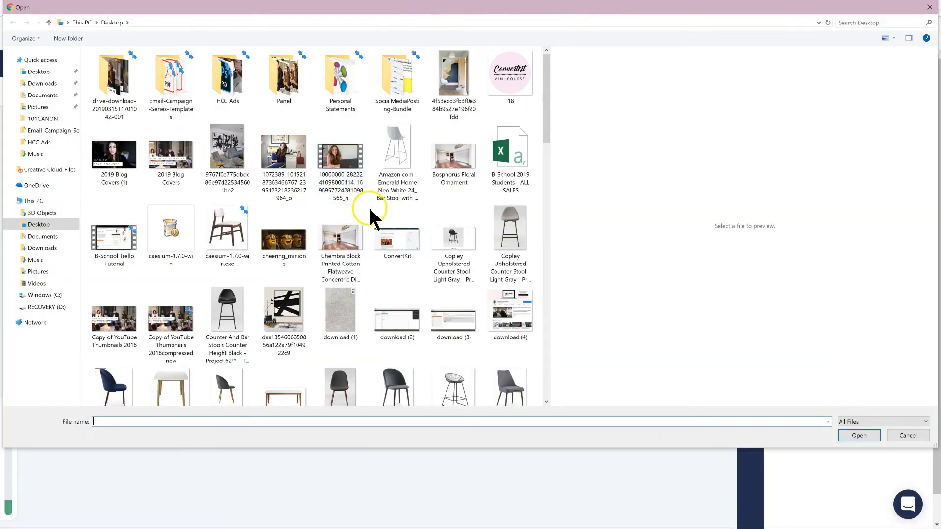
scroll("down", 3)
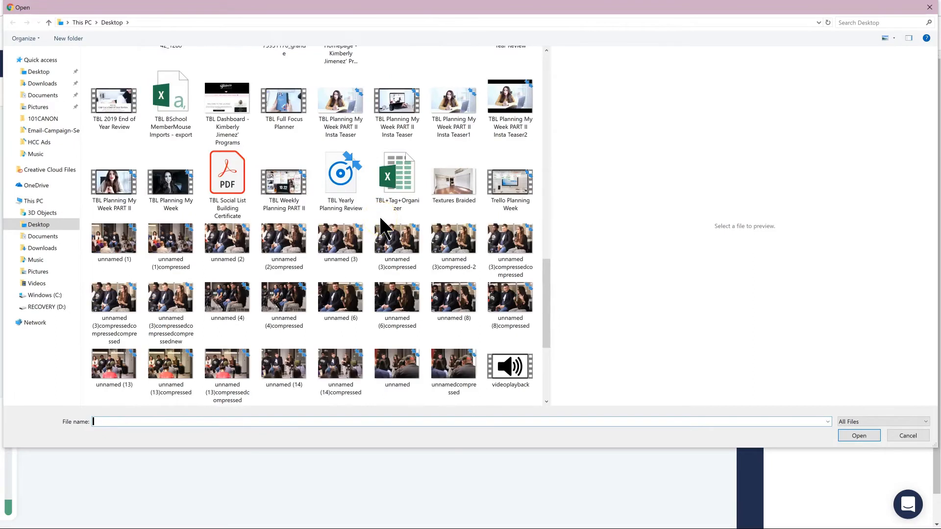
left_click(227, 175)
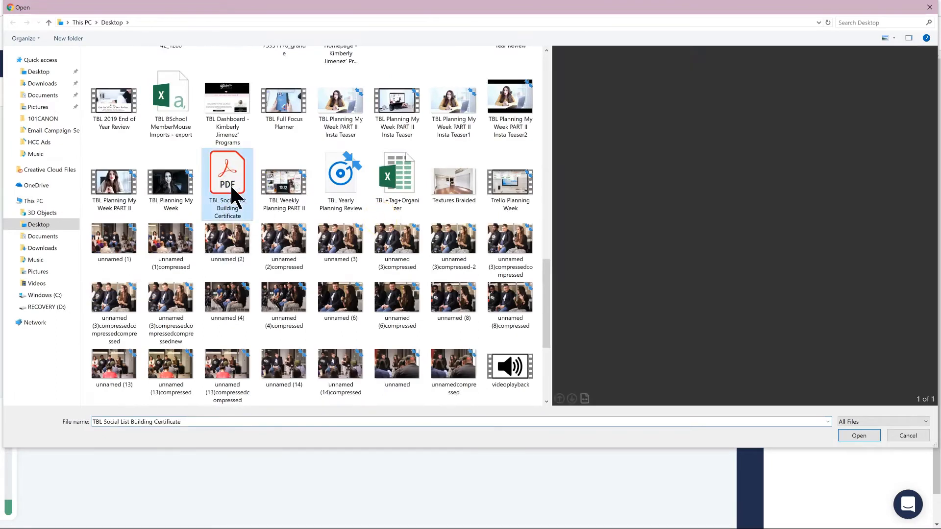
left_click(858, 435)
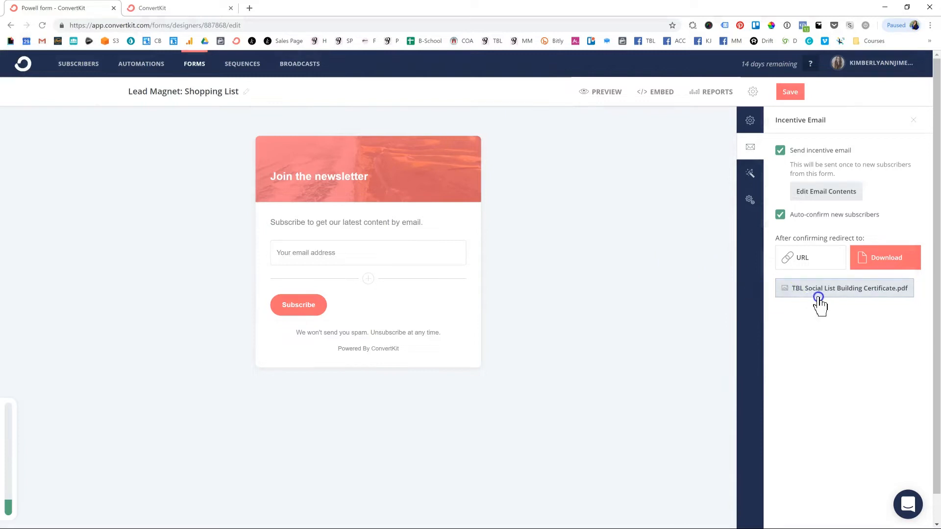
mouse_move(827, 136)
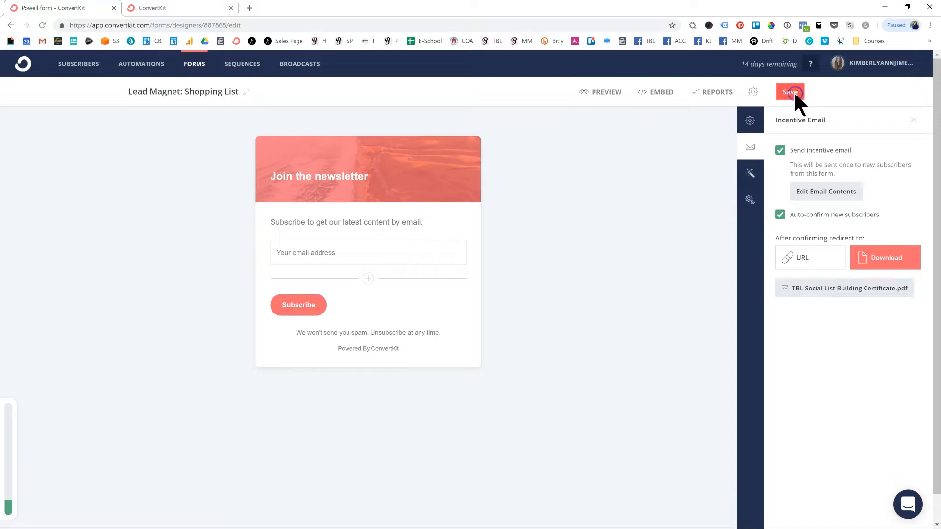
Step: Save the form with its new download-after-confirmation setting
left_click(790, 91)
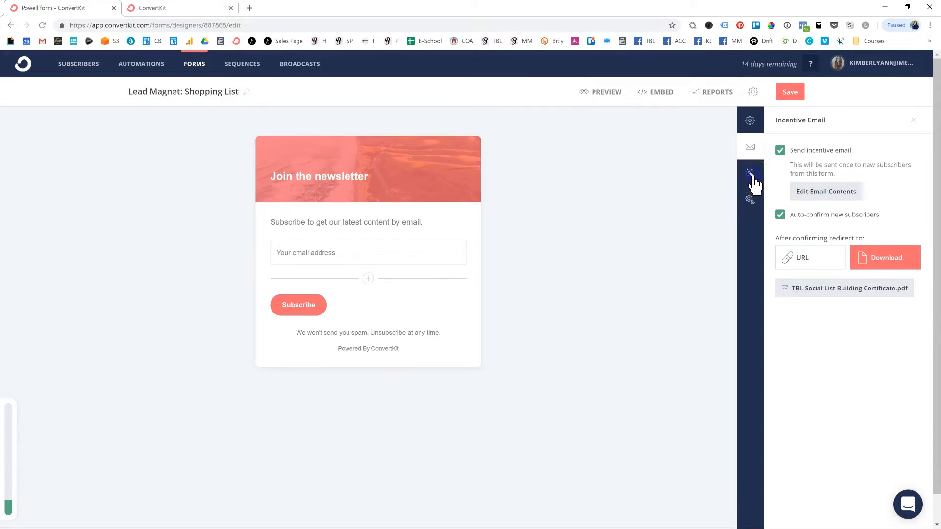
Step: Style the header: background #160102, border radius 10 px, old background image removed
left_click(749, 174)
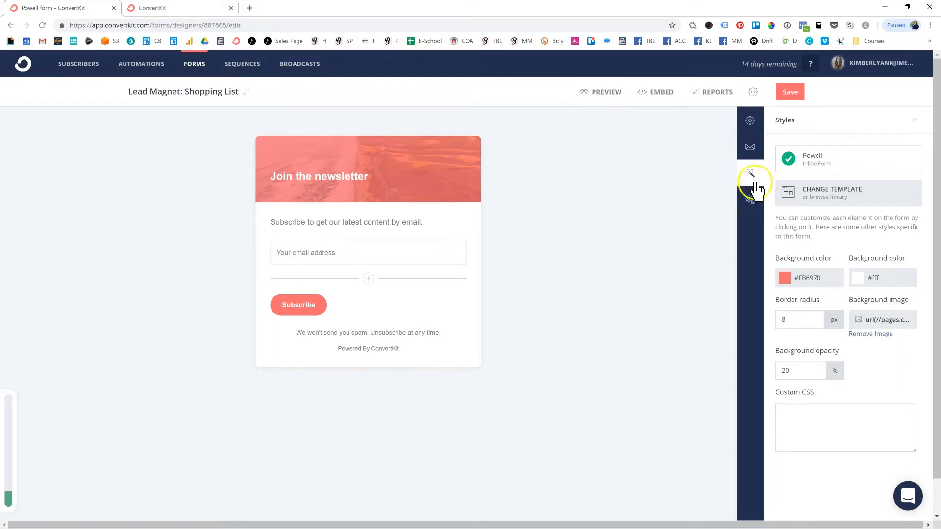
mouse_move(405, 324)
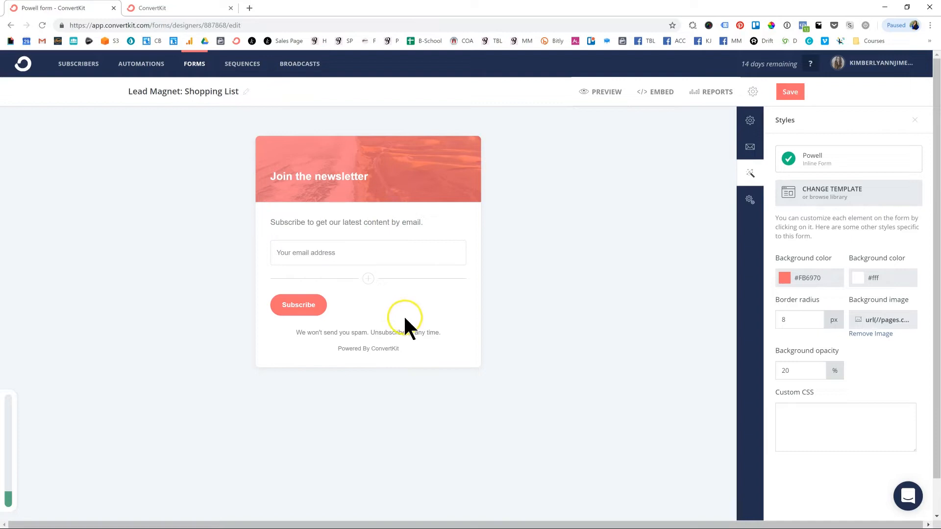
mouse_move(399, 308)
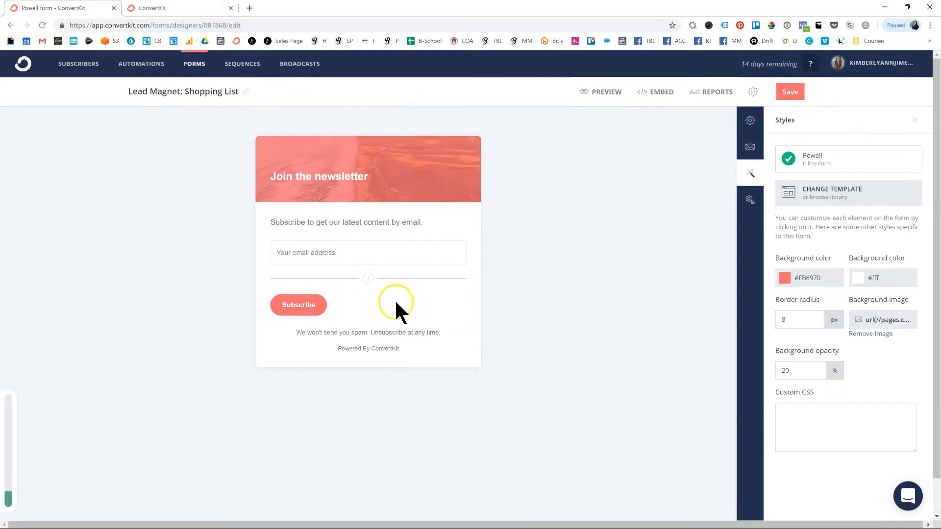
mouse_move(426, 197)
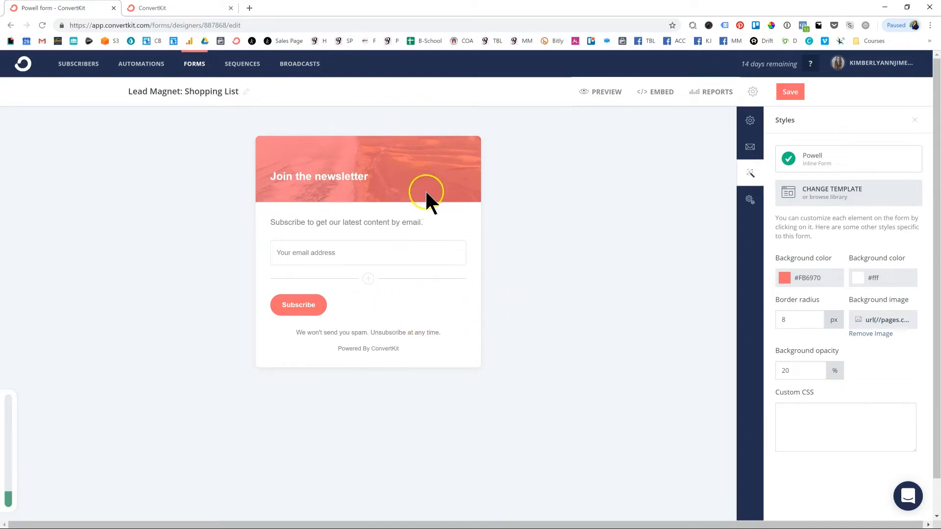
mouse_move(295, 299)
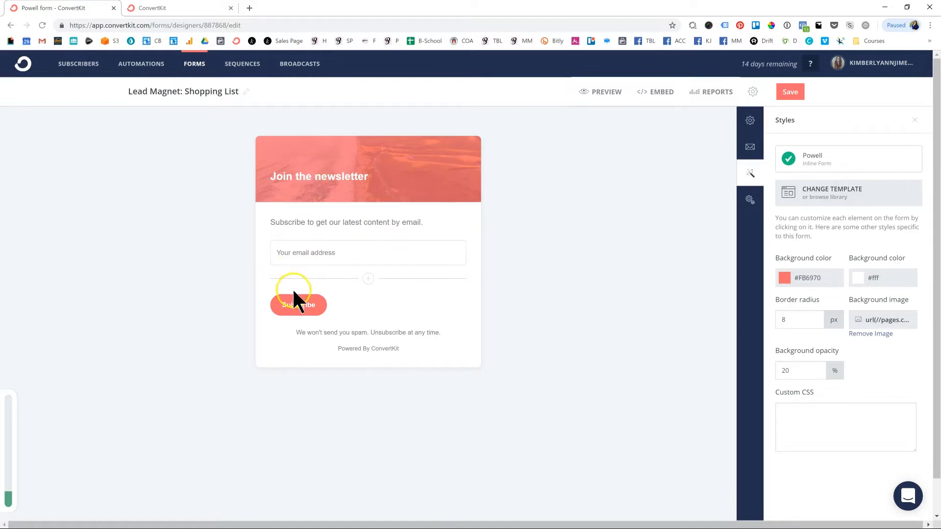
mouse_move(411, 306)
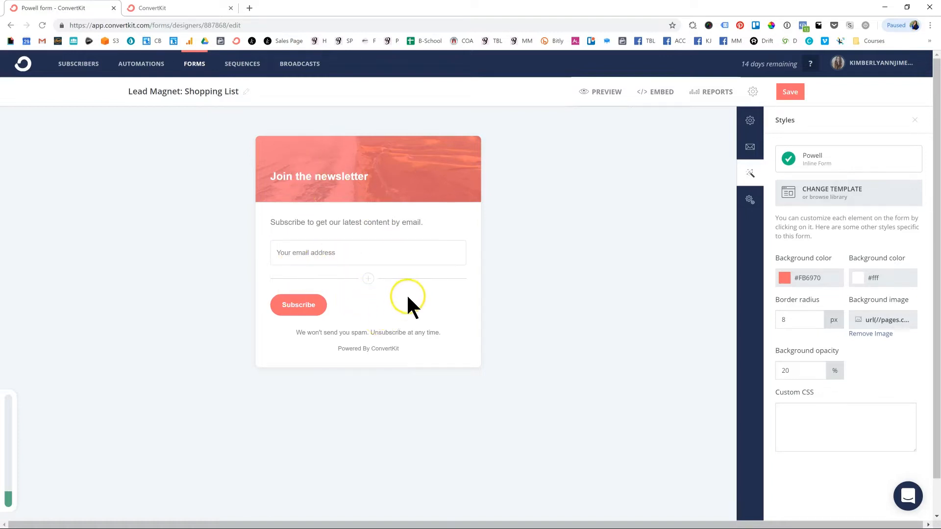
mouse_move(411, 278)
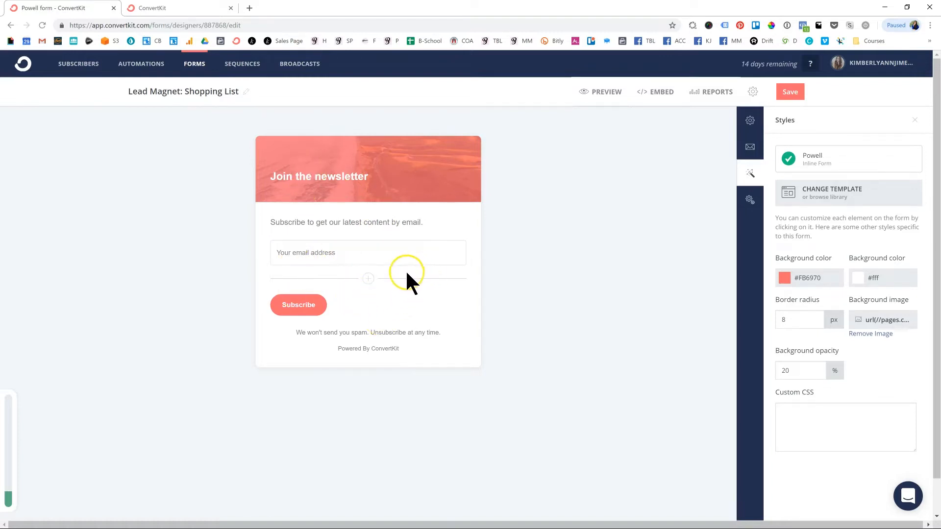
mouse_move(429, 299)
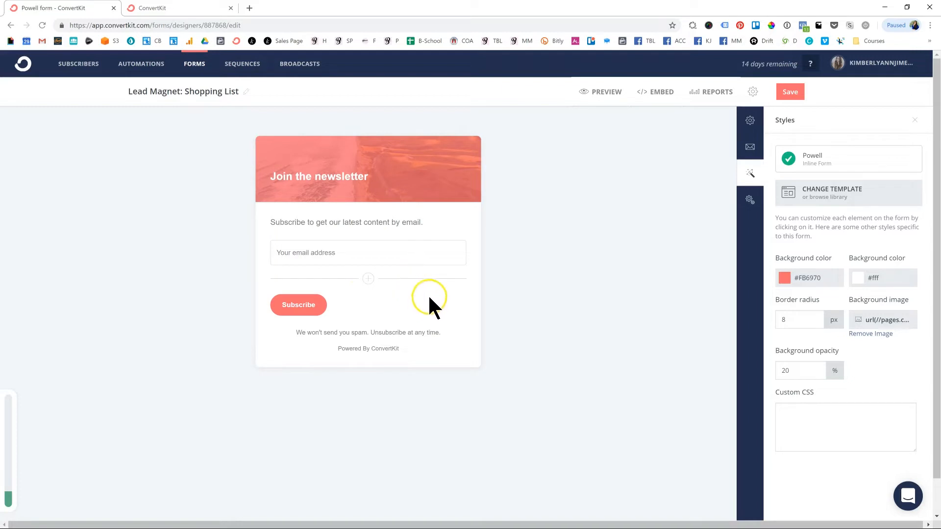
mouse_move(877, 265)
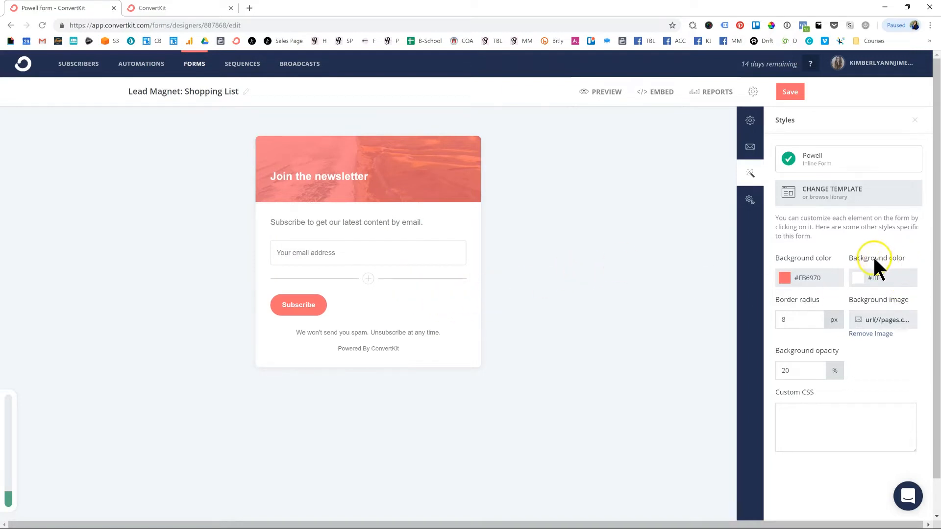
mouse_move(875, 318)
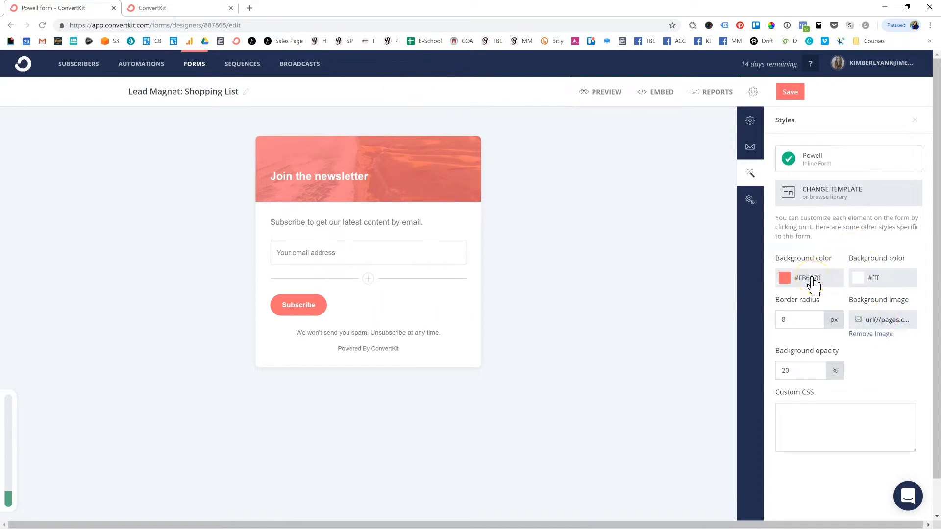
left_click(784, 277)
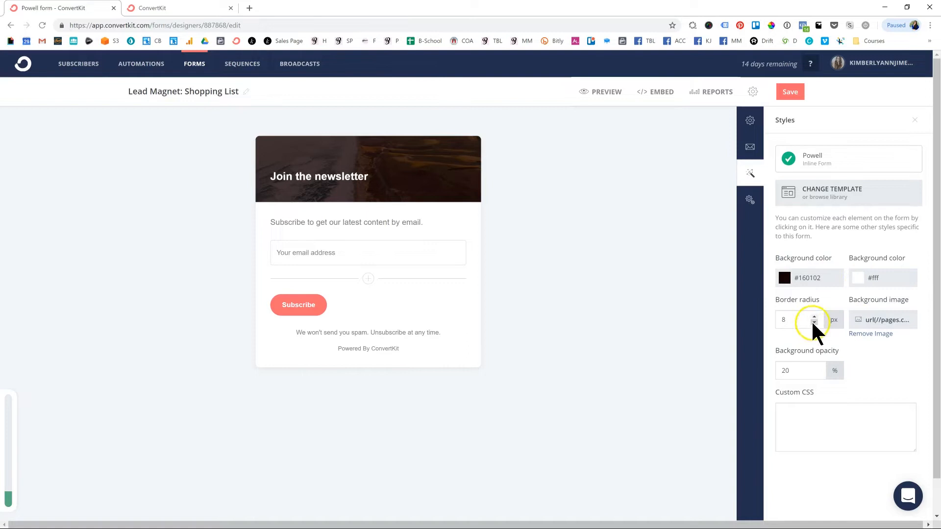
left_click(813, 316)
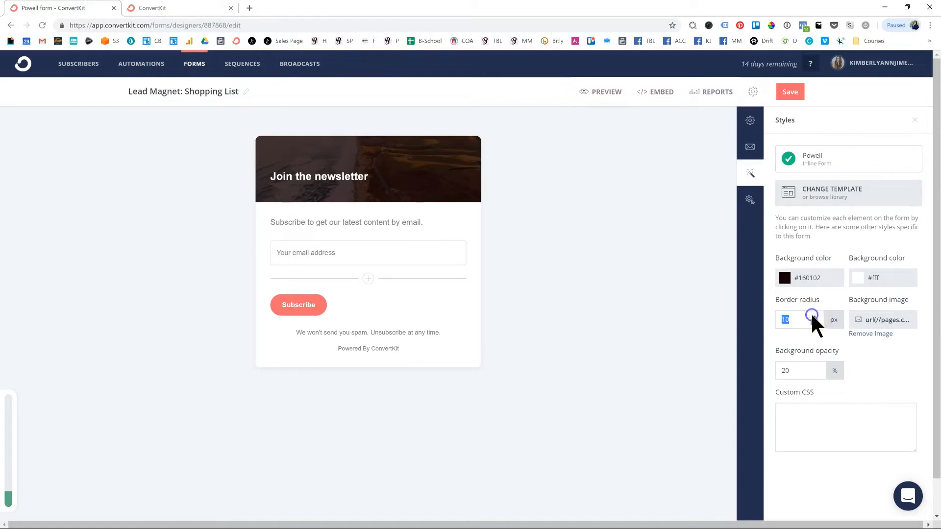
mouse_move(875, 337)
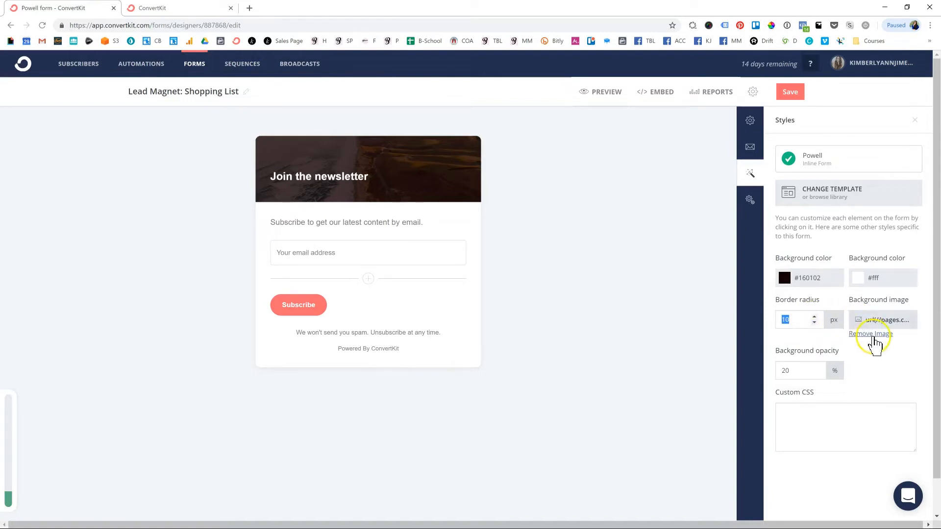
left_click(871, 334)
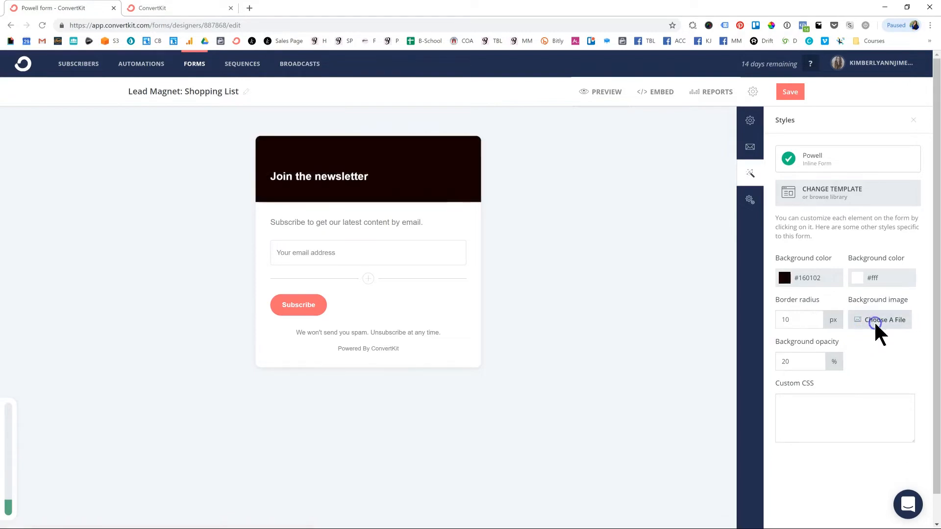
left_click(885, 319)
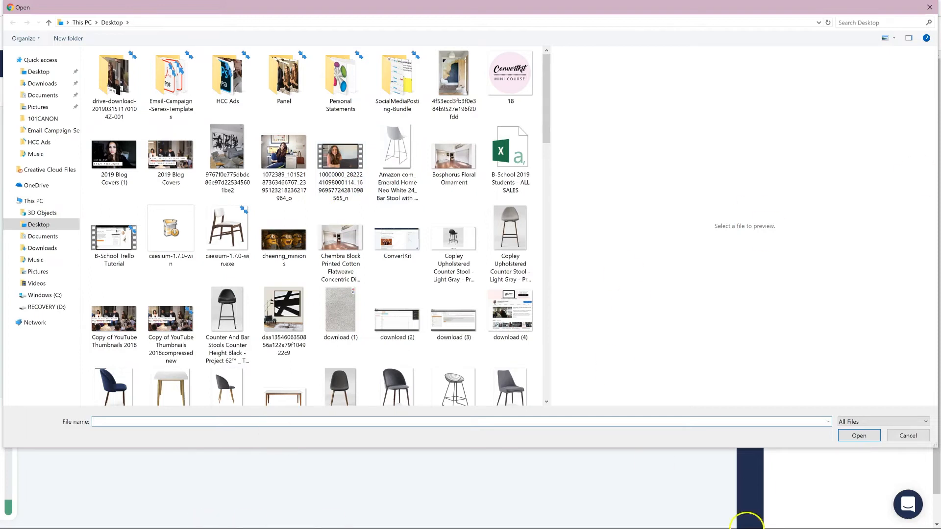
Step: Browse the Desktop in the file picker for a new header image
scroll("down", 3)
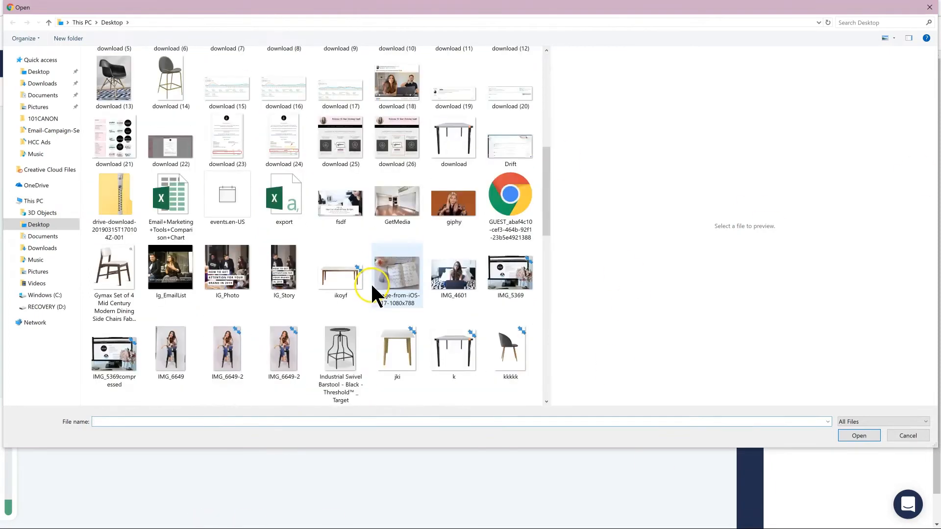
scroll("down", 3)
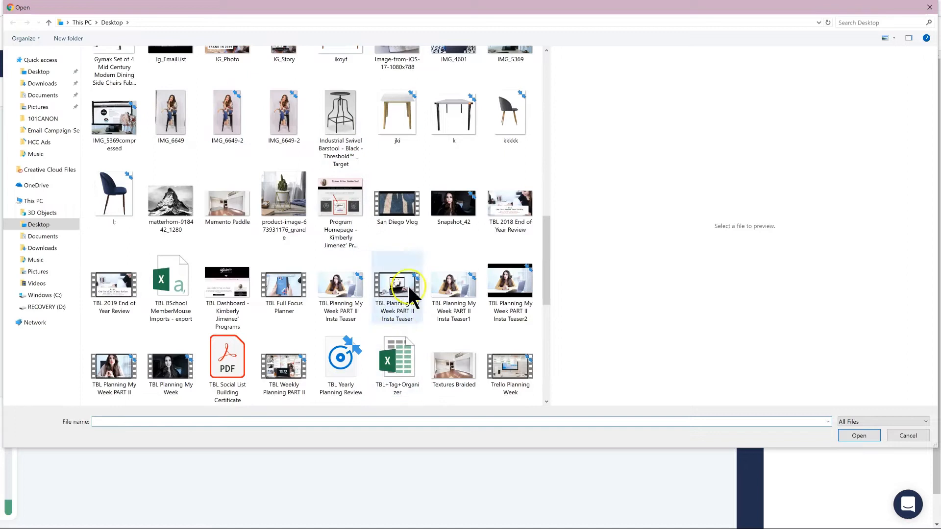
scroll("up", 3)
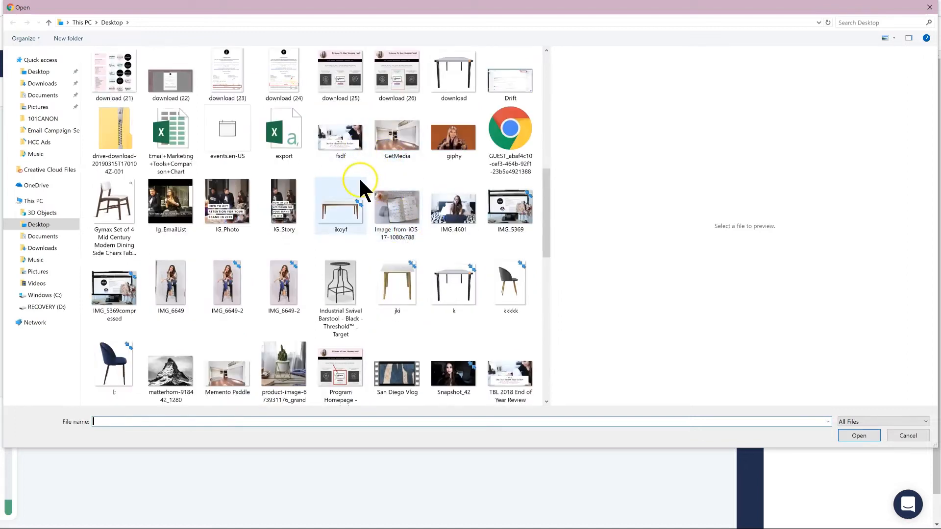
scroll("up", 3)
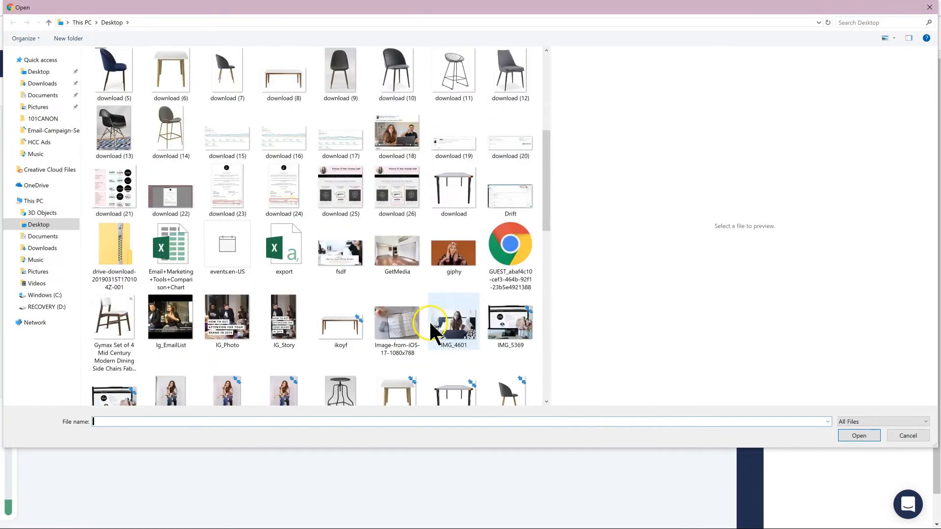
mouse_move(397, 324)
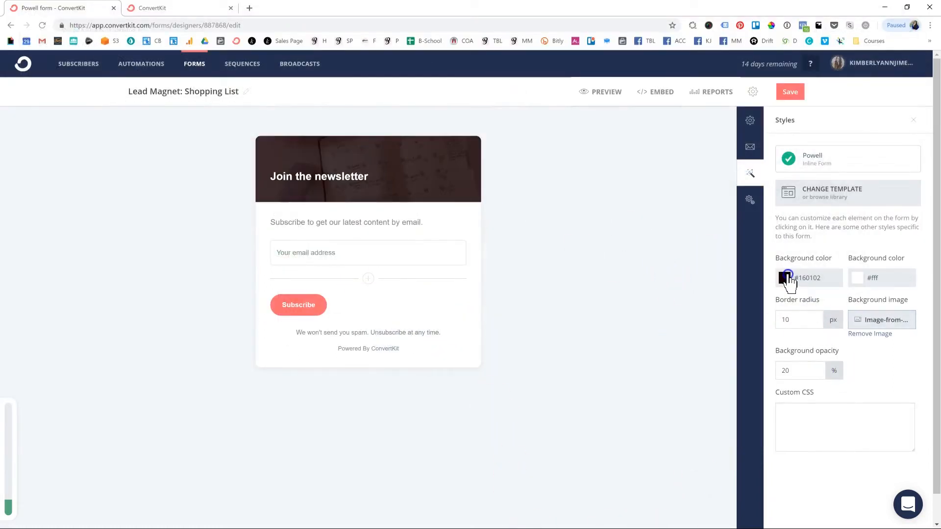
Step: Tint the form header background pink #ab6483 behind its photo
left_click(790, 277)
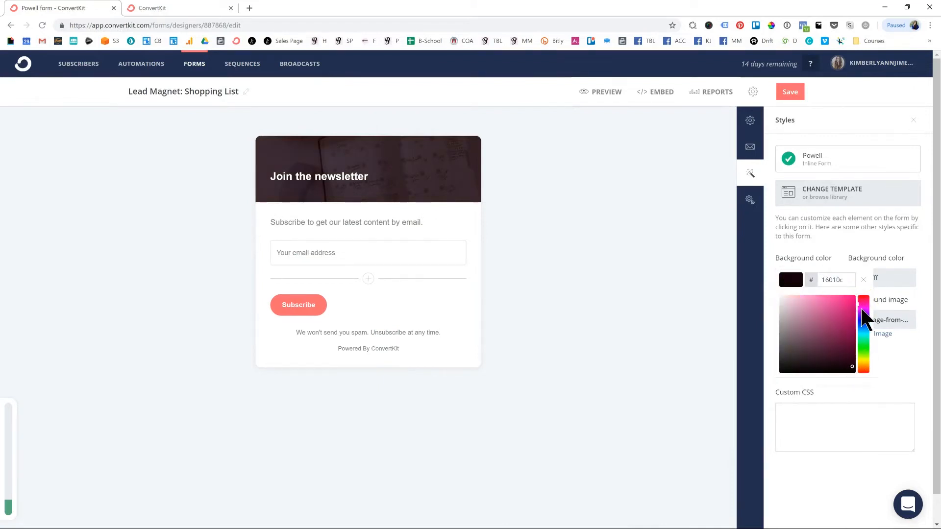
left_click(842, 305)
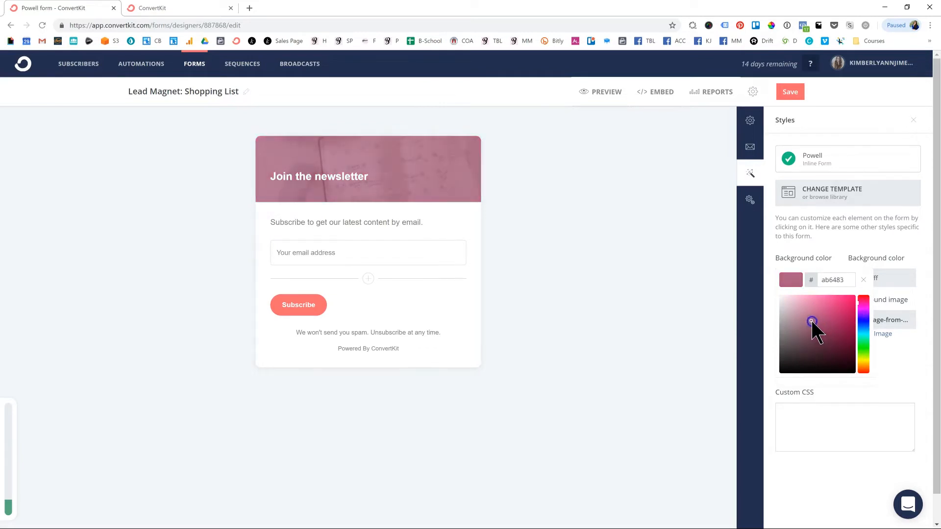
left_click(885, 277)
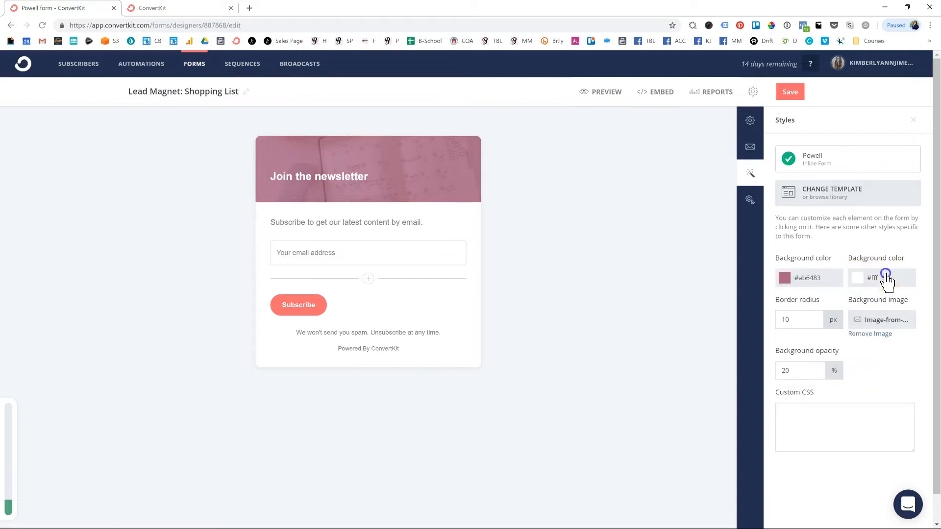
Step: Try a dark colour on the form body background, then revert it to white
left_click(884, 277)
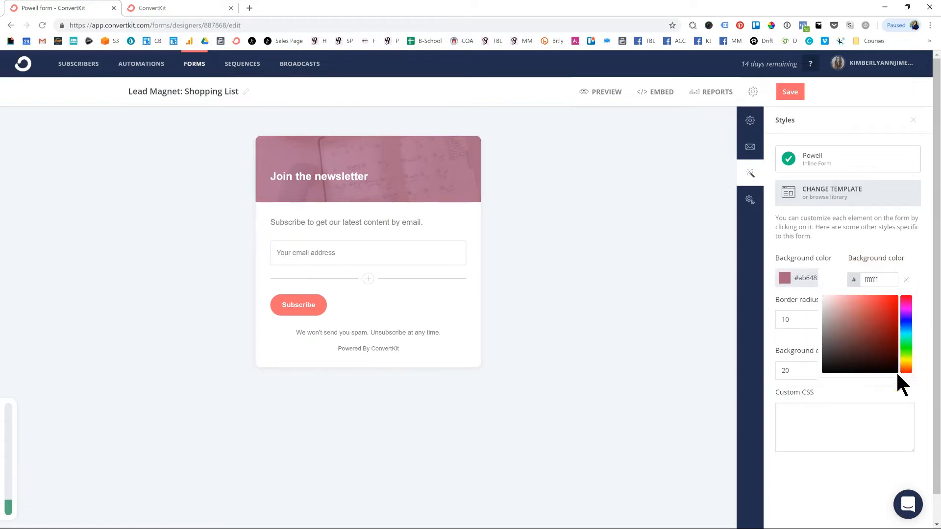
left_click(924, 360)
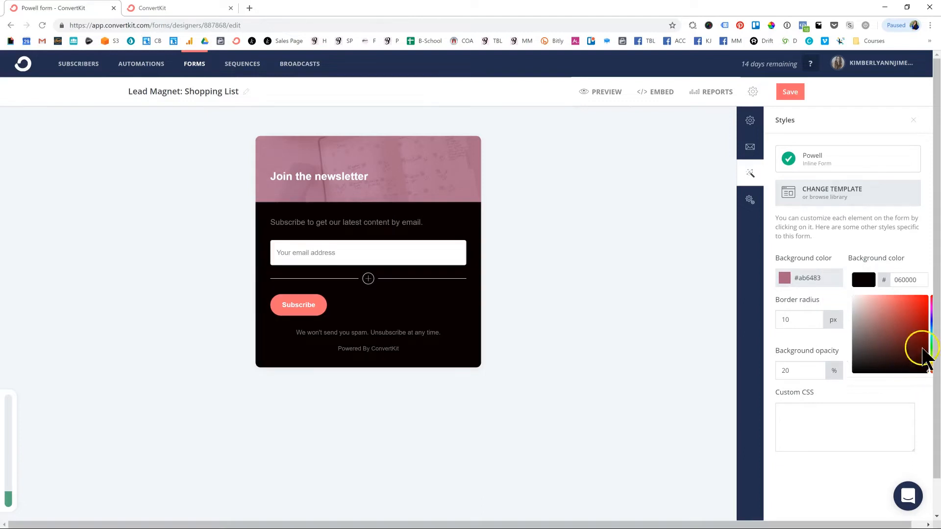
mouse_move(925, 379)
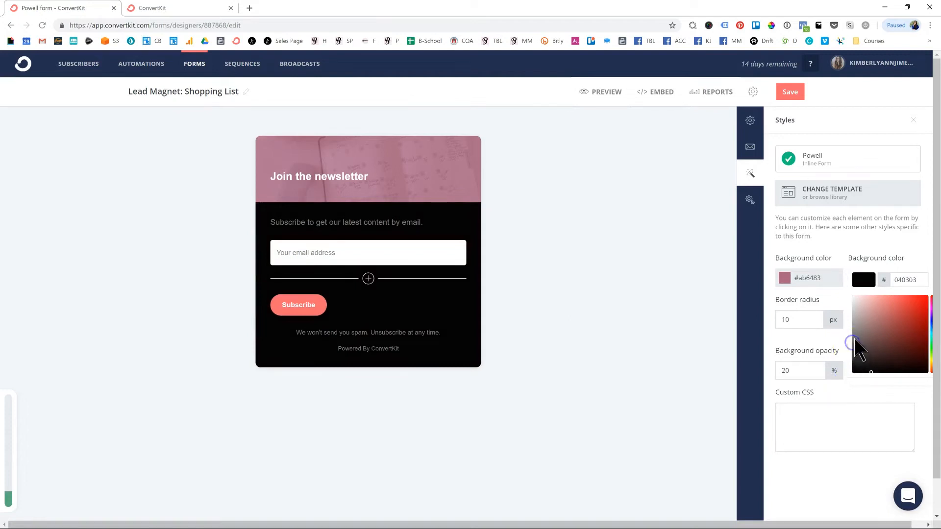
left_click(874, 280)
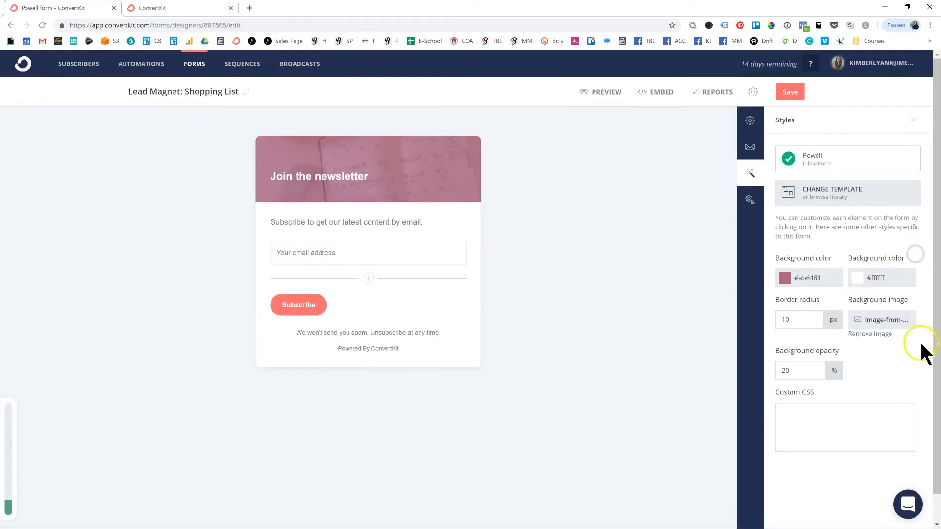
mouse_move(799, 370)
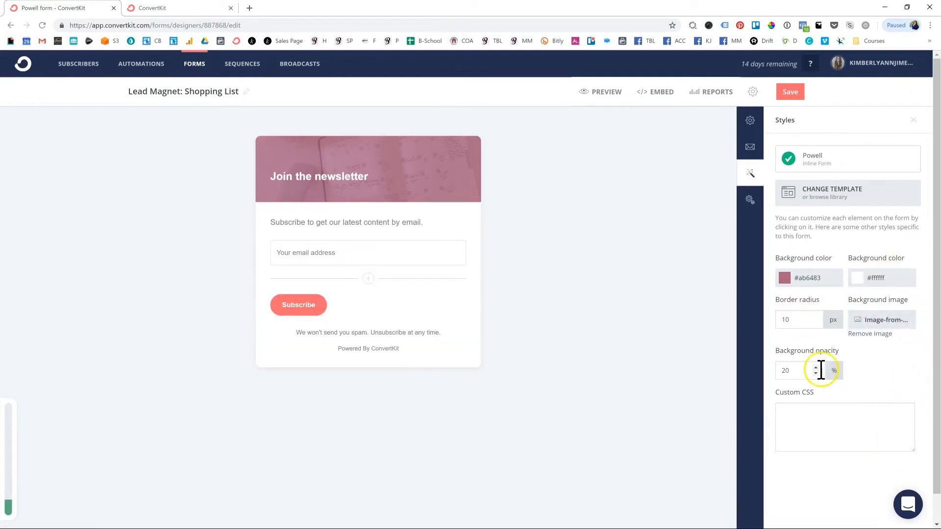
Step: Raise the header photo's background opacity to 40%
left_click(816, 373)
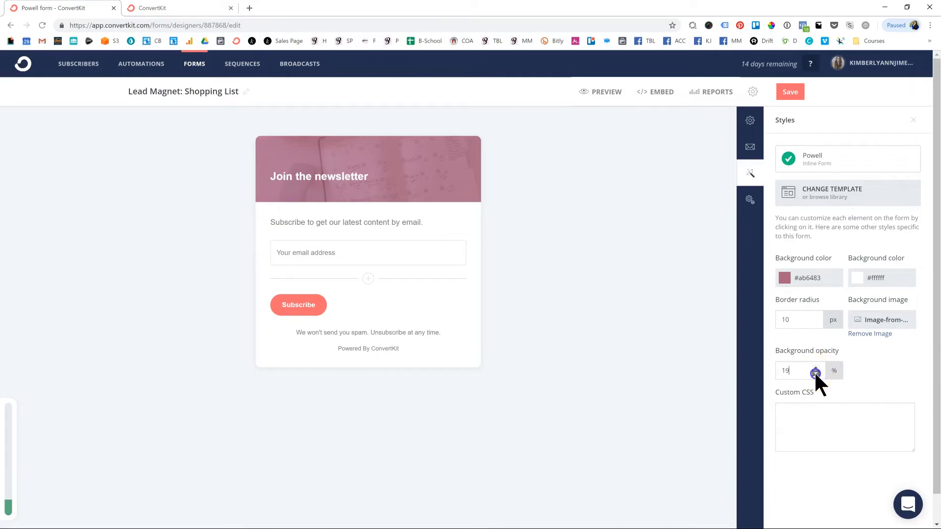
left_click(816, 373)
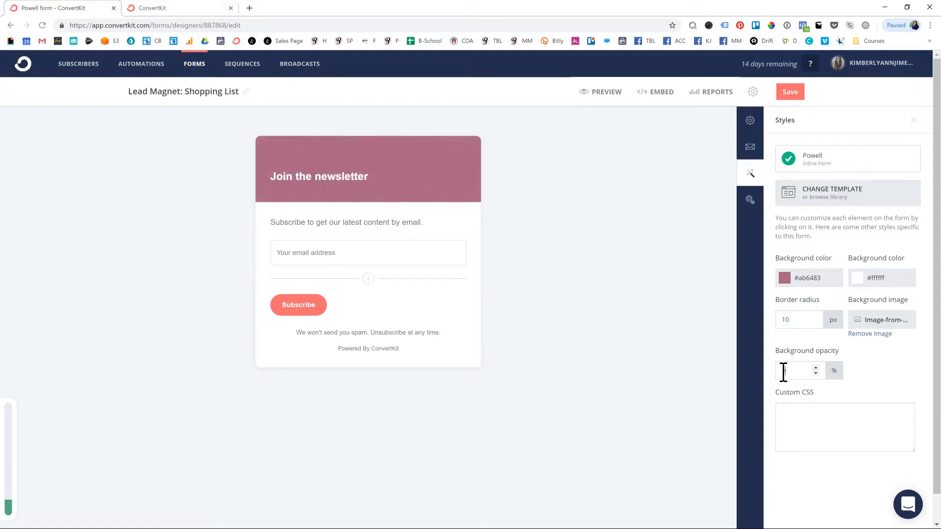
type("40")
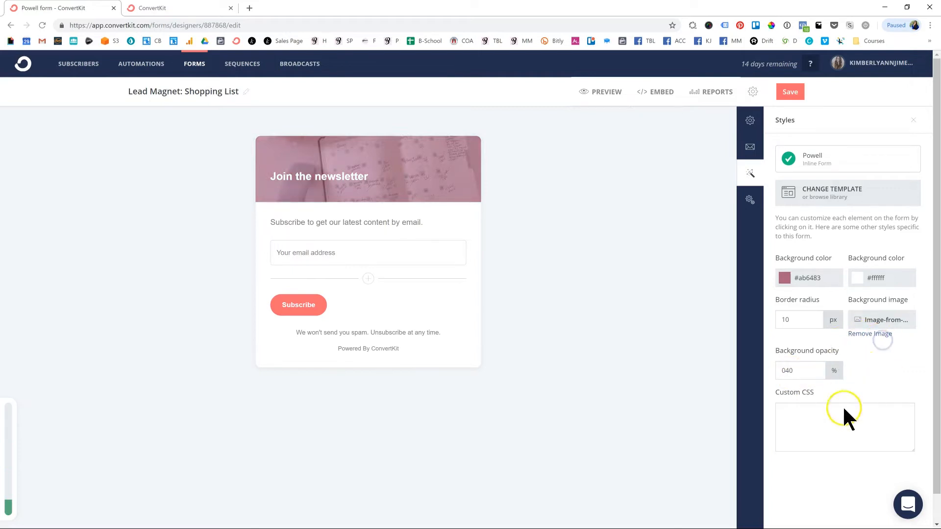
mouse_move(838, 358)
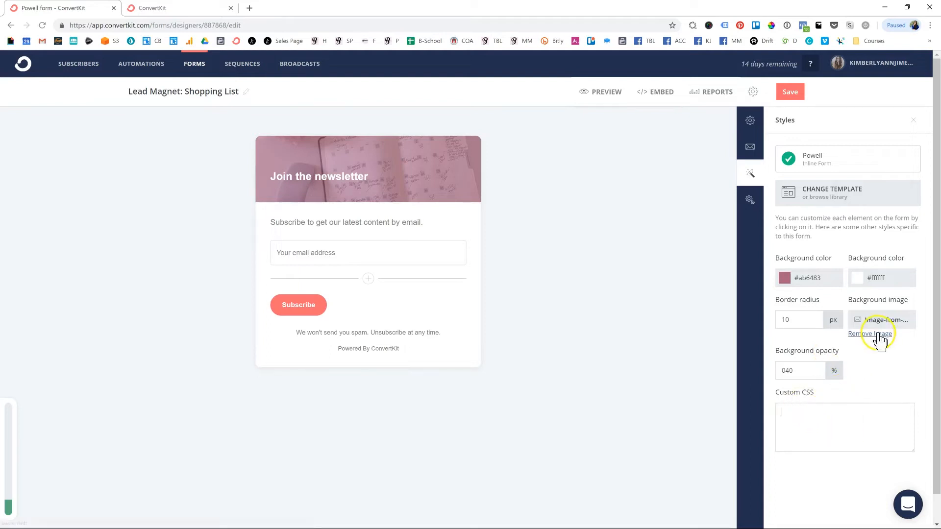
Step: Select the heading and set its font colour to near-black #0b0000
left_click(319, 176)
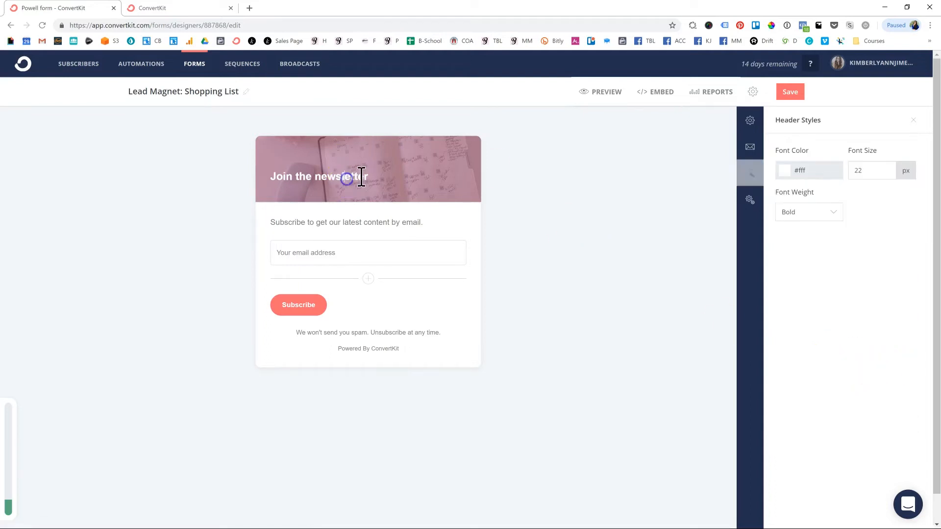
triple_click(319, 176)
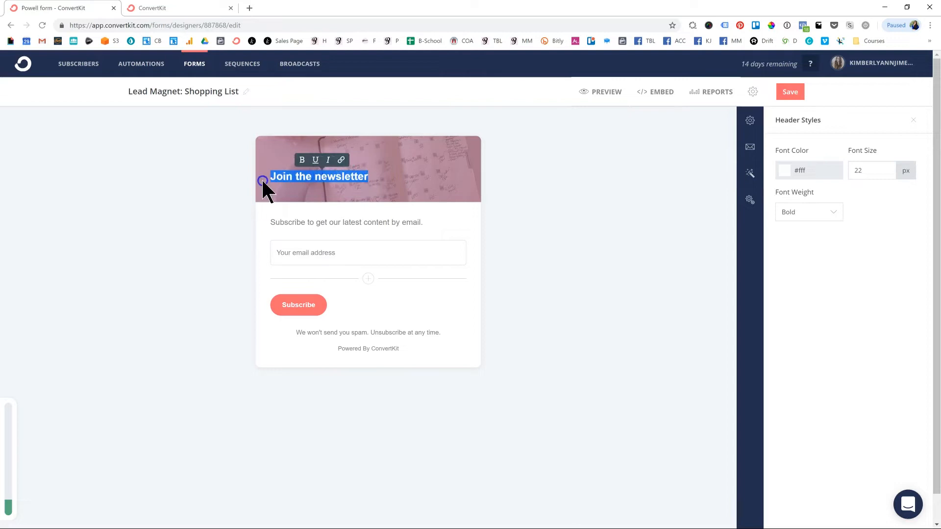
left_click(784, 170)
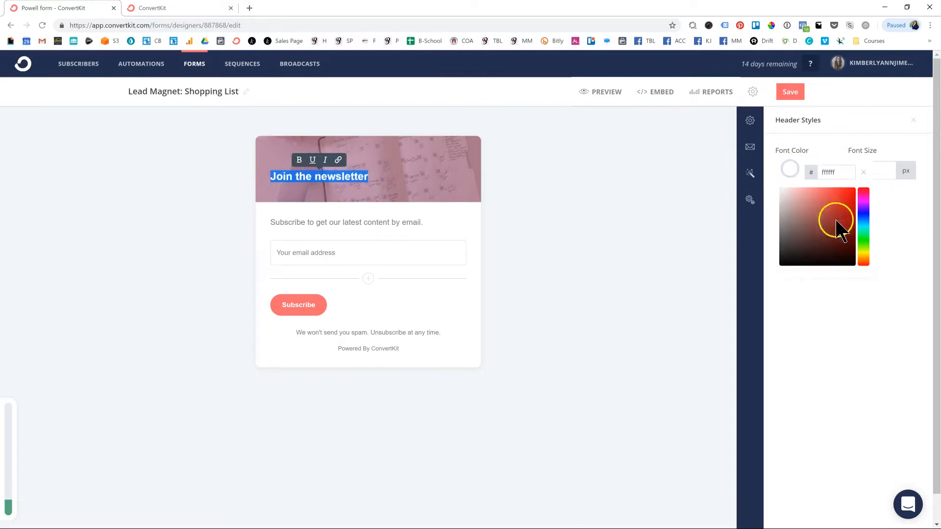
left_click(417, 180)
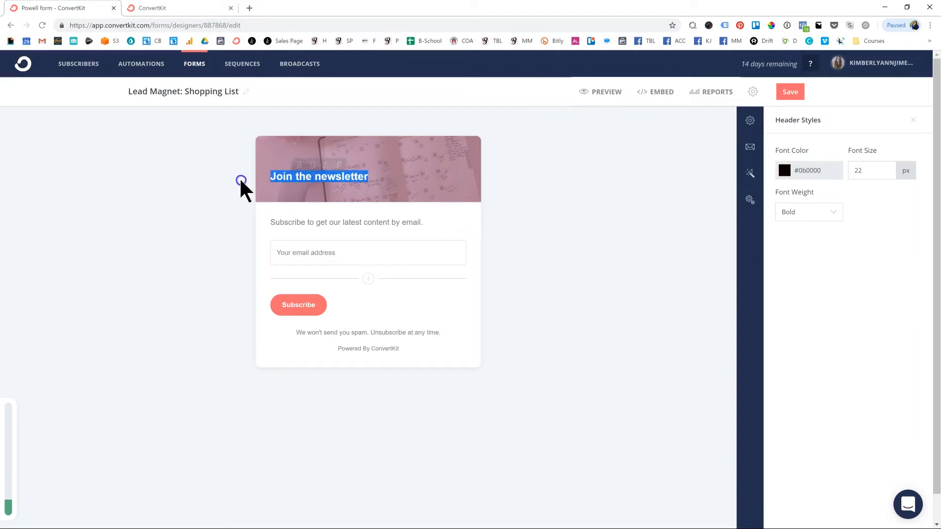
Step: Rewrite the heading as 'Download Your Free Shopping List Here'
type("Download")
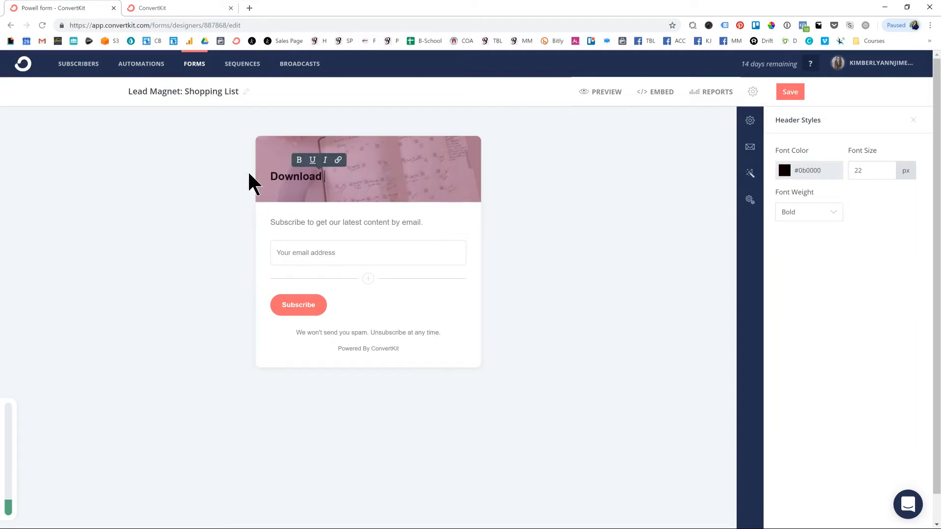
type("Your Free Shoo")
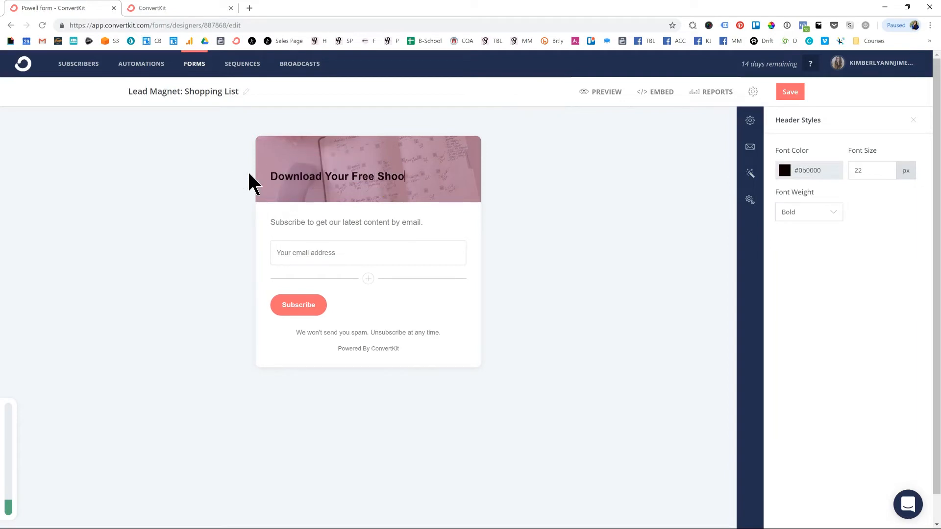
type("pping List Here")
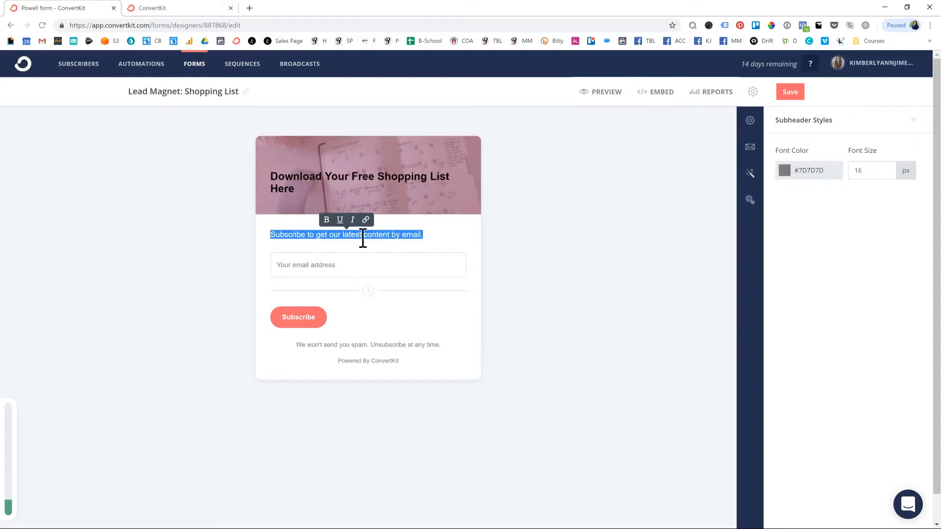
Step: Replace the subheading with 'Get an easy to follow shopping list that's fully printable.'
type("Get eas")
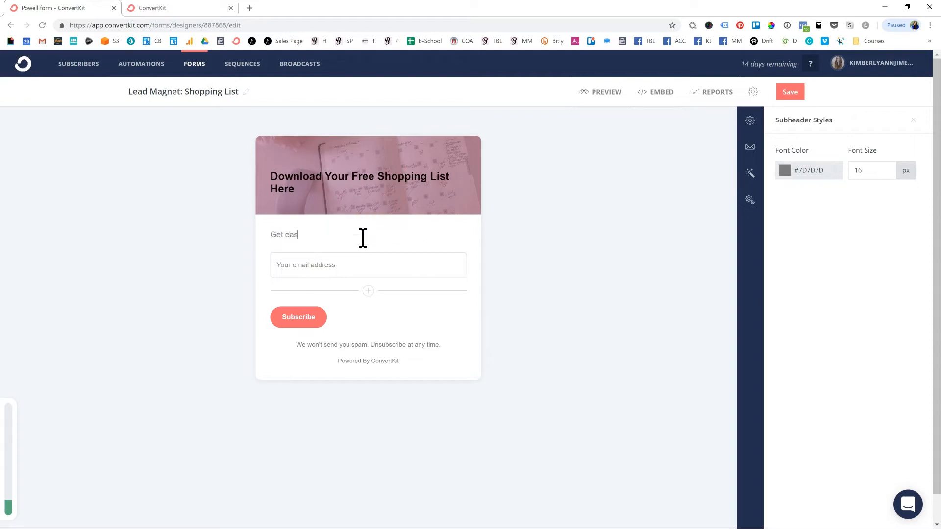
type("y")
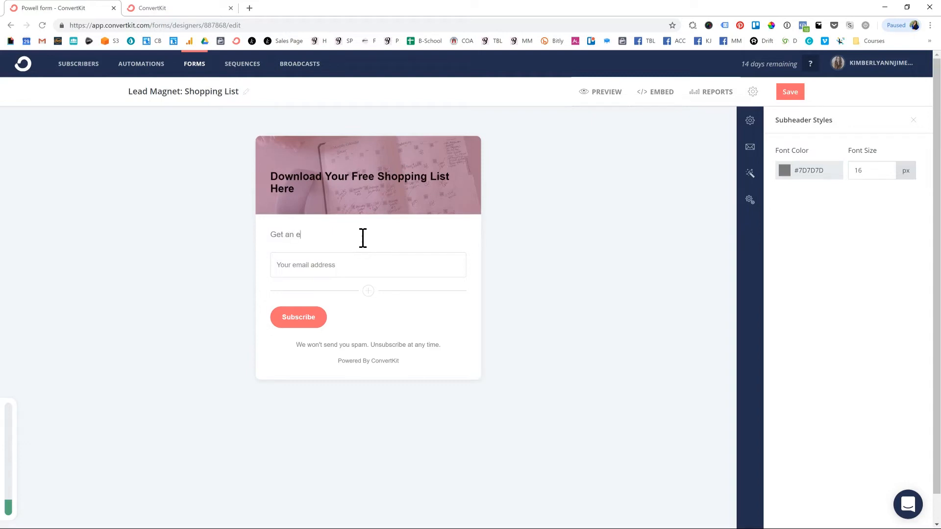
type("asy to follow sh")
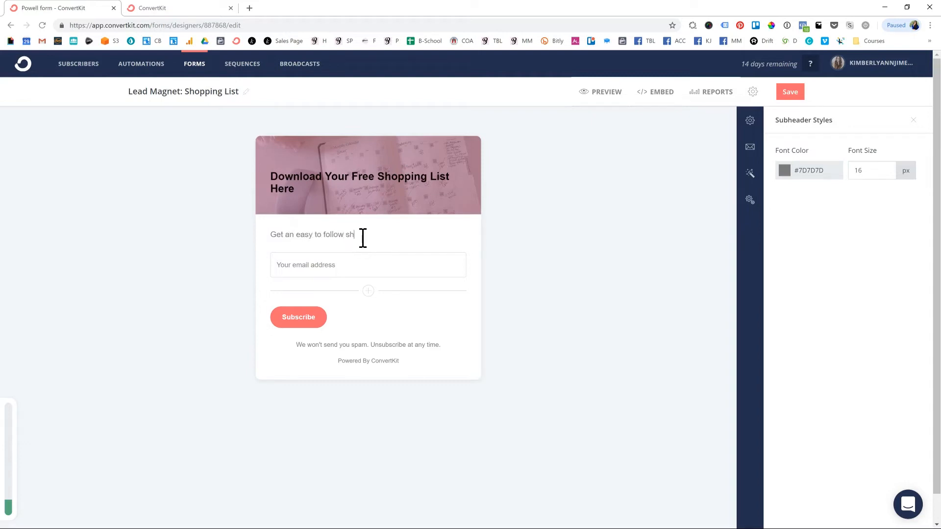
type("opping list that's fully printable.")
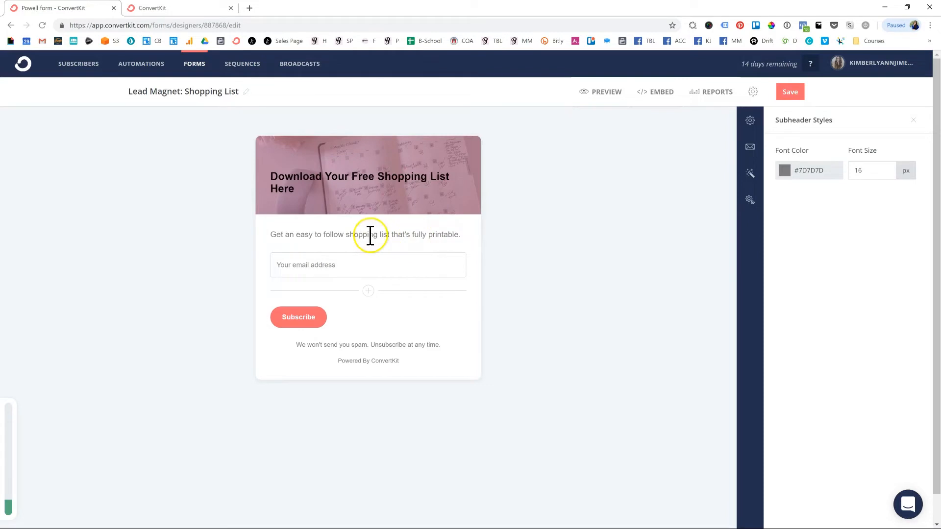
mouse_move(360, 222)
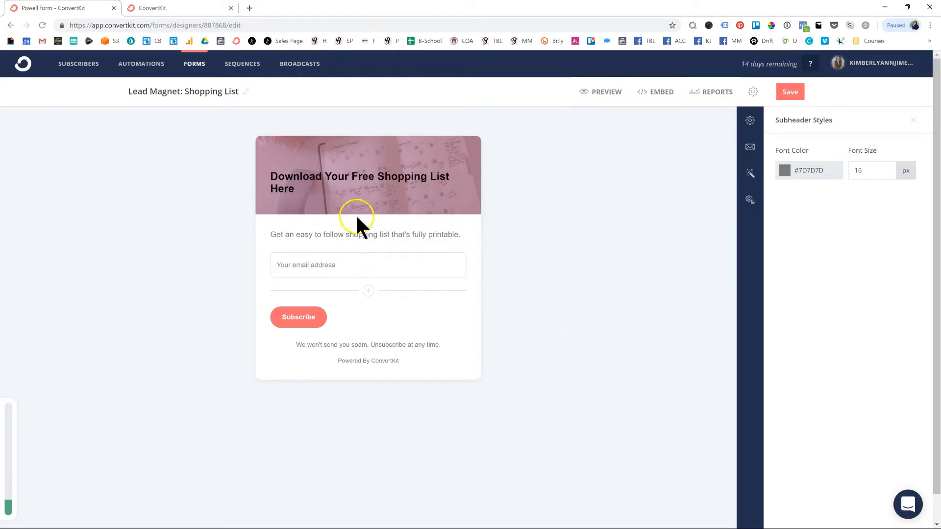
mouse_move(360, 235)
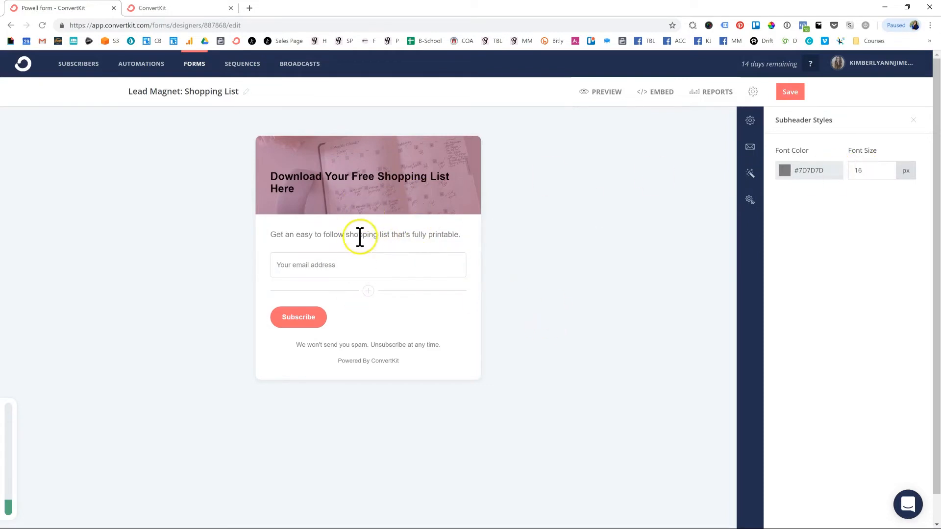
mouse_move(394, 235)
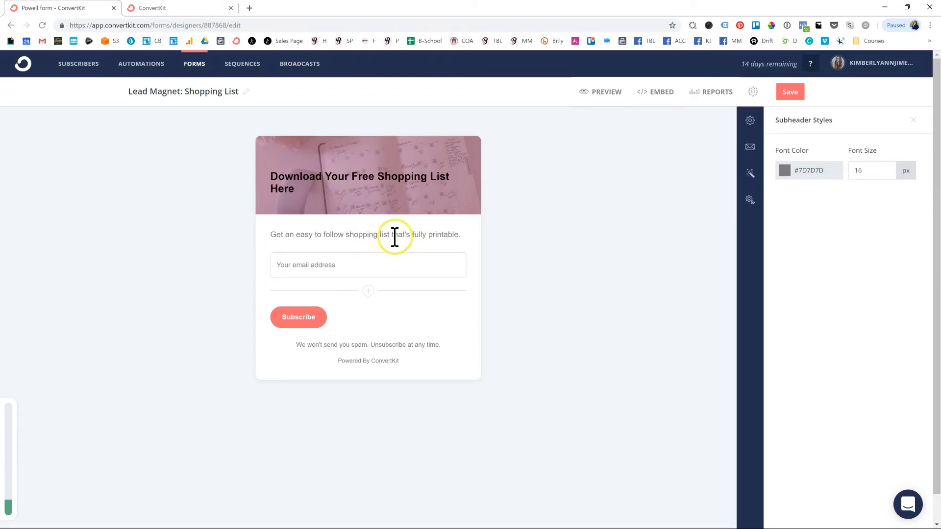
mouse_move(400, 240)
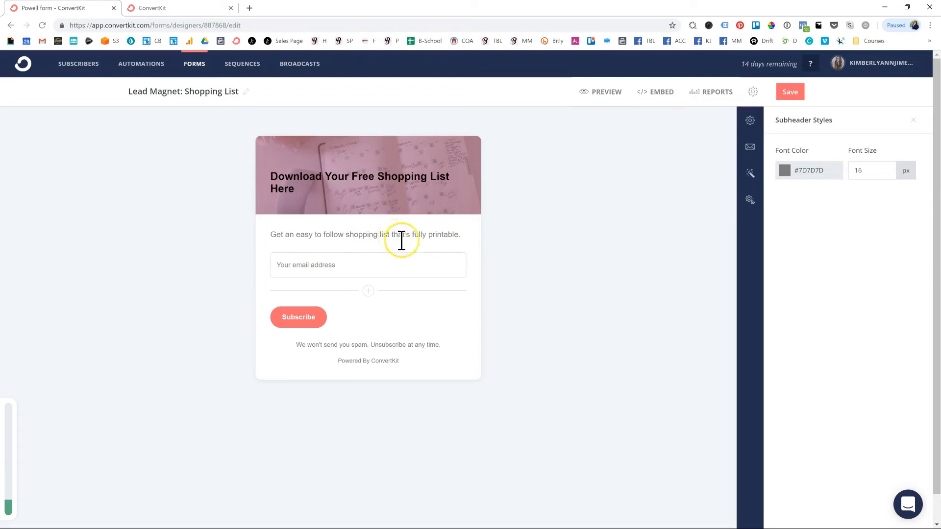
mouse_move(411, 261)
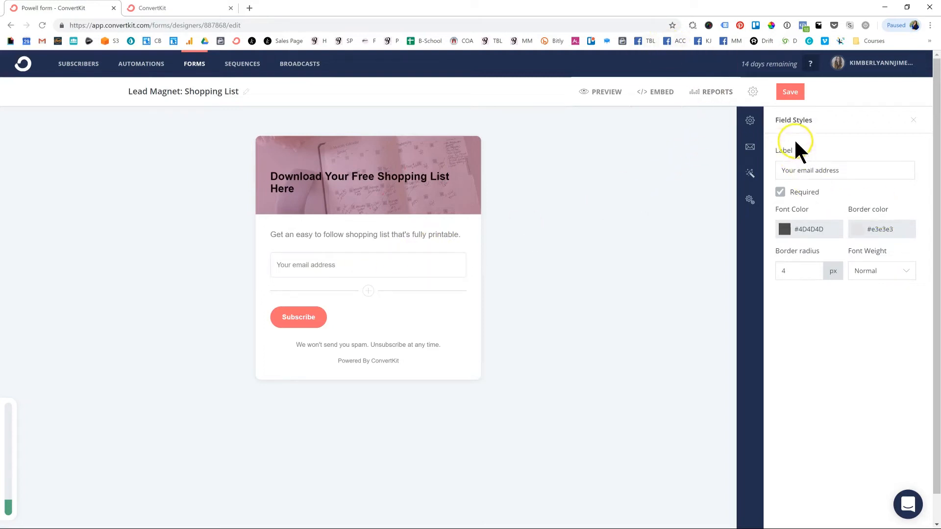
mouse_move(749, 200)
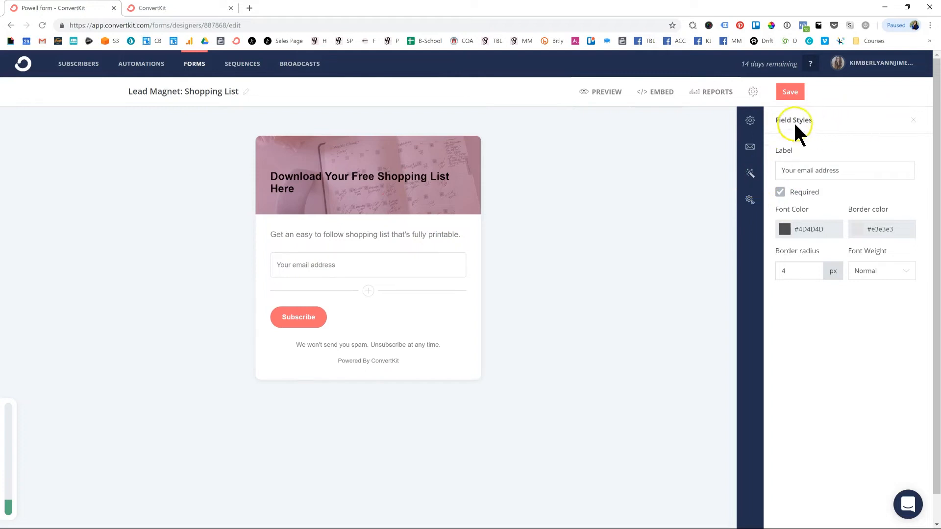
Step: Add a new form field above email and set it to collect First Name
left_click(913, 121)
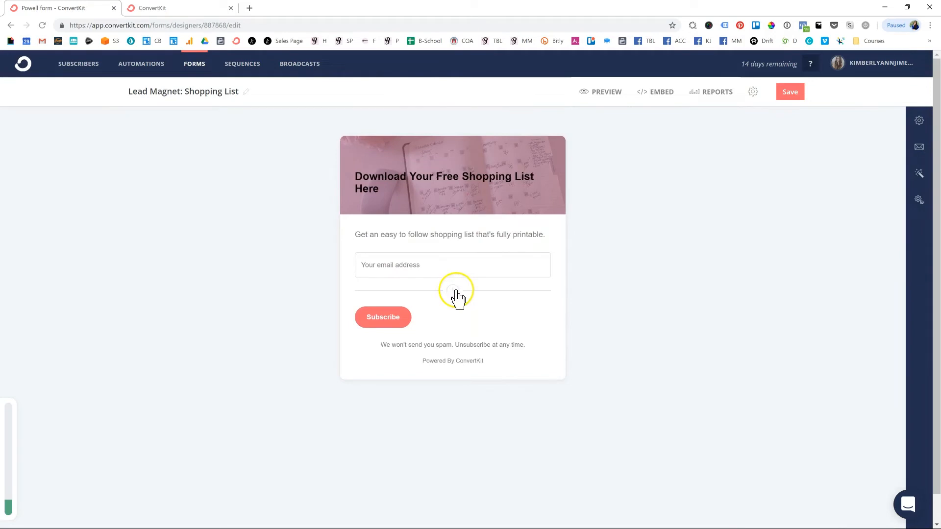
left_click(456, 292)
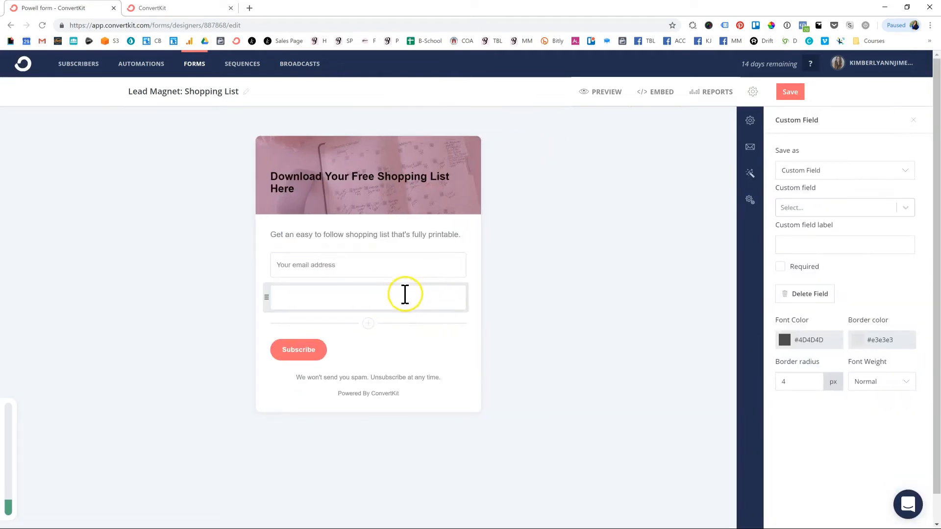
mouse_move(265, 286)
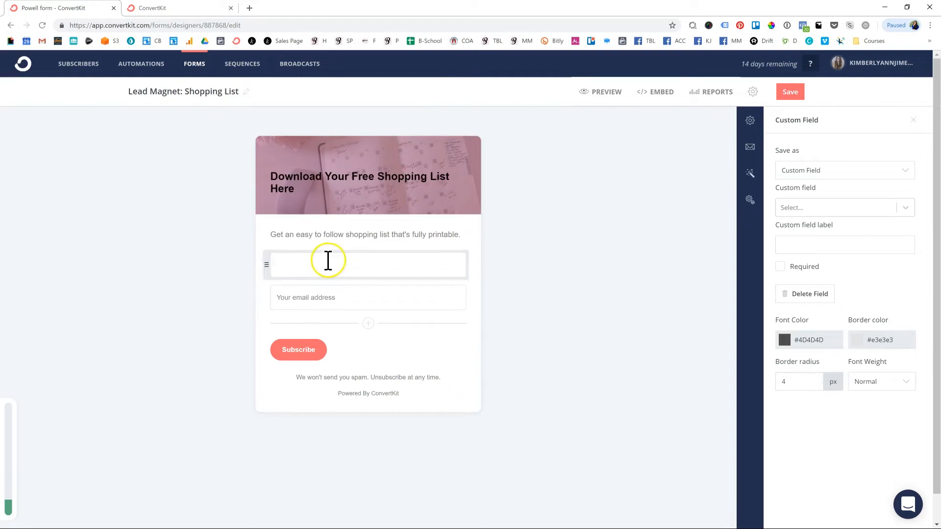
left_click(843, 207)
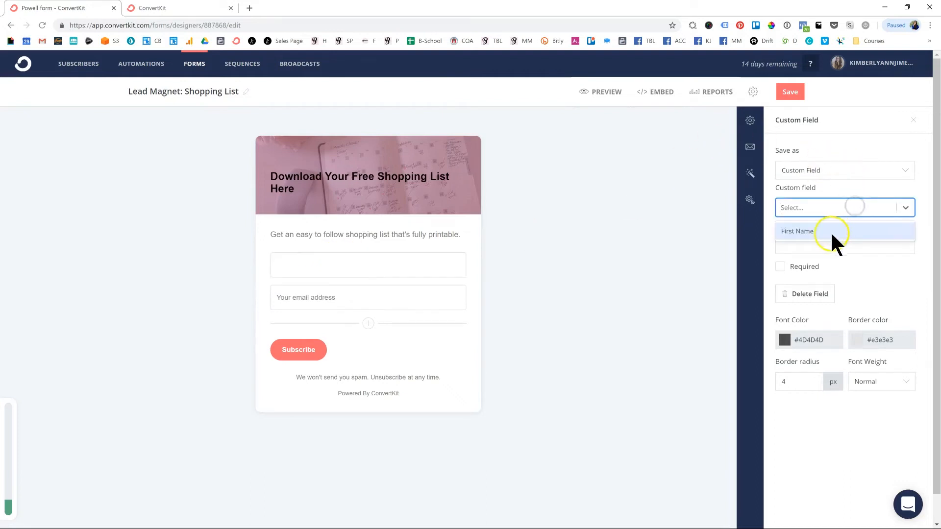
left_click(797, 231)
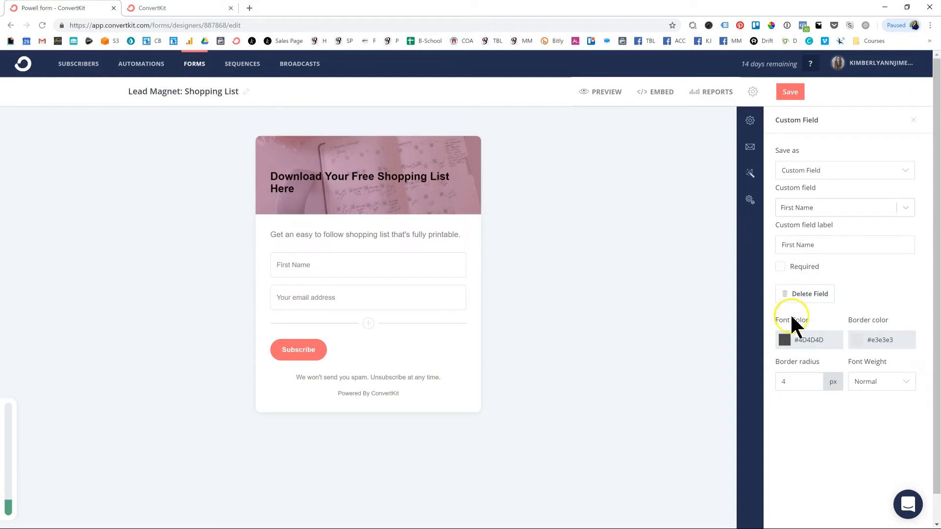
mouse_move(168, 300)
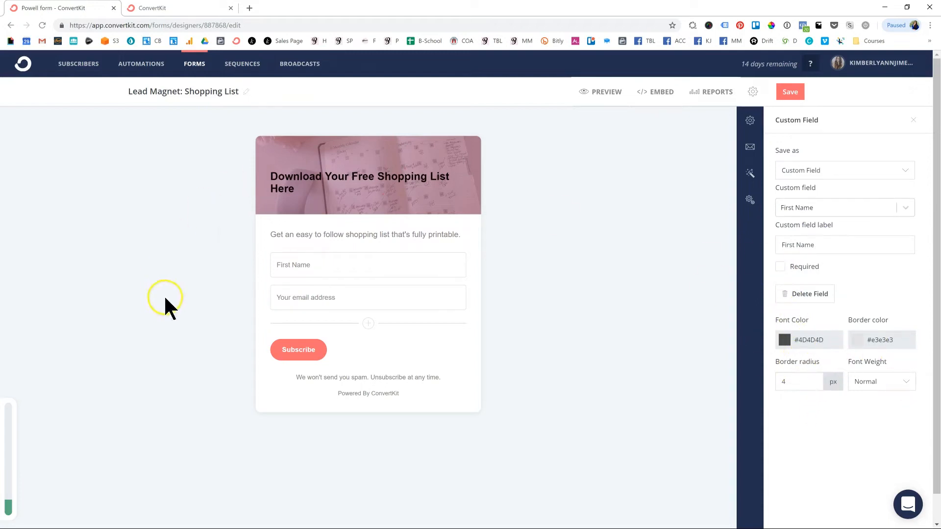
Step: Select the email address field to review its settings
left_click(368, 297)
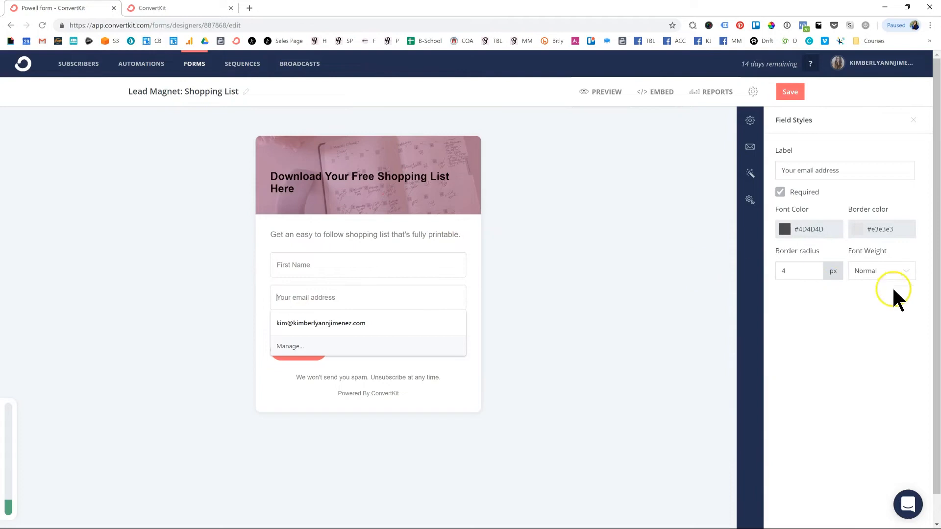
left_click(843, 170)
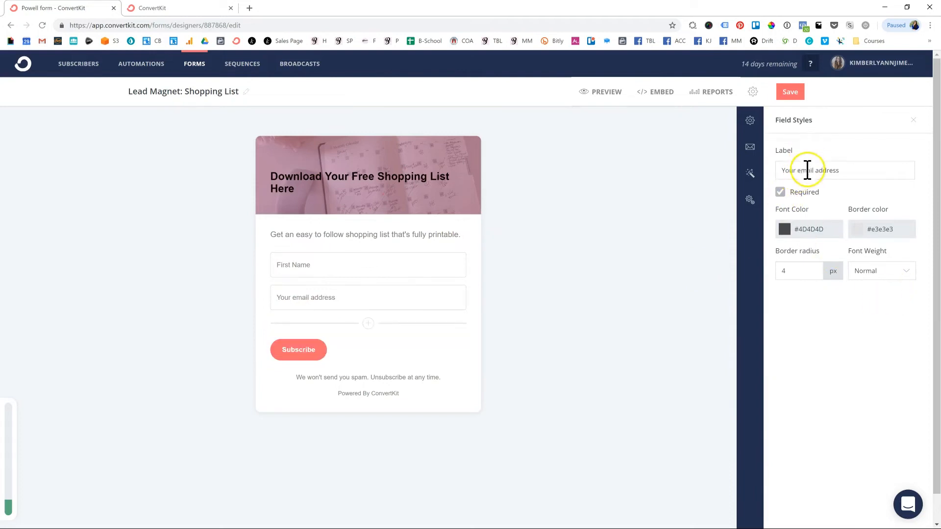
mouse_move(749, 148)
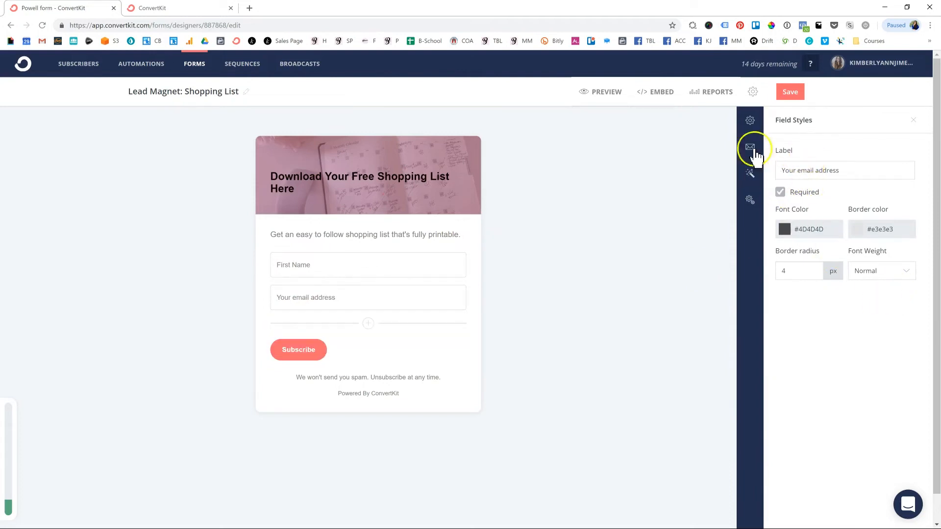
mouse_move(348, 358)
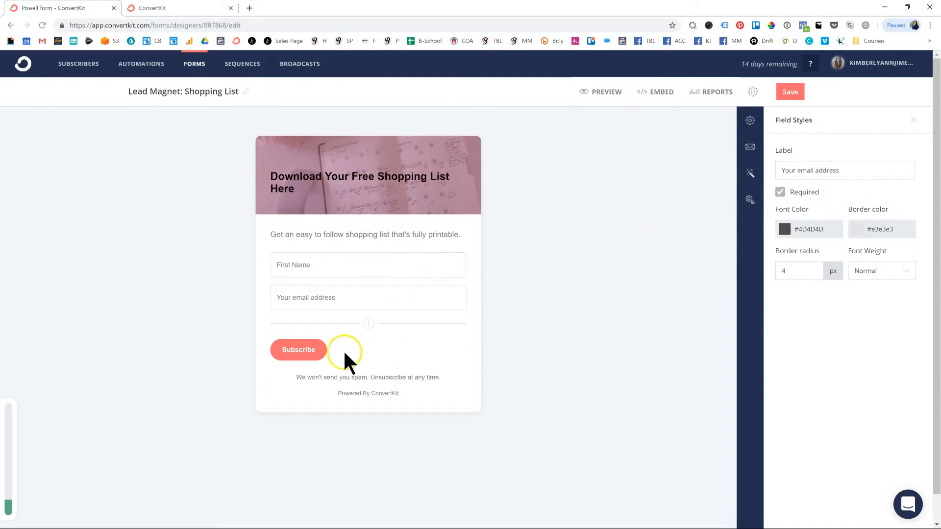
Step: Make the subscribe button near-black #0d0101 with 27 px corners and bold label weight
left_click(298, 350)
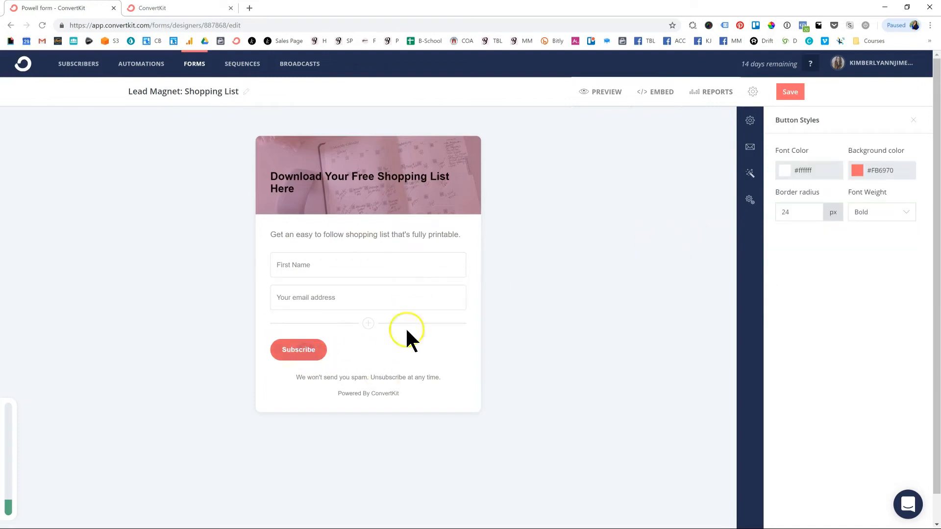
left_click(858, 170)
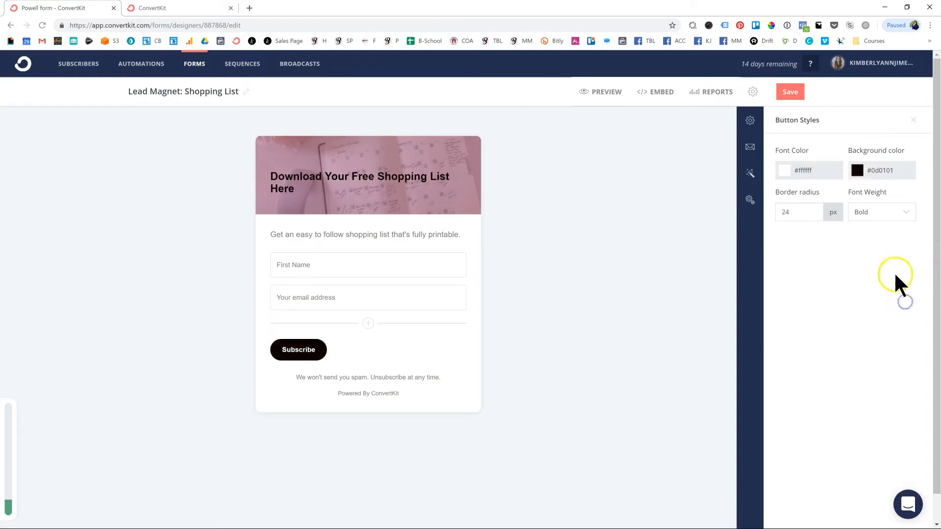
mouse_move(368, 330)
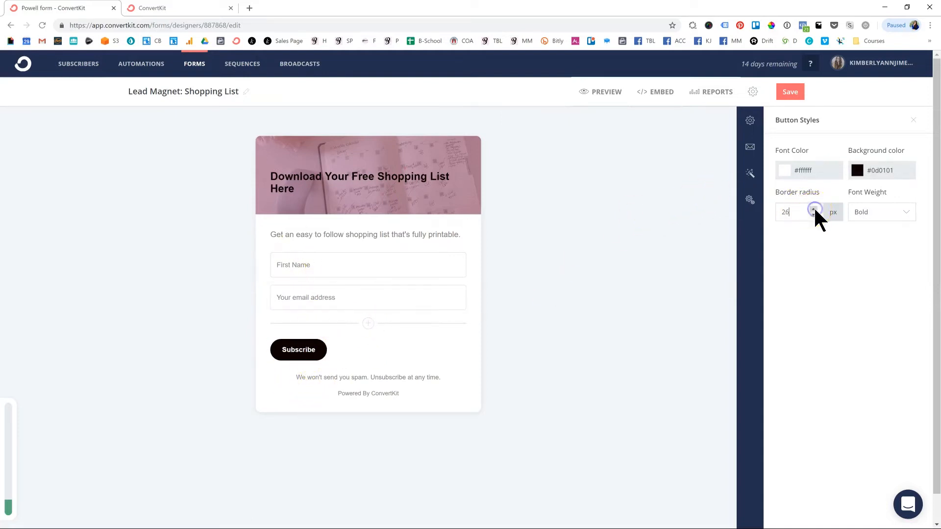
left_click(815, 208)
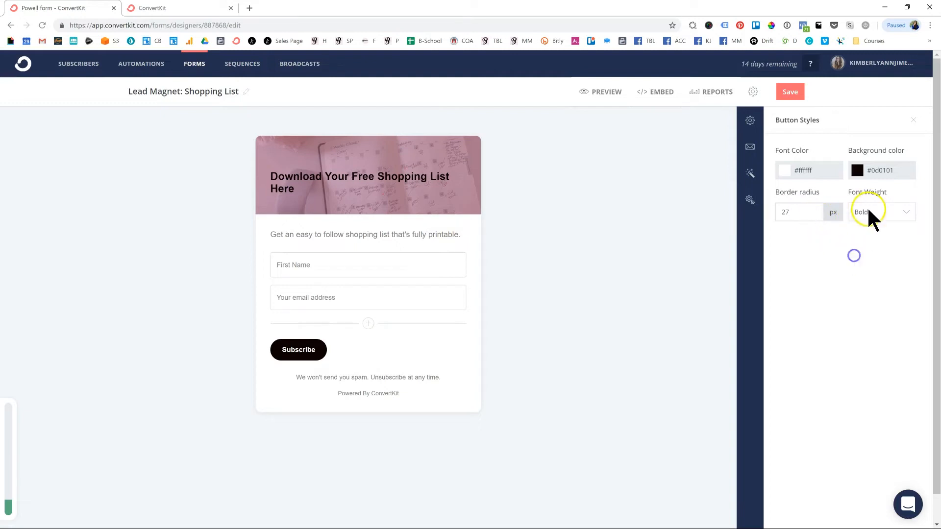
left_click(880, 211)
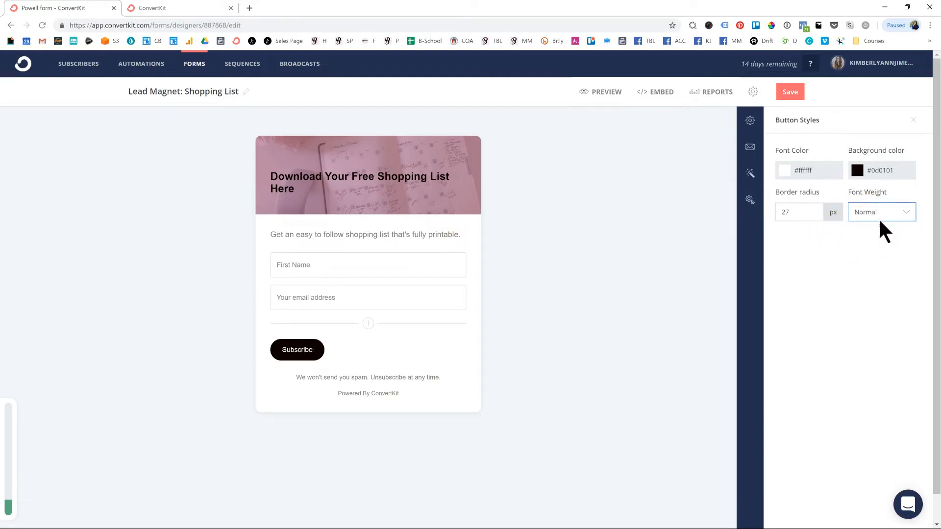
left_click(880, 211)
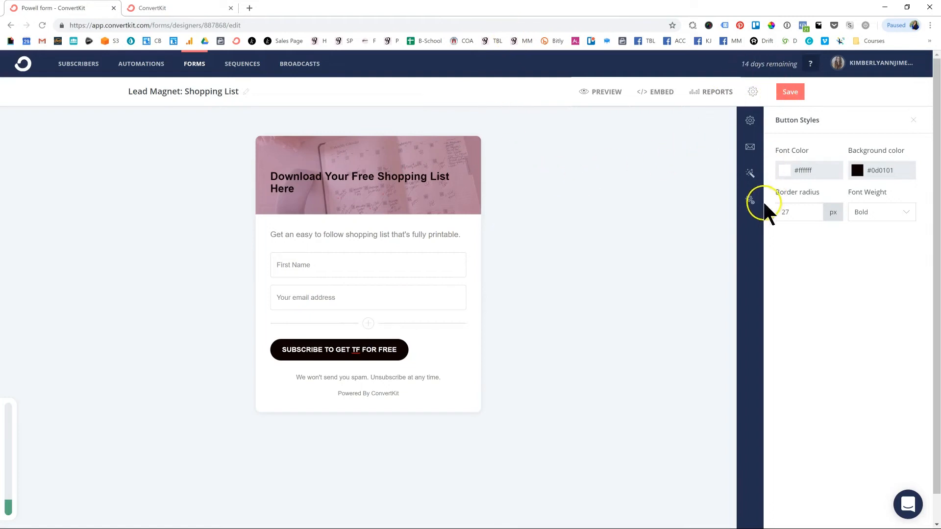
Step: In Advanced Settings, try returning-subscriber options and keep showing the form to them
left_click(749, 198)
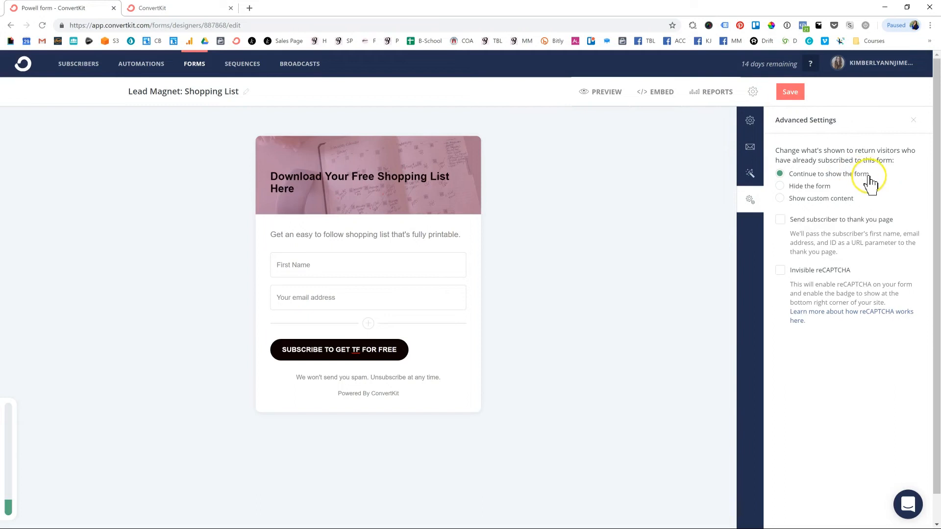
mouse_move(871, 183)
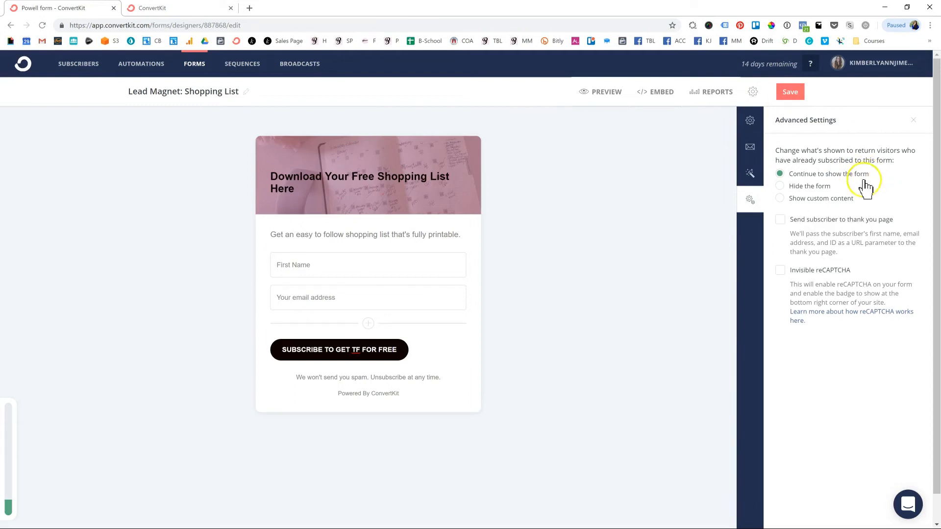
mouse_move(810, 133)
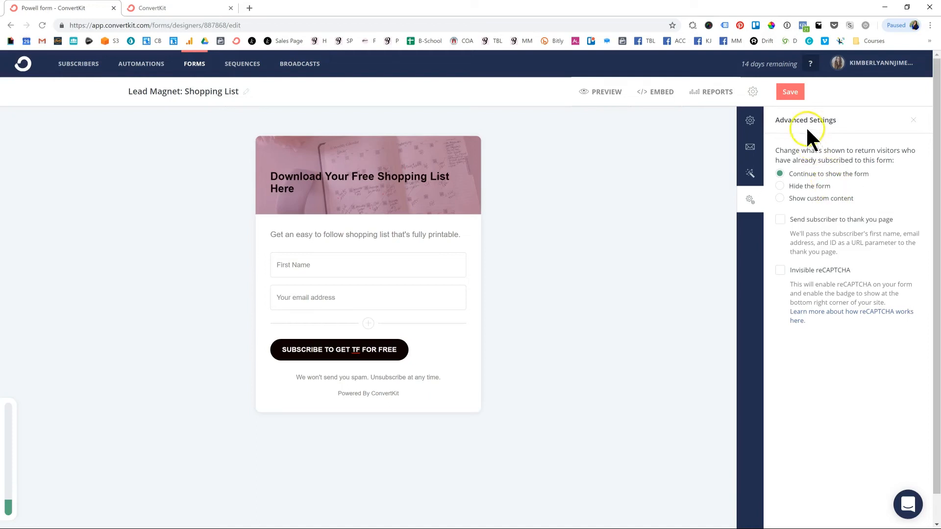
mouse_move(798, 162)
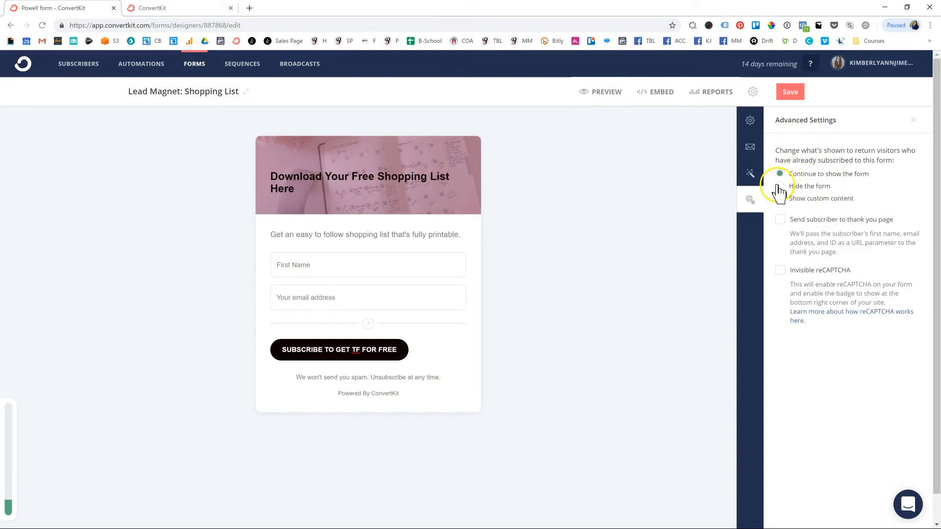
left_click(780, 186)
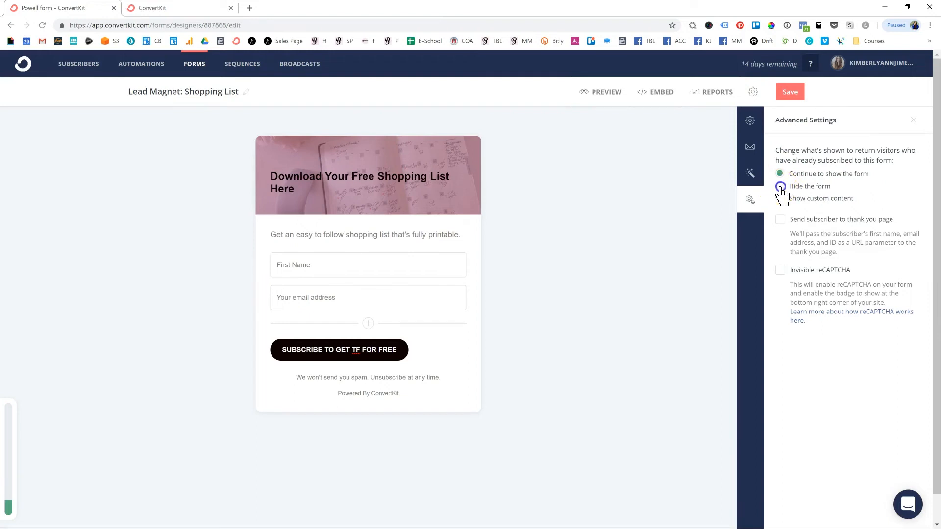
left_click(780, 198)
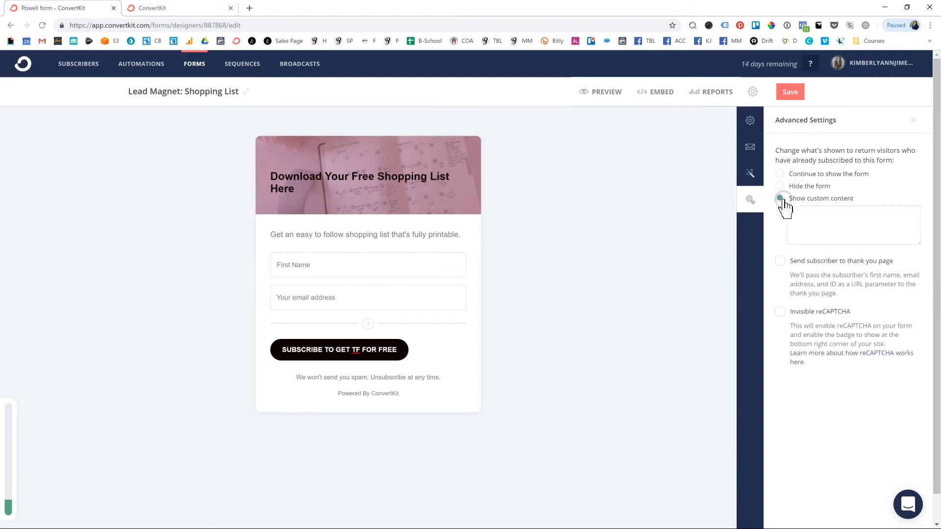
left_click(781, 197)
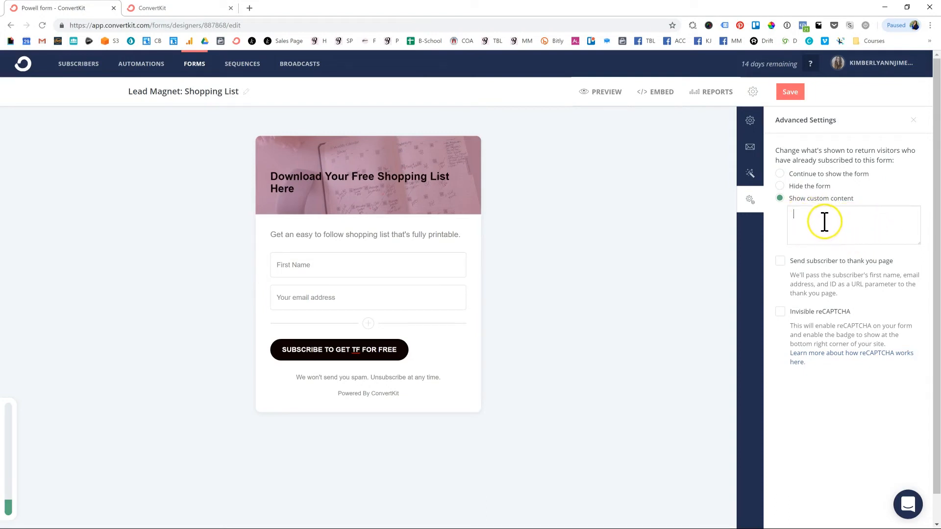
mouse_move(780, 177)
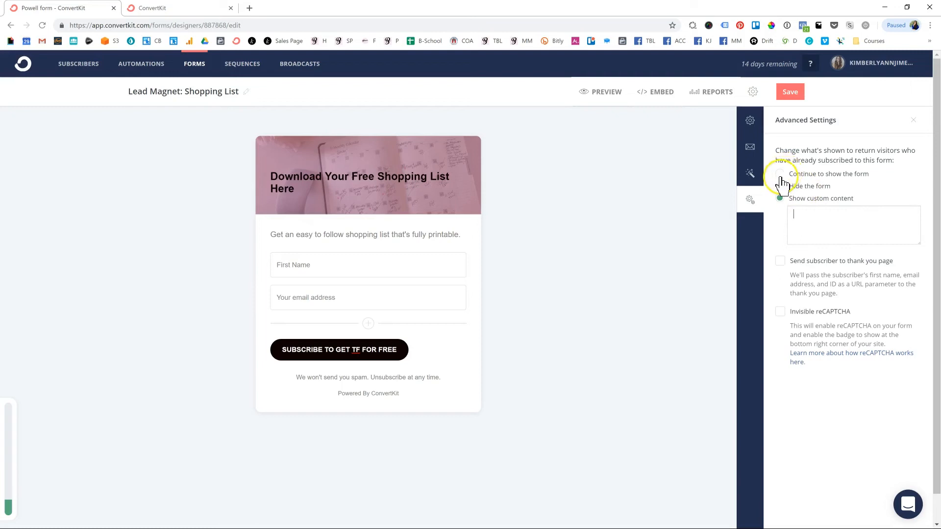
left_click(780, 174)
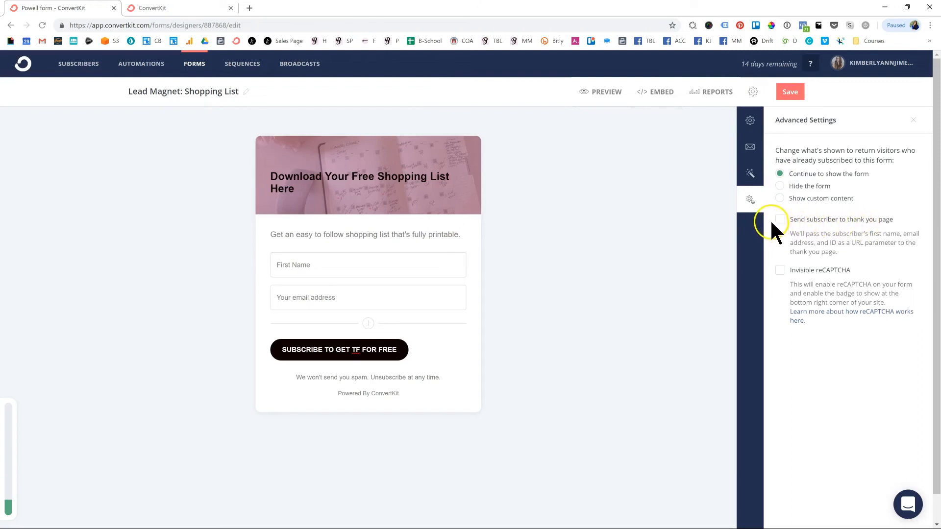
Step: Toggle the thank-you-page redirect and invisible reCAPTCHA, leaving both off
left_click(780, 219)
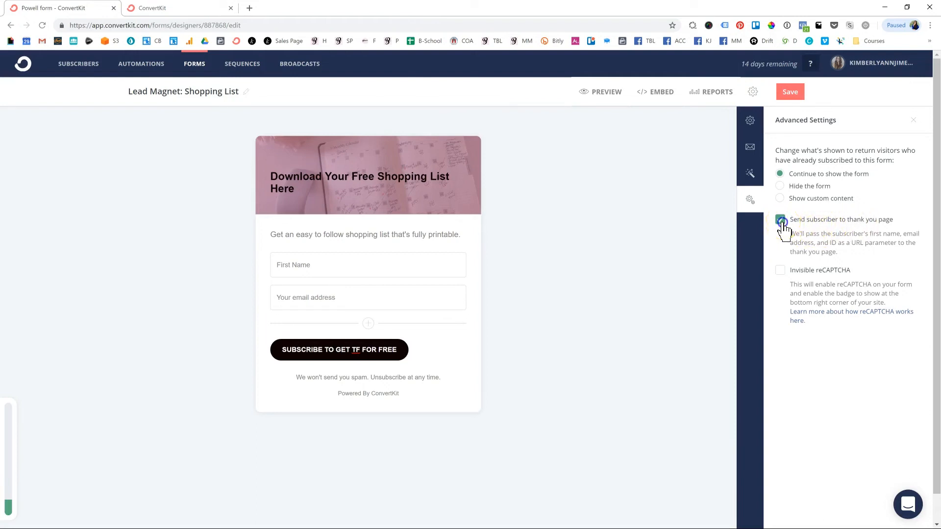
left_click(780, 219)
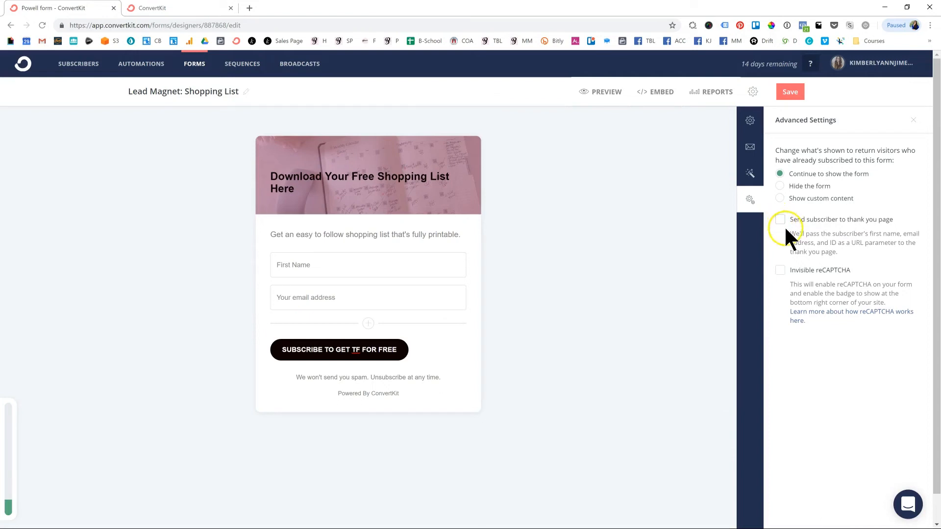
mouse_move(791, 282)
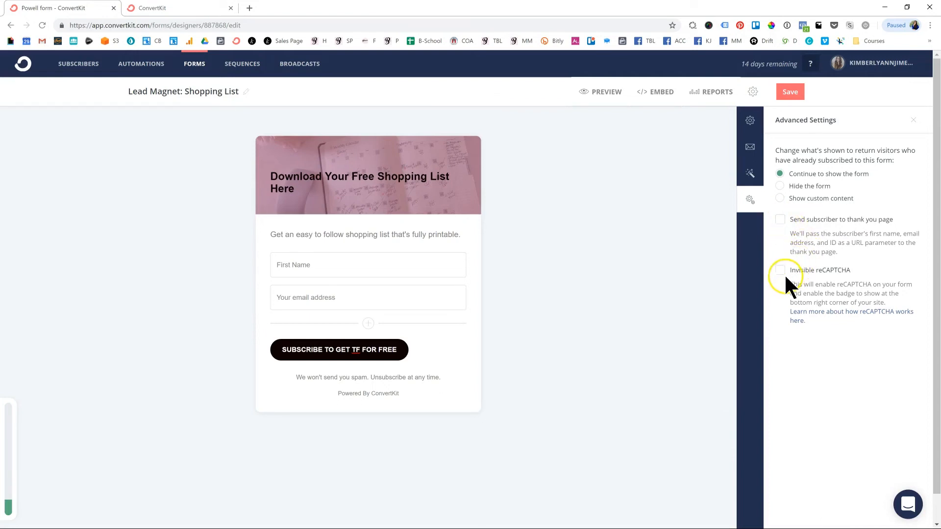
left_click(780, 269)
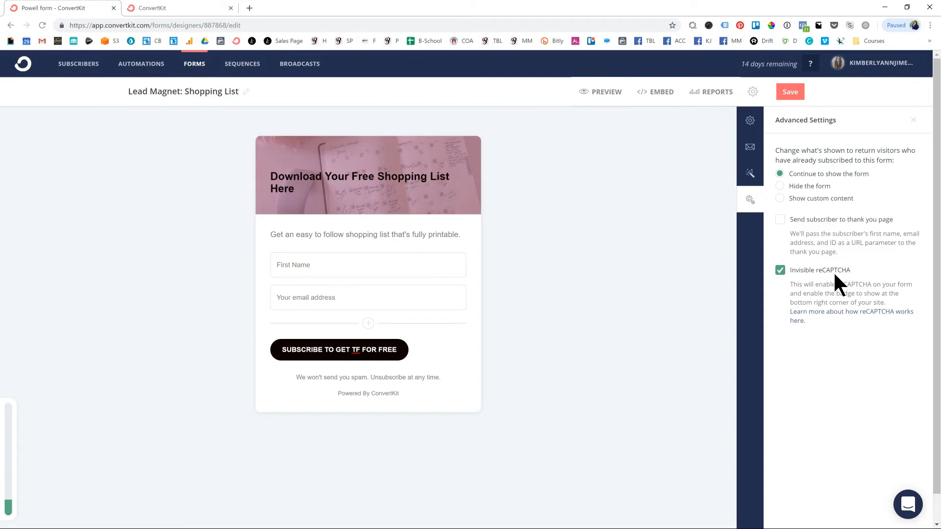
mouse_move(879, 326)
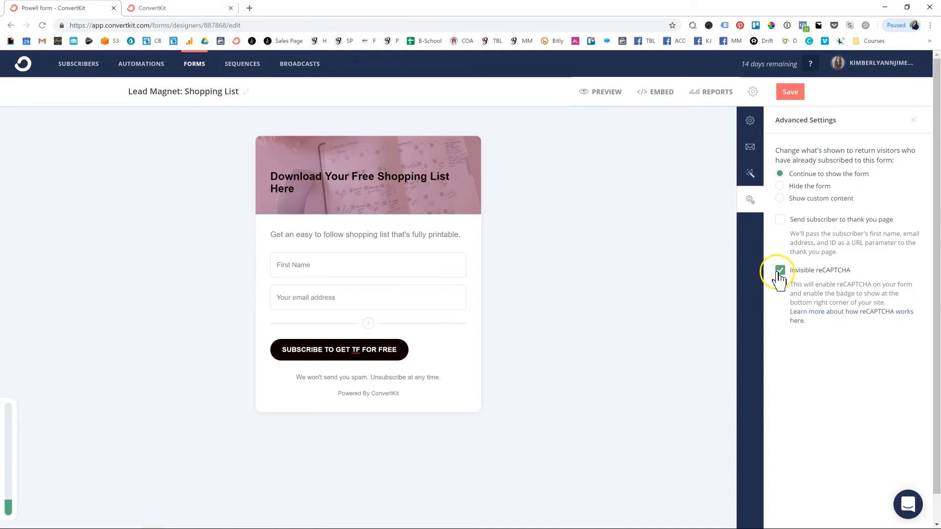
left_click(780, 270)
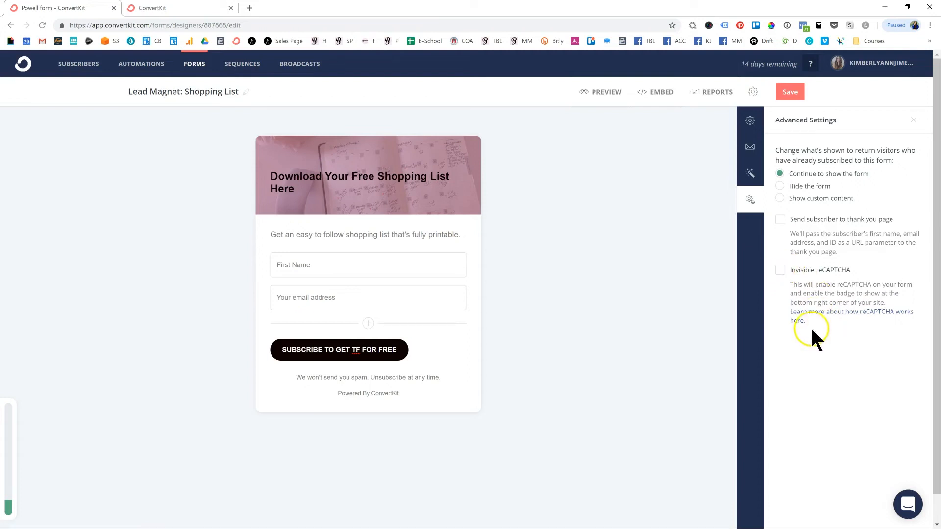
Step: Correct the button label typo 'TF' to 'IT' in SUBSCRIBE TO GET IT FOR FREE
left_click(339, 349)
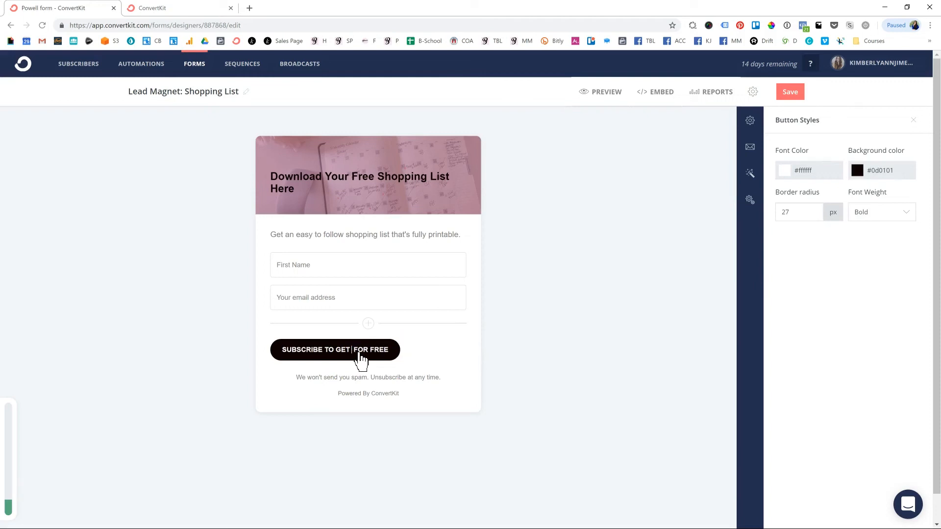
type("IT")
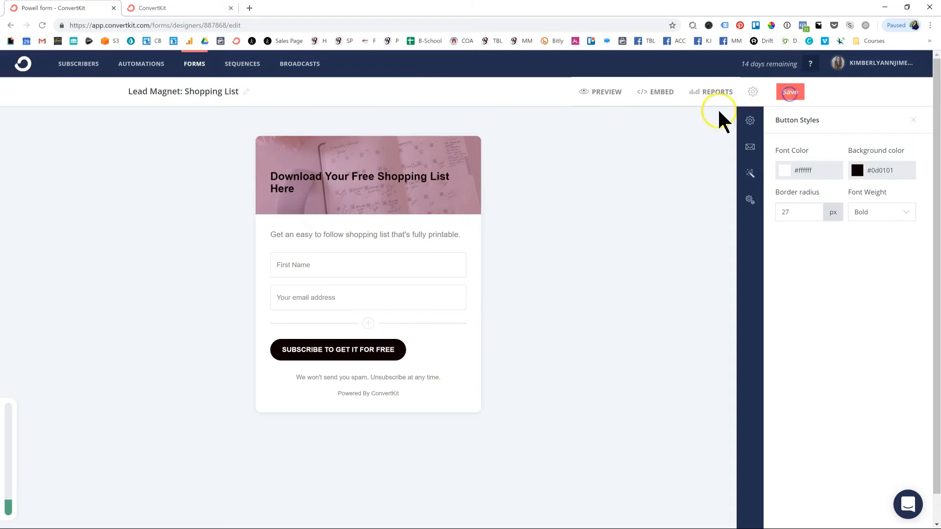
Step: Review the form's JavaScript, HTML and Share embed options and select the hosted form link
left_click(655, 92)
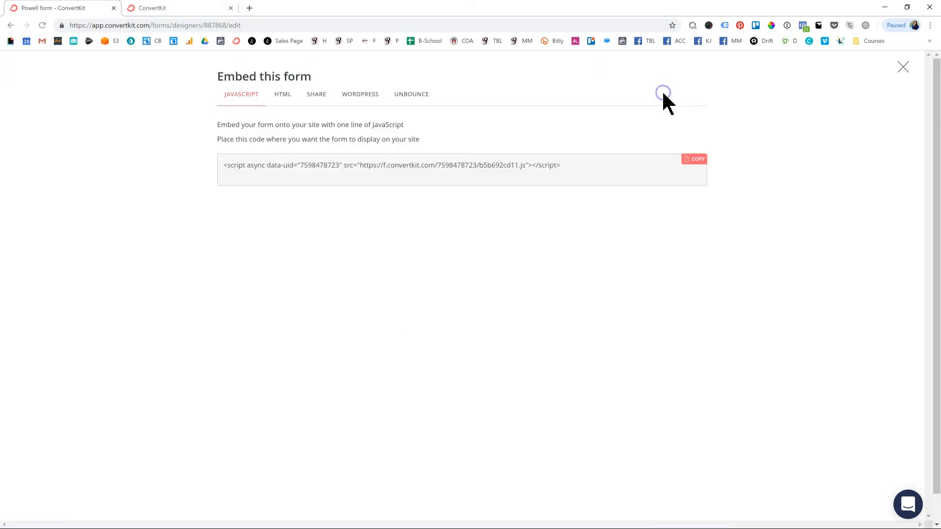
mouse_move(250, 136)
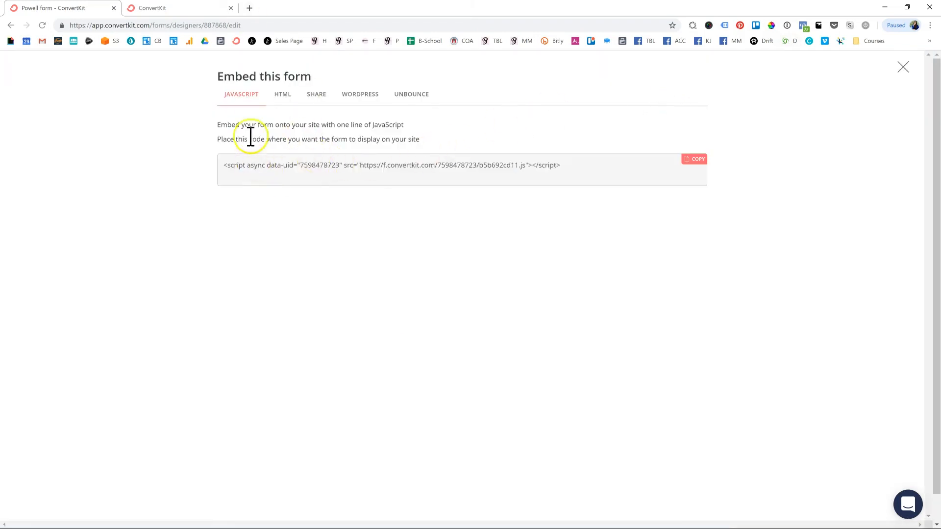
left_click(282, 94)
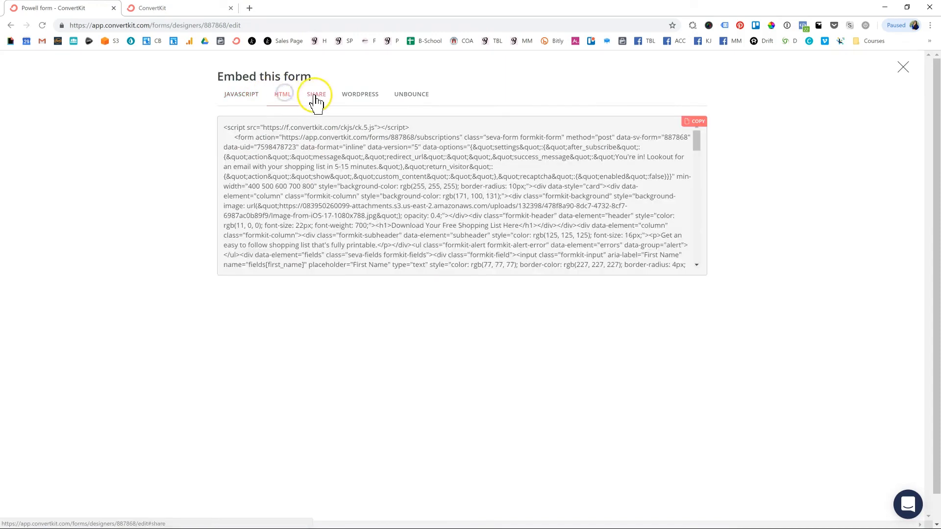
left_click(316, 94)
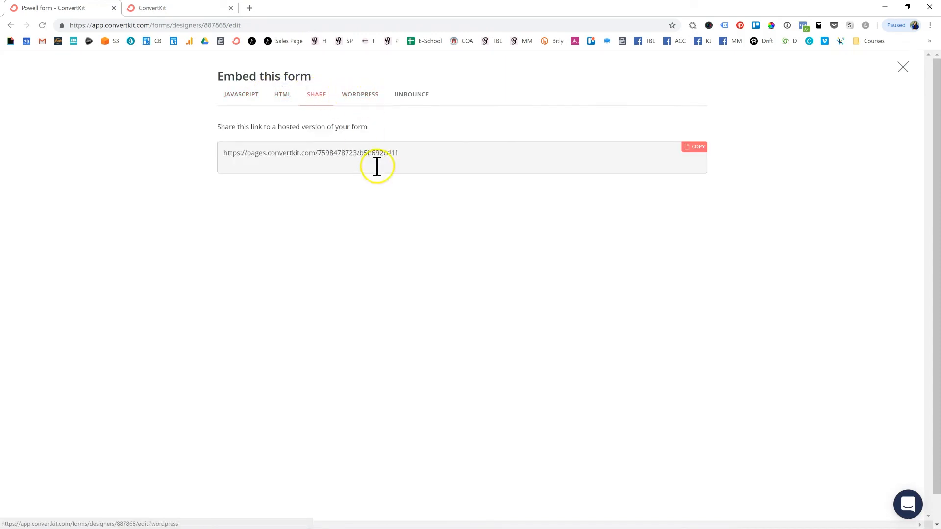
triple_click(311, 152)
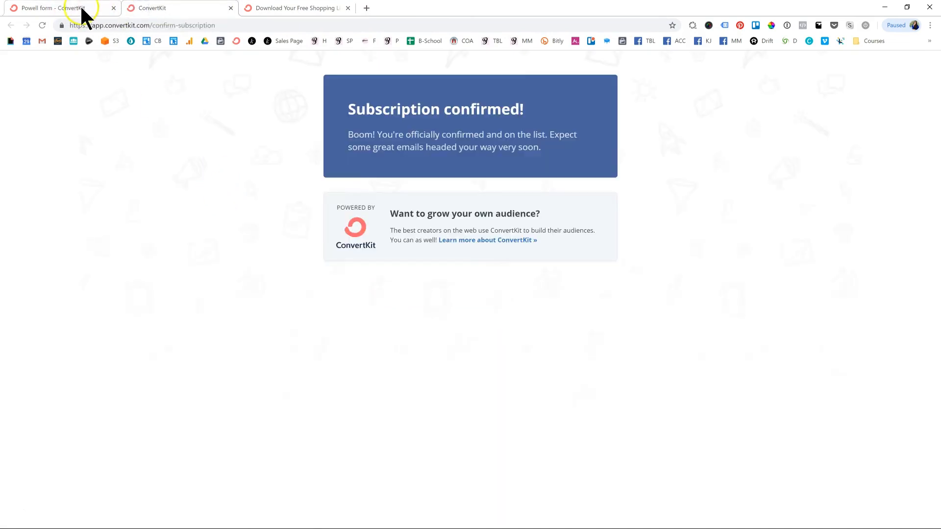
Step: Check the form's WordPress shortcode and Unbounce webhook embed options
left_click(168, 8)
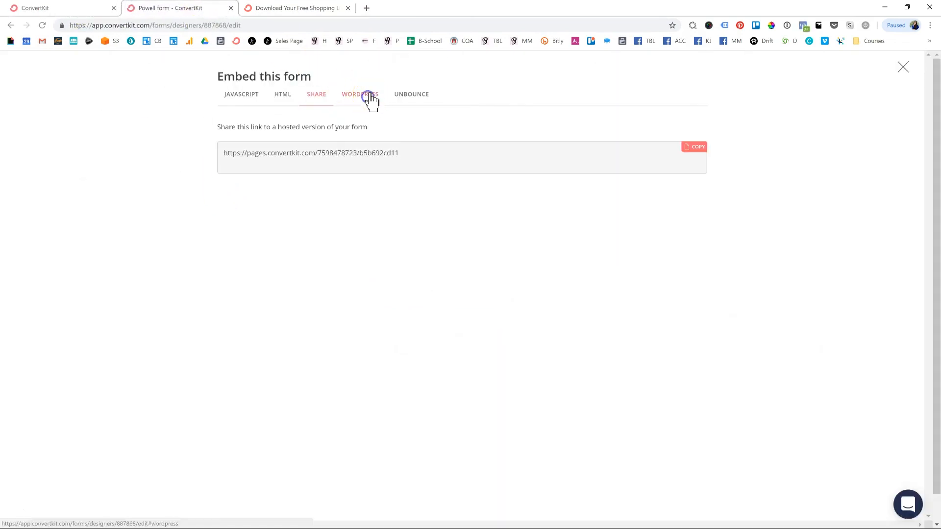
left_click(359, 94)
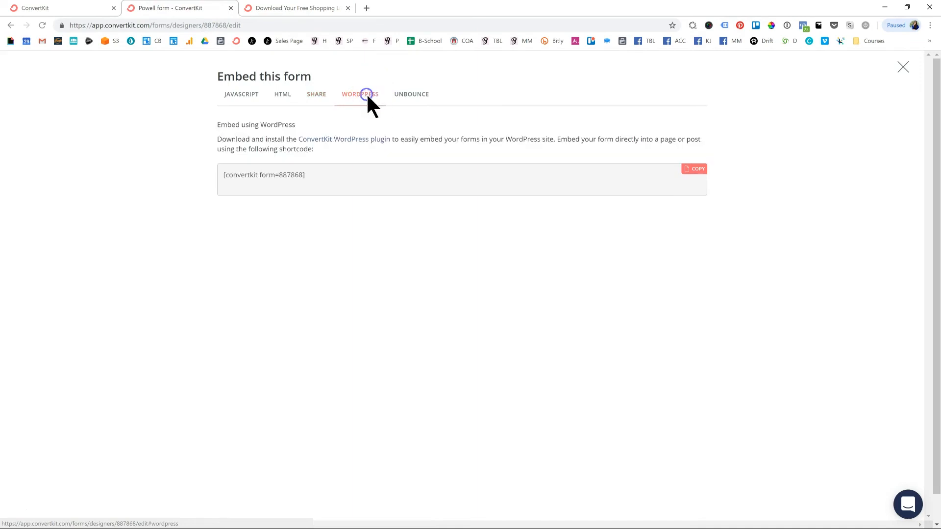
mouse_move(342, 159)
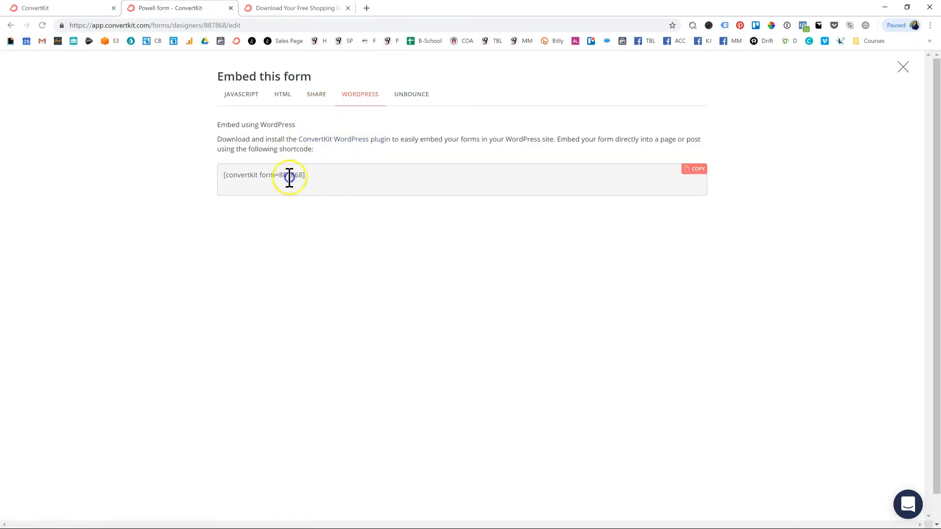
triple_click(264, 174)
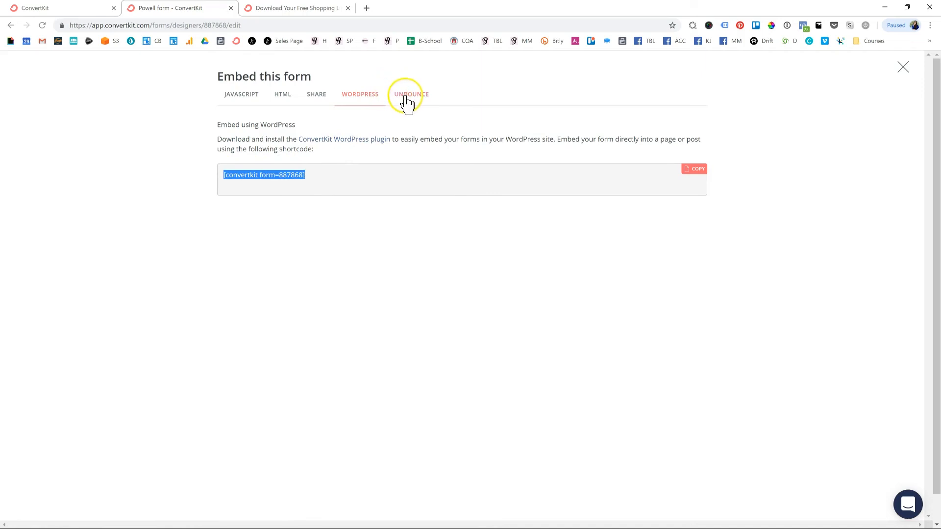
left_click(411, 94)
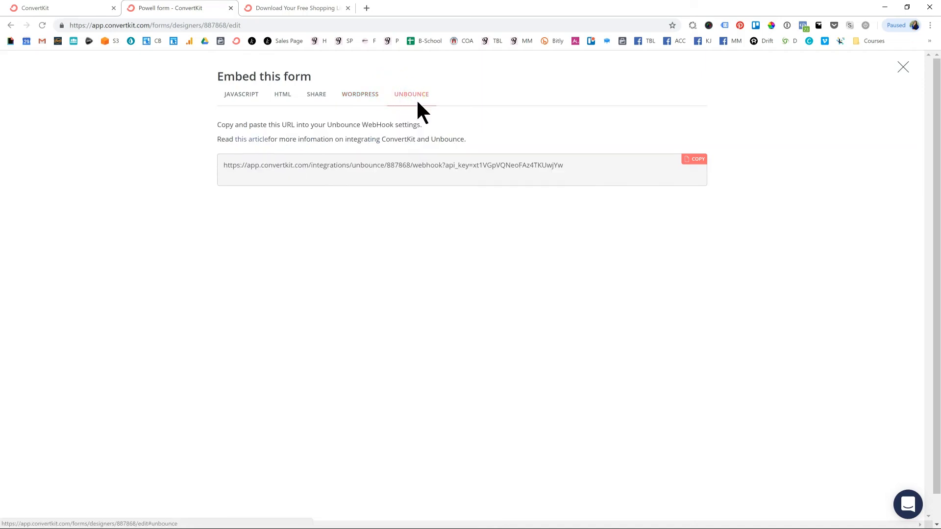
mouse_move(317, 95)
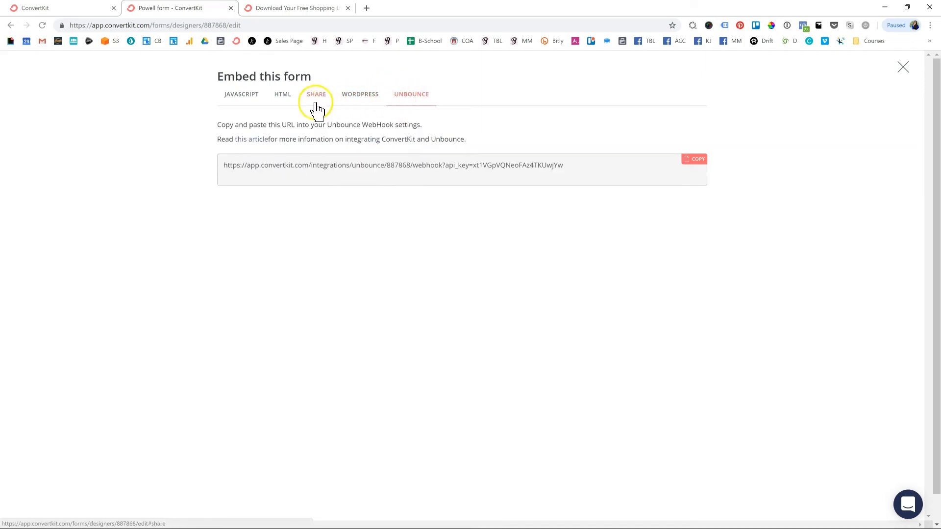
Step: Select the one-line JavaScript embed code for copying
left_click(241, 94)
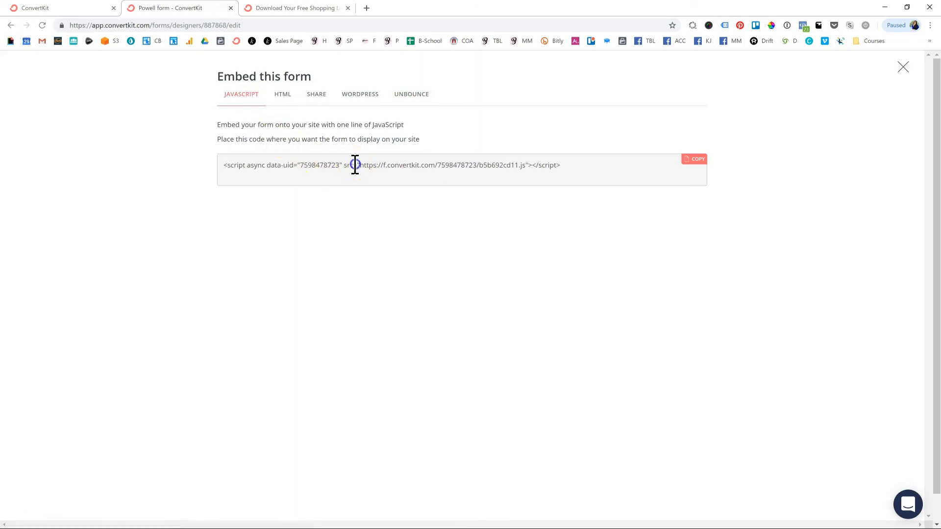
mouse_move(350, 98)
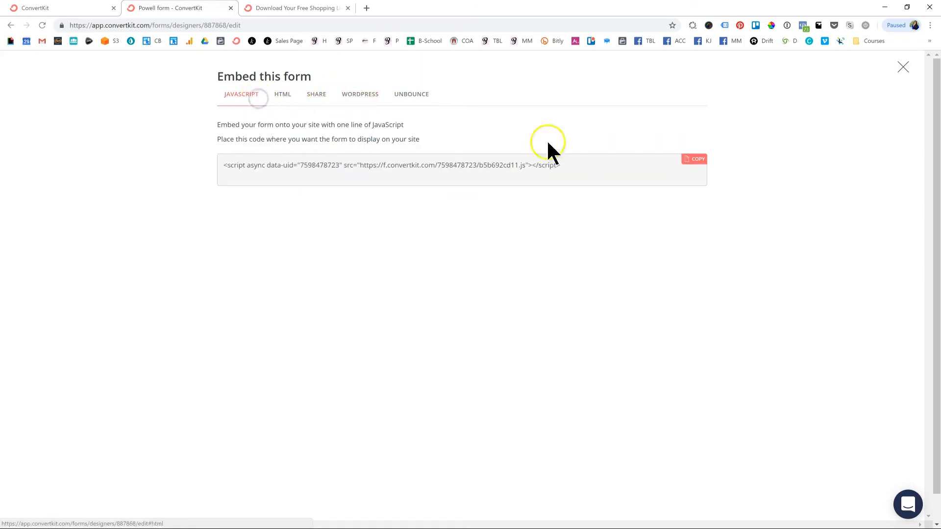
triple_click(390, 165)
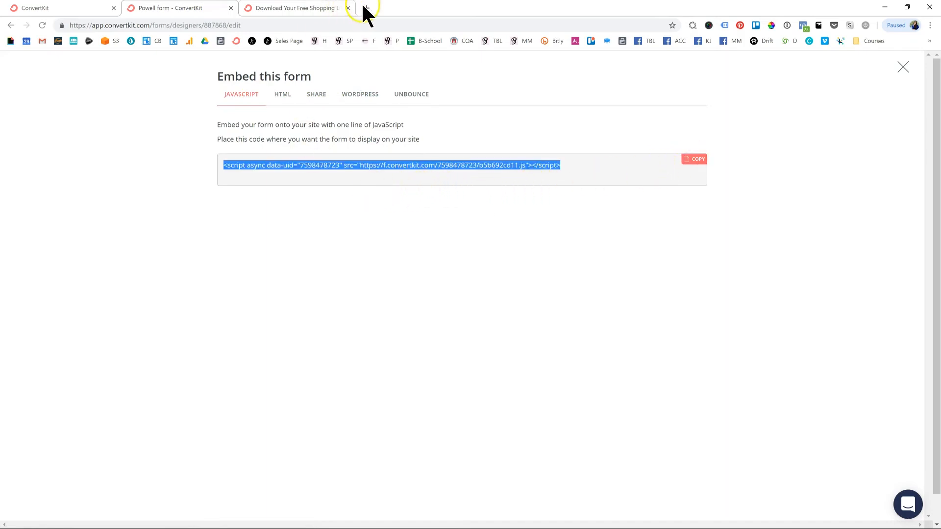
mouse_move(19, 513)
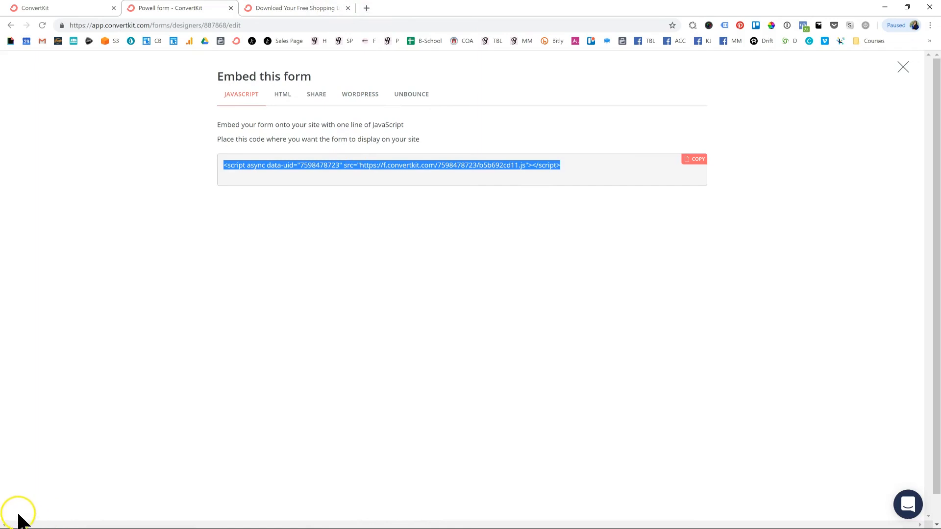
Step: Open 'How To Stay Focused In Business When Life Gets Chaotic' for editing from the WordPress posts list
left_click(413, 8)
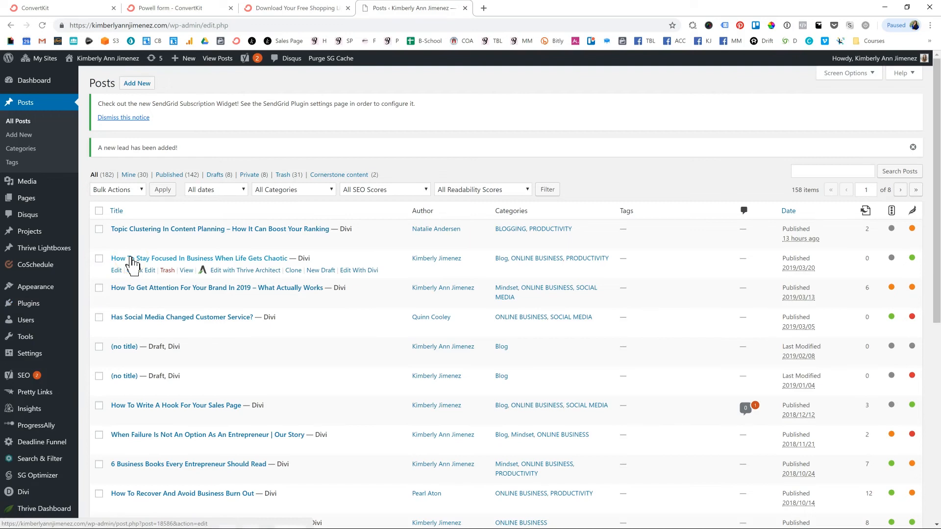
mouse_move(124, 285)
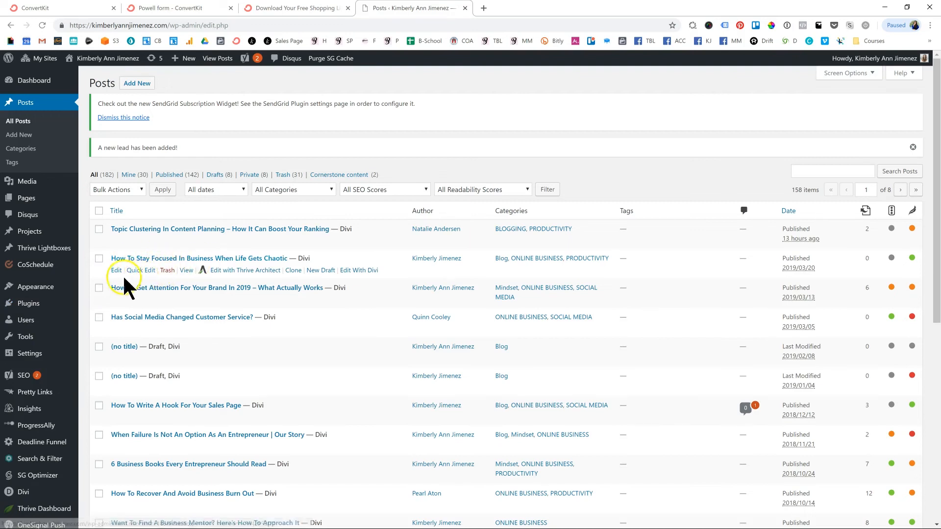
left_click(116, 270)
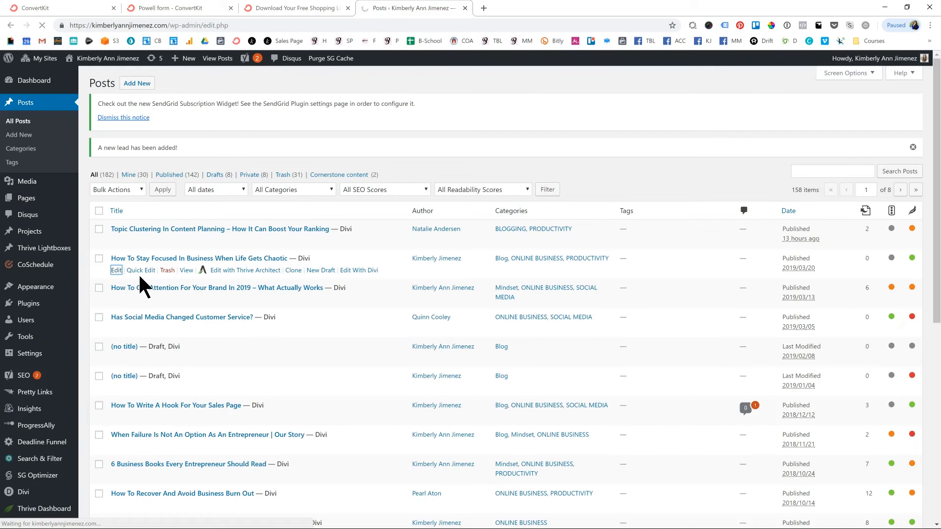
left_click(116, 270)
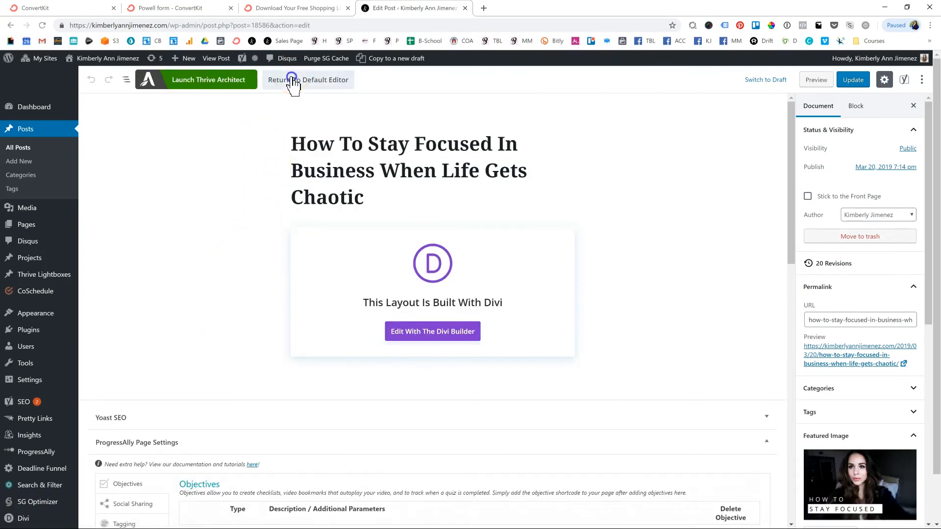
Step: Switch to the block editor and select the paragraph ending 'Focusing on the essentials'
left_click(308, 79)
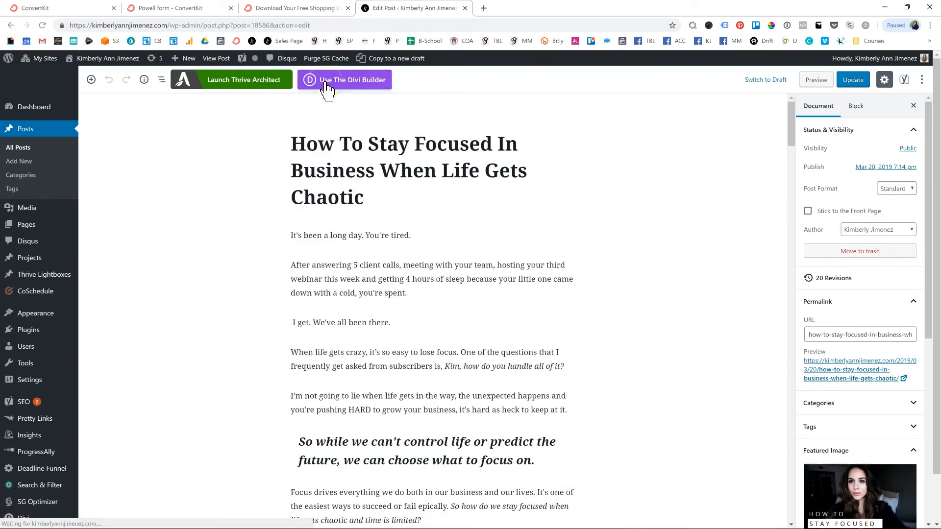
left_click(431, 279)
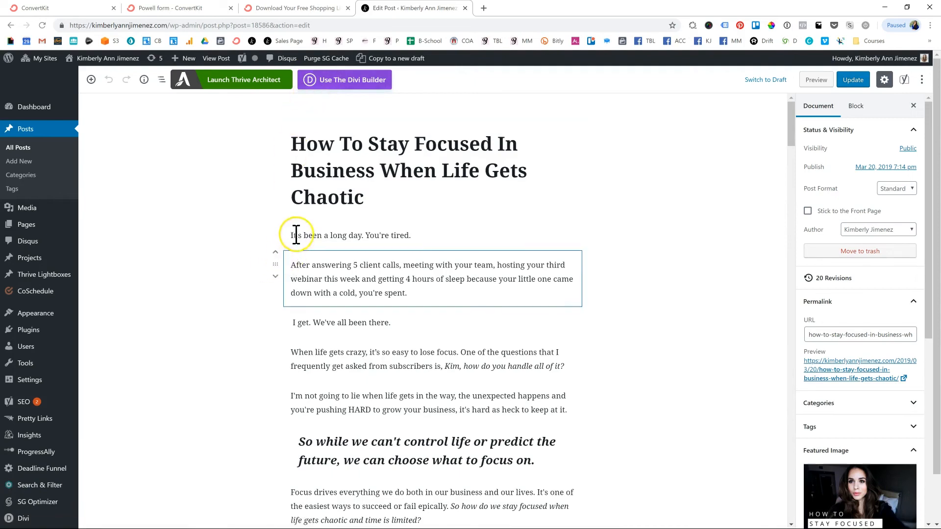
scroll("down", 3)
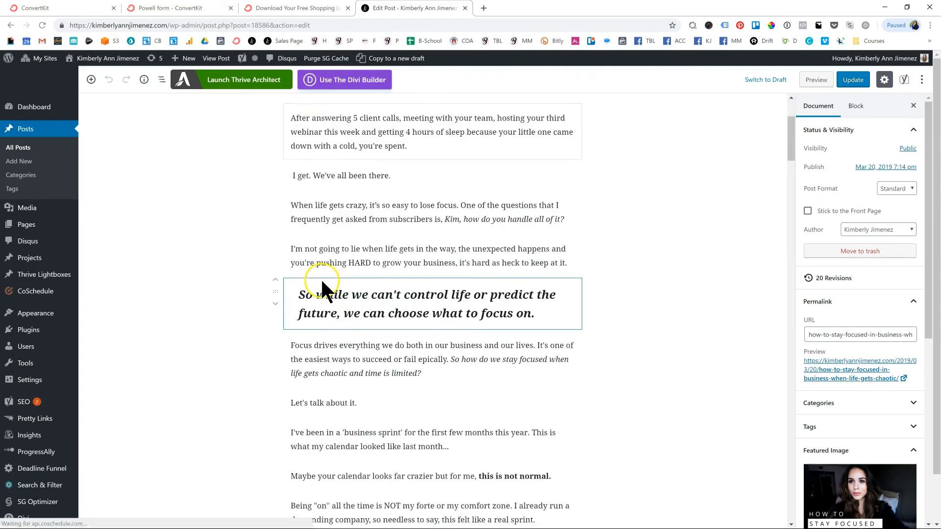
scroll("up", 3)
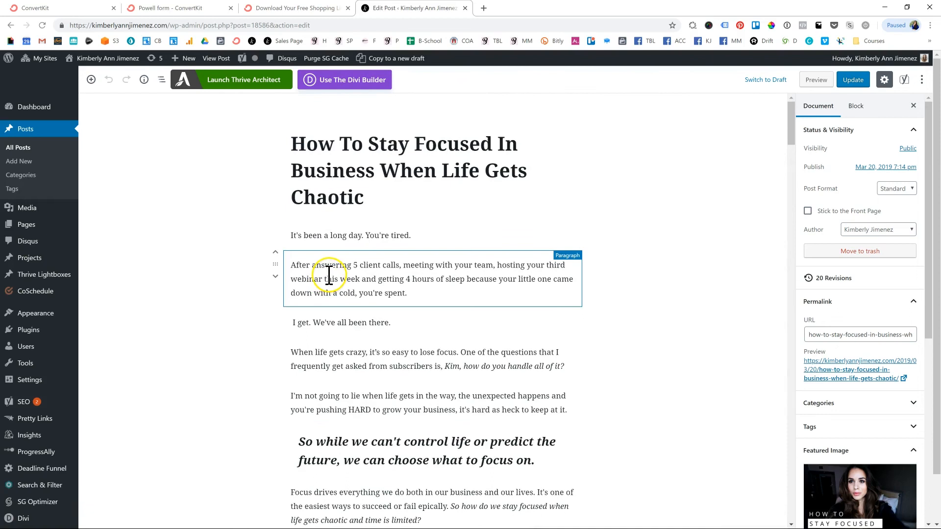
scroll("down", 3)
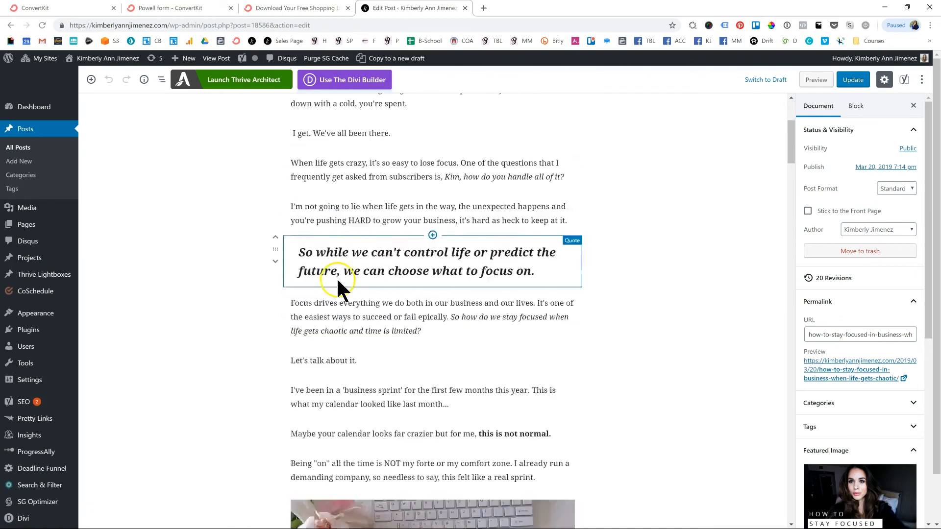
scroll("down", 3)
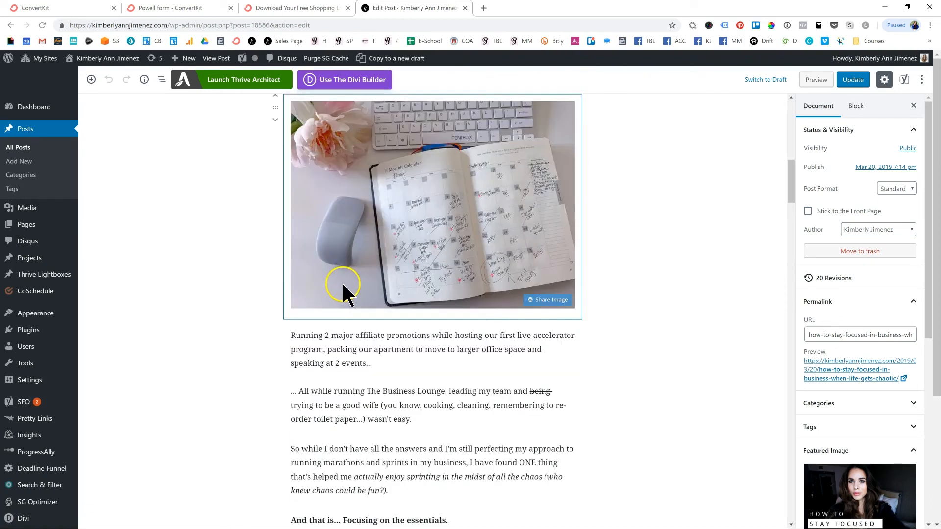
scroll("down", 3)
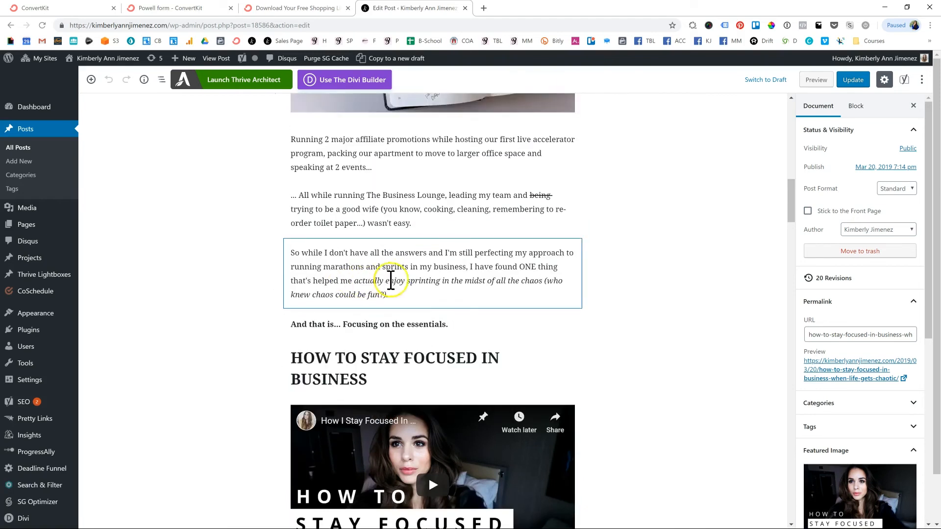
left_click(433, 324)
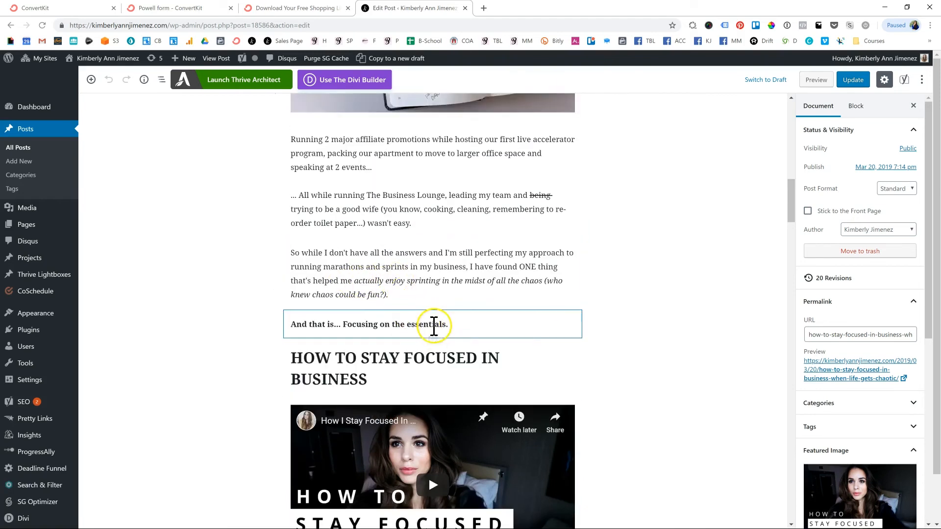
Step: Insert an empty Custom HTML block after that paragraph
left_click(432, 340)
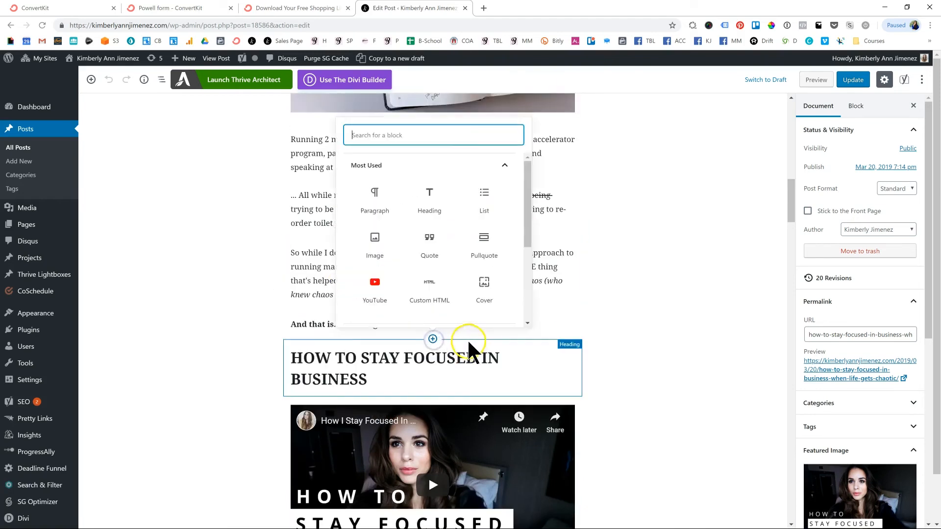
mouse_move(432, 294)
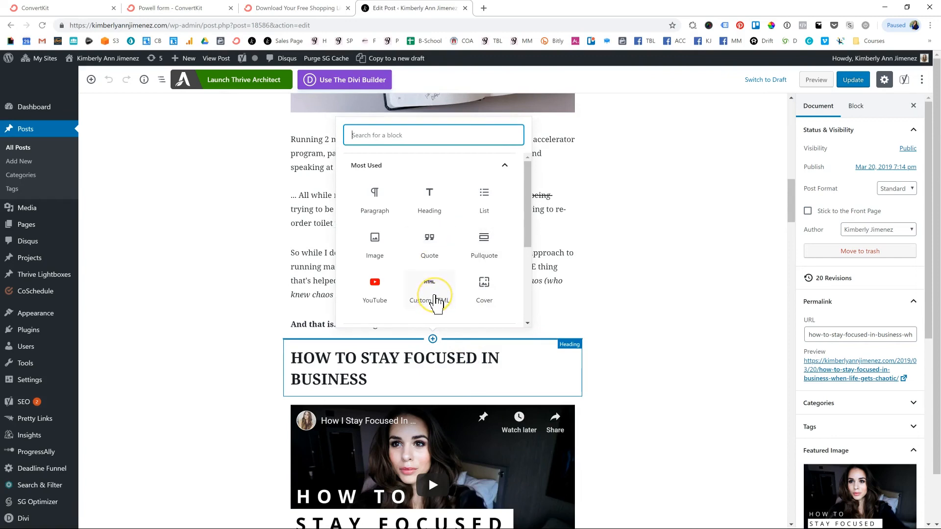
mouse_move(435, 299)
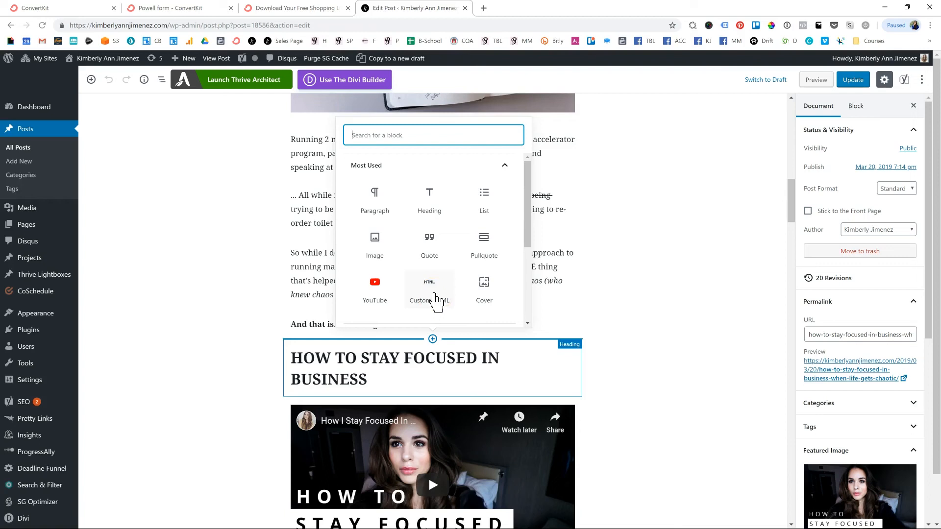
mouse_move(429, 197)
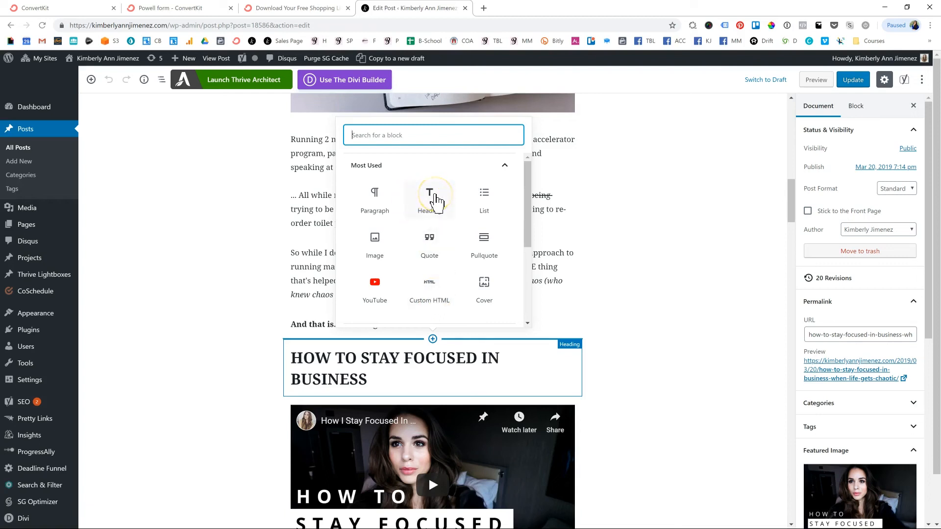
mouse_move(374, 201)
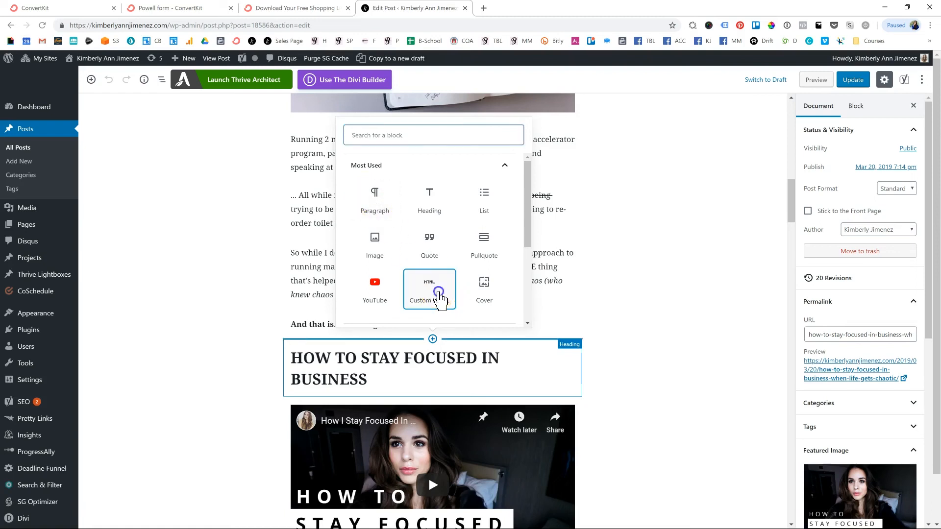
left_click(429, 289)
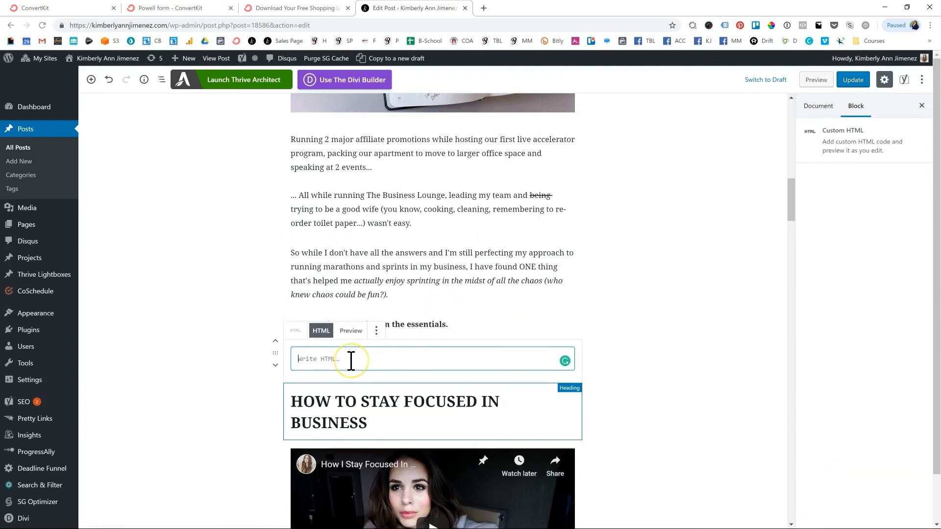
mouse_move(345, 359)
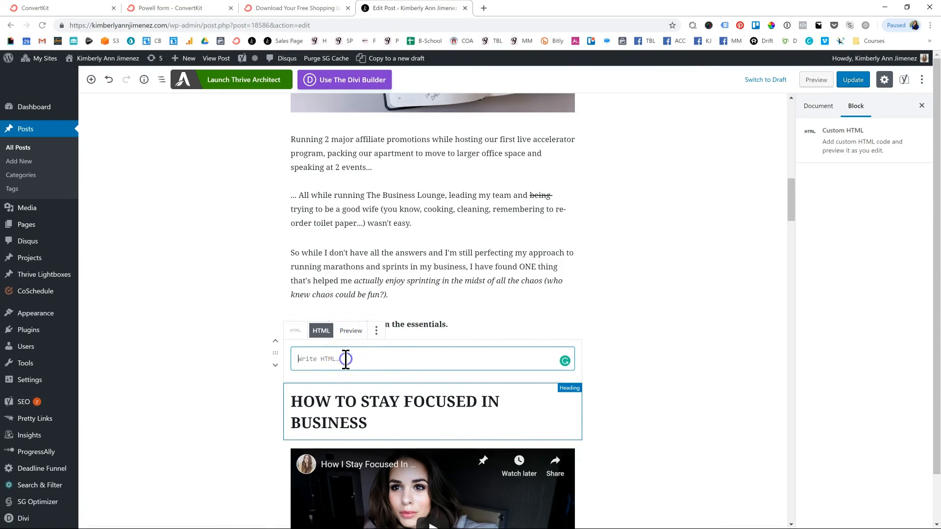
Step: Paste the ConvertKit shopping list embed script into the Custom HTML block and preview it in place
type("<script async data-uid=\"7598478723\" src=\"https://f.convertkit.com/7598478723/b5b692cd11.js\"></script>")
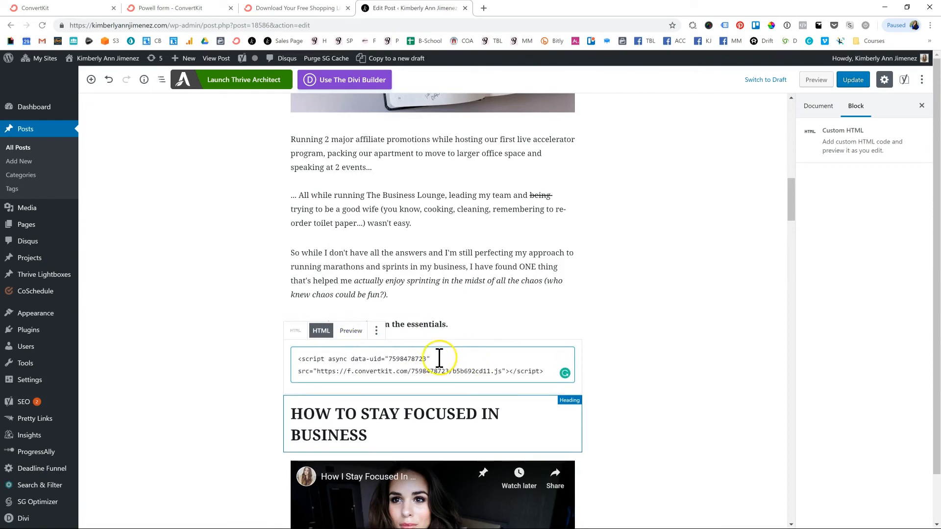
left_click(350, 330)
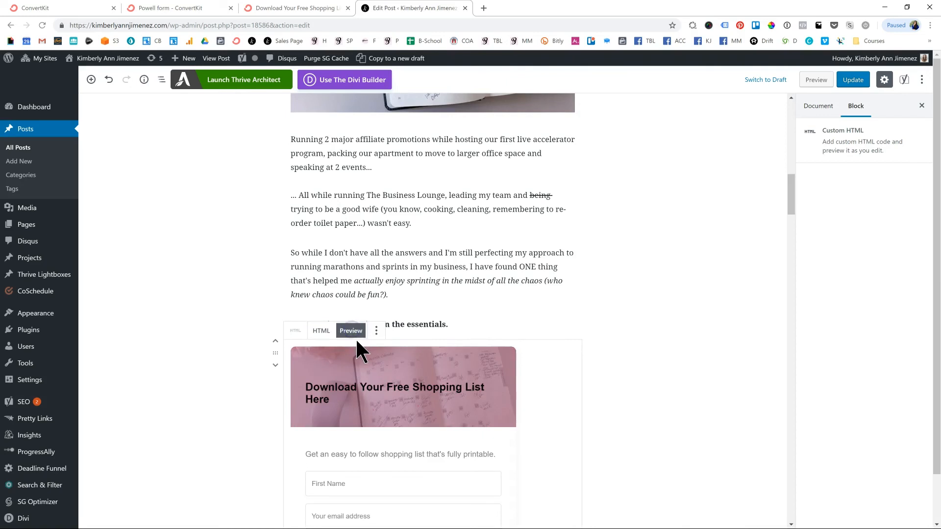
scroll("down", 3)
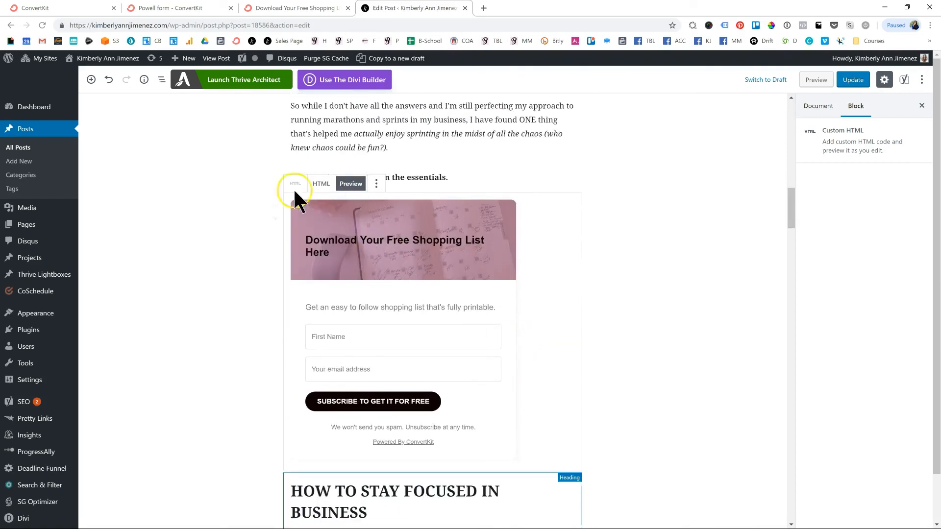
Step: Check the embed code against ConvertKit, then launch a preview of the post with the new form
left_click(174, 8)
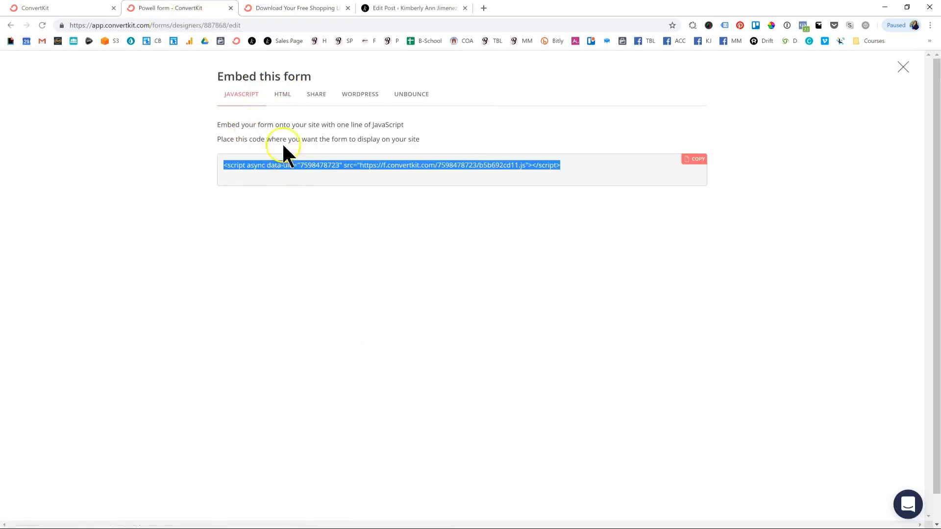
left_click(413, 8)
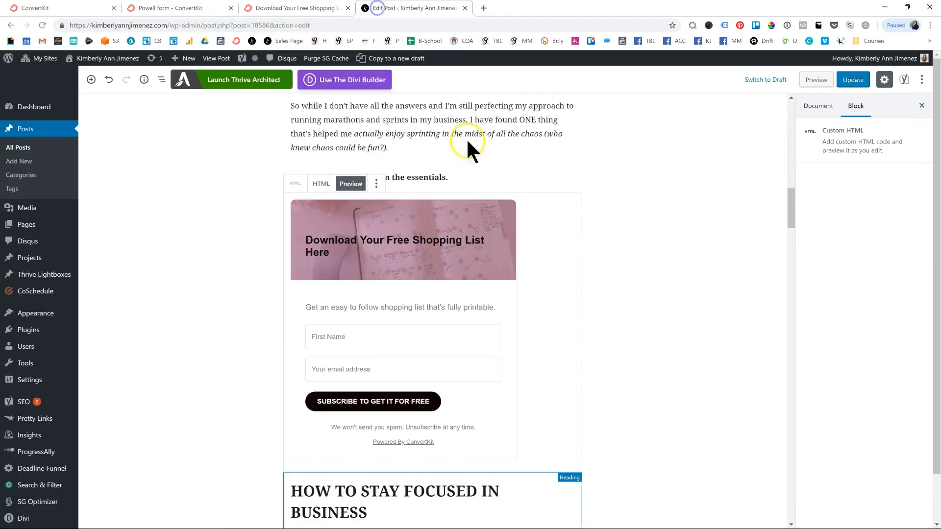
mouse_move(743, 99)
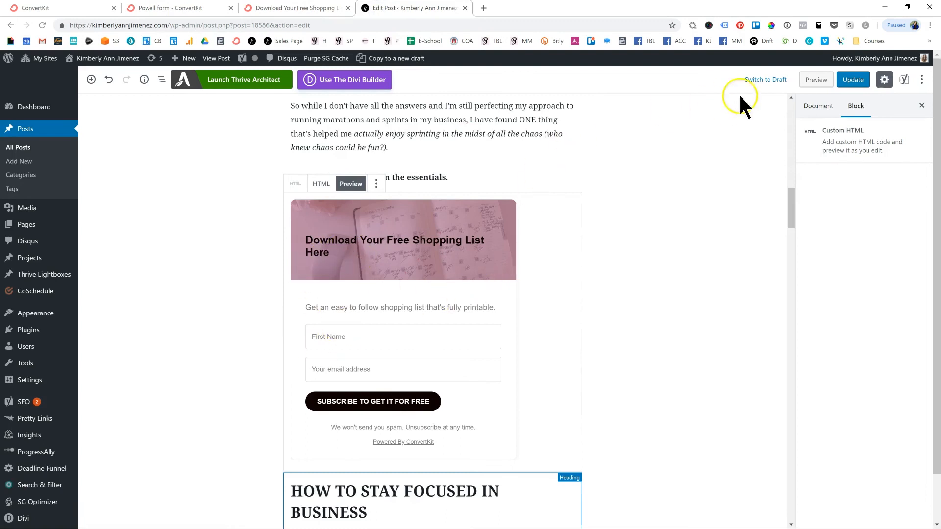
left_click(816, 79)
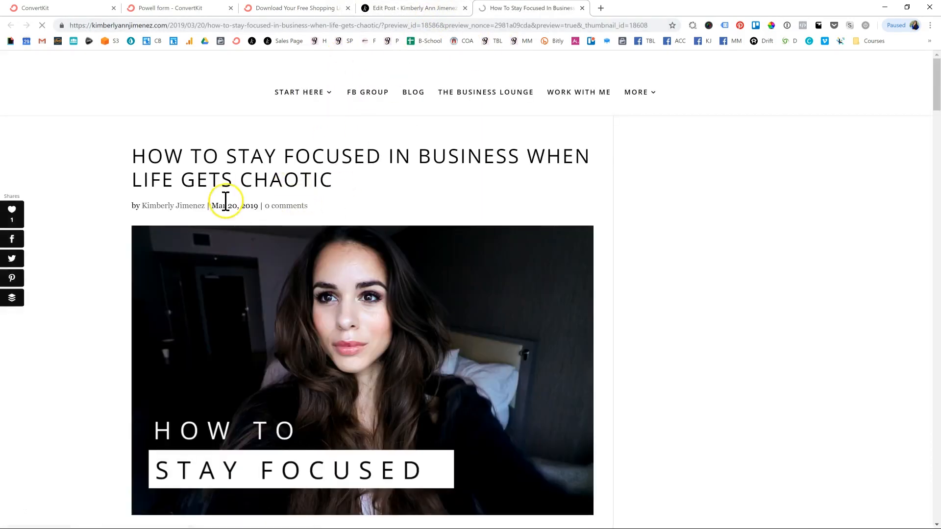
Step: Scroll through the post preview to review the form, then return to the post editor
scroll("down", 3)
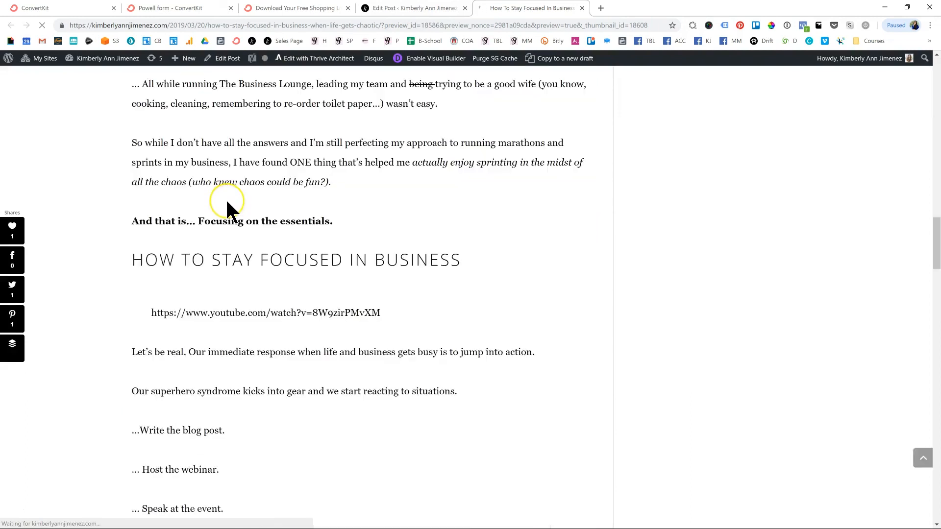
scroll("down", 3)
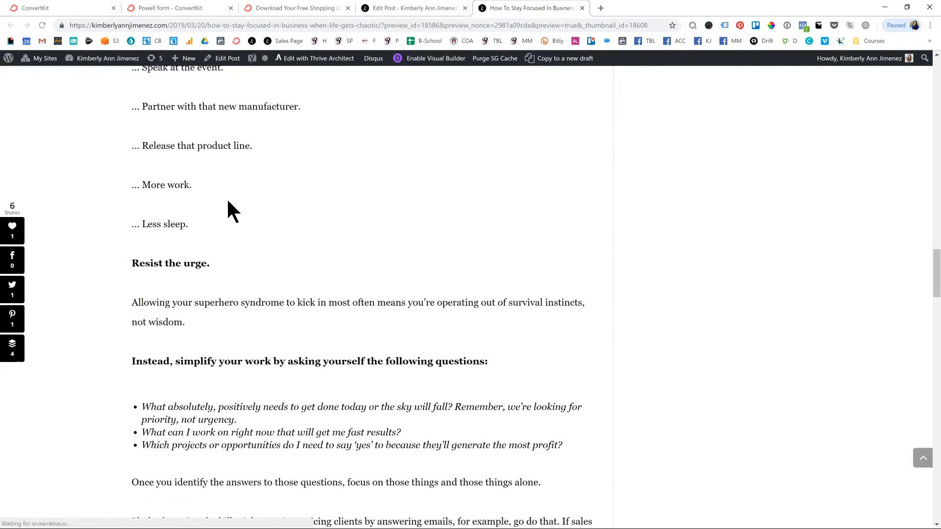
scroll("down", 3)
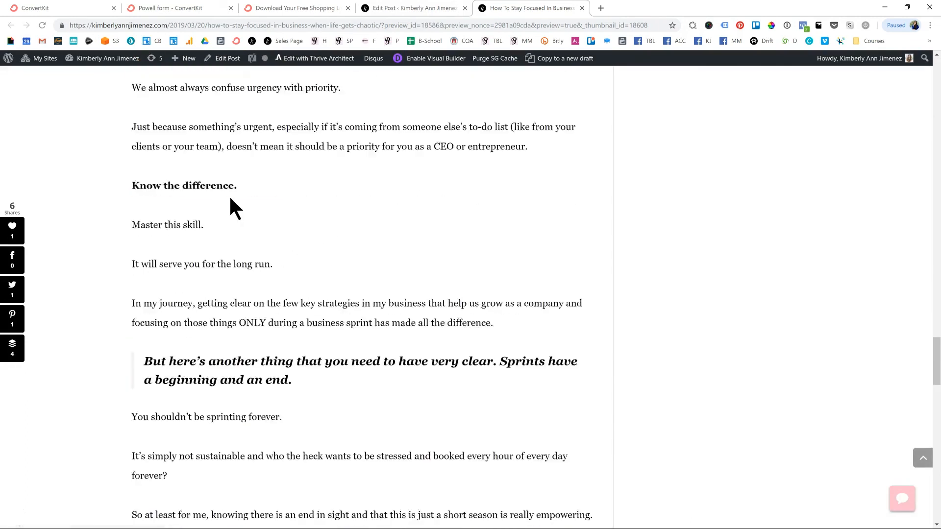
scroll("down", 3)
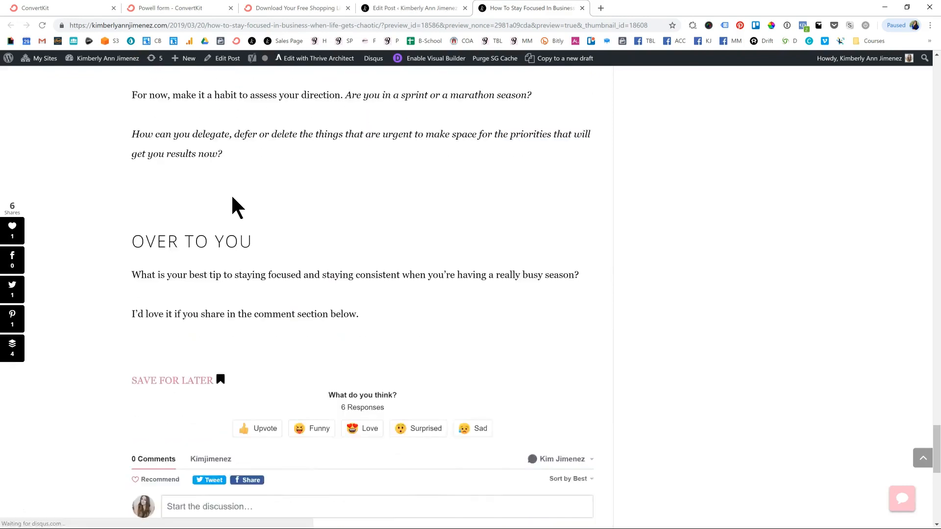
scroll("up", 3)
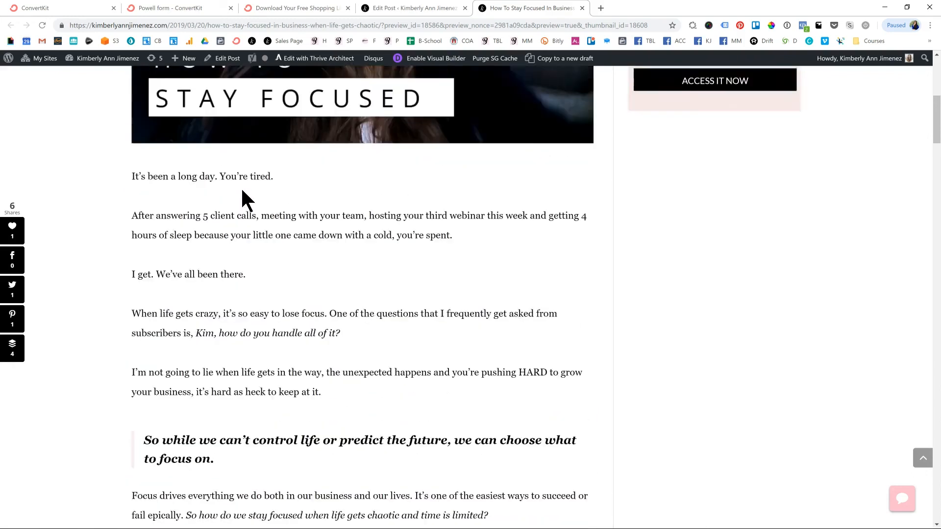
left_click(411, 8)
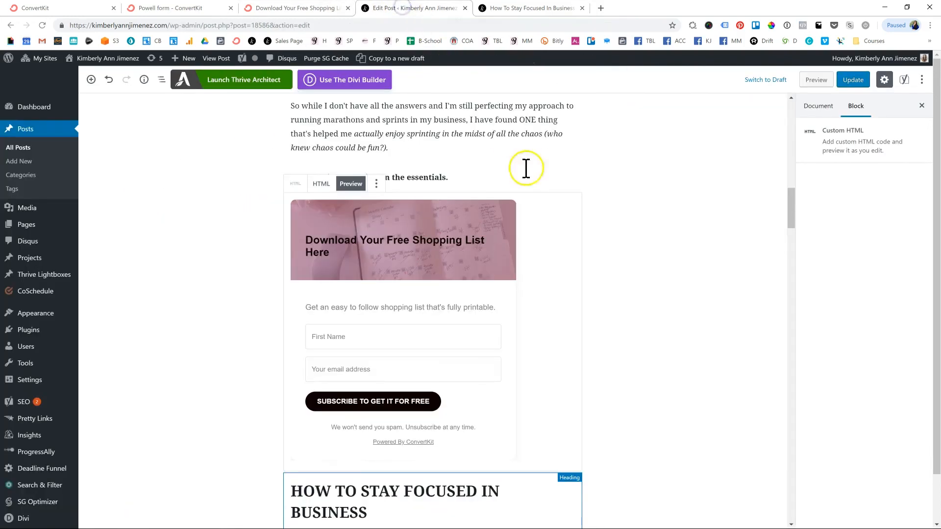
Step: Update the published post with the signup form and close the settings sidebar
left_click(852, 79)
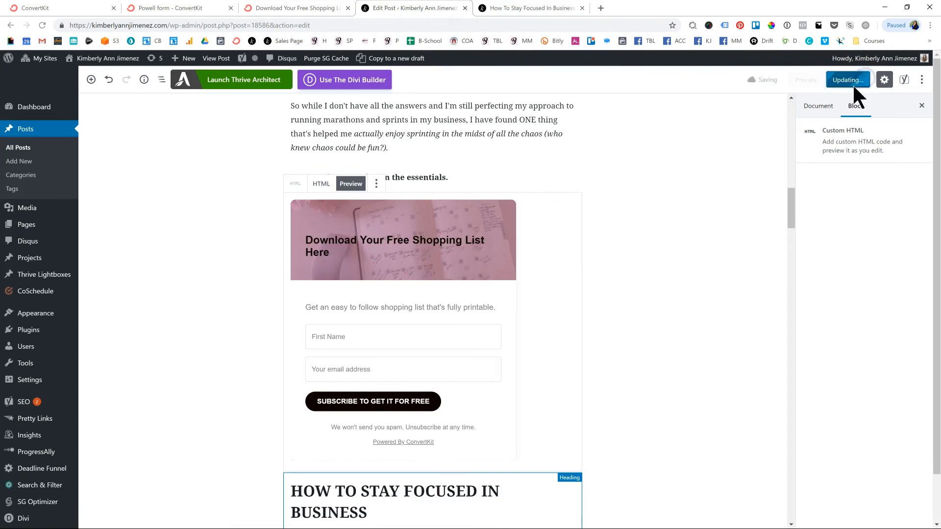
left_click(530, 8)
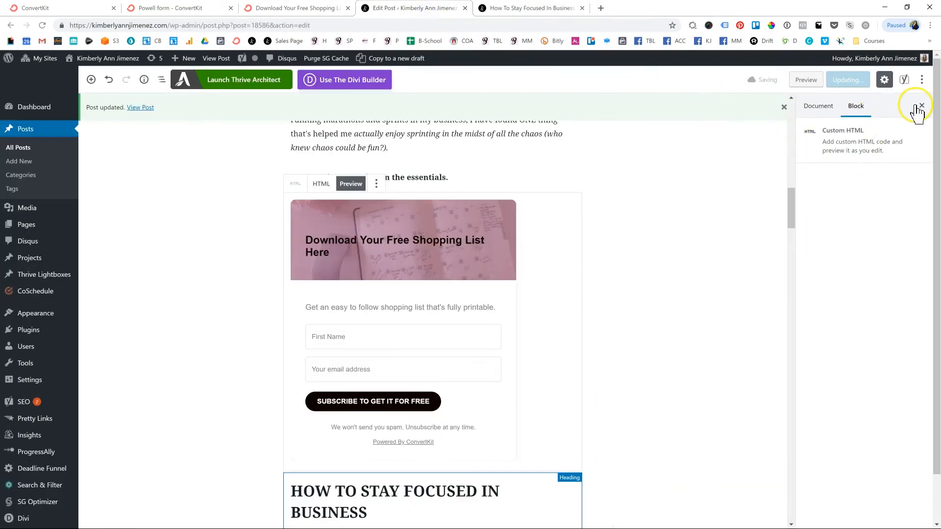
left_click(920, 106)
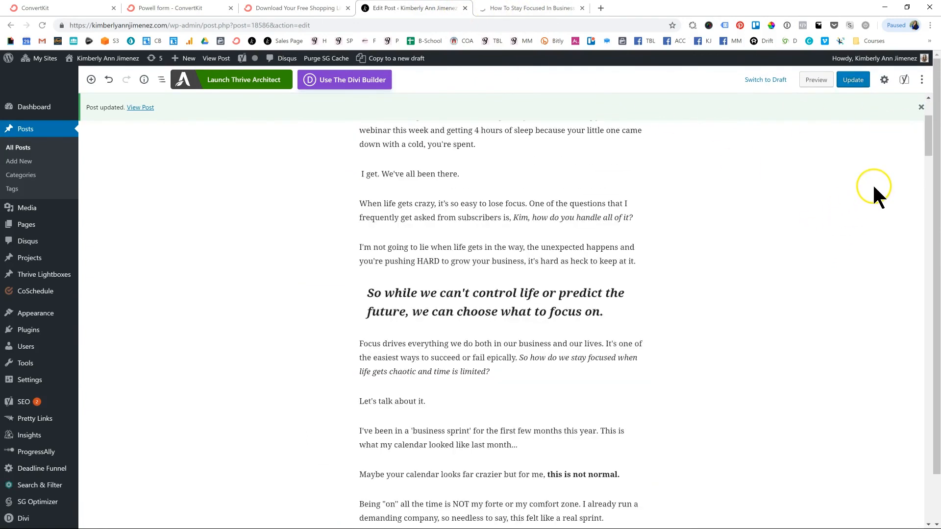
Step: Dismiss the Post updated notice and view the updated live post
scroll("up", 3)
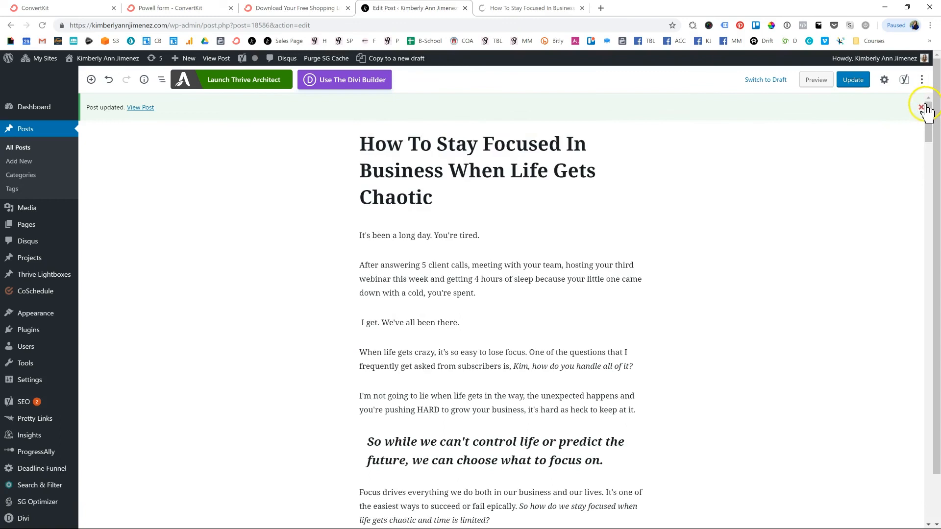
left_click(927, 107)
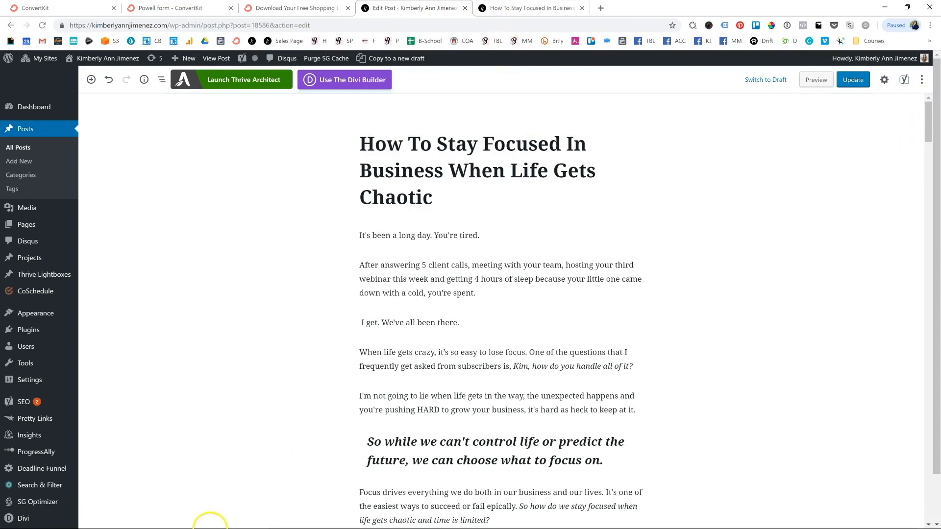
left_click(23, 518)
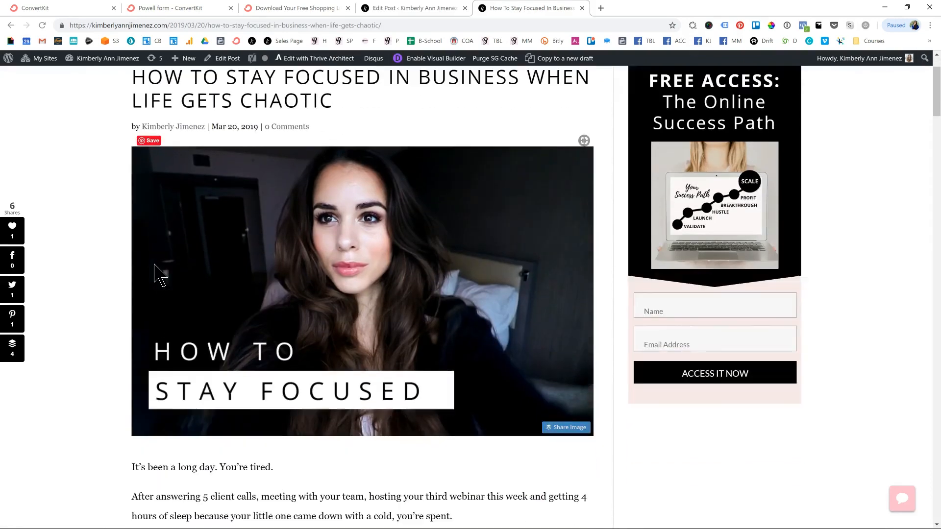
Step: Scroll the live post to the Download Your Free Shopping List form and test its email field
scroll("down", 3)
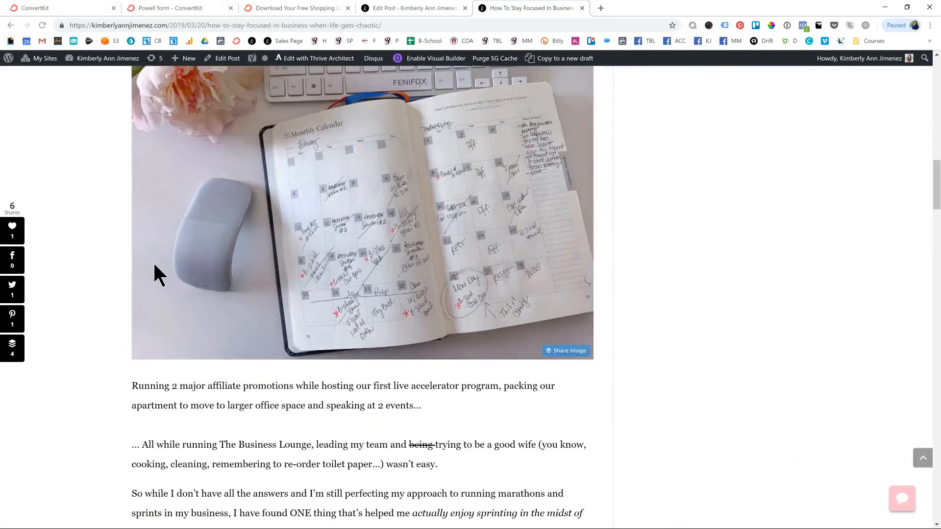
scroll("down", 3)
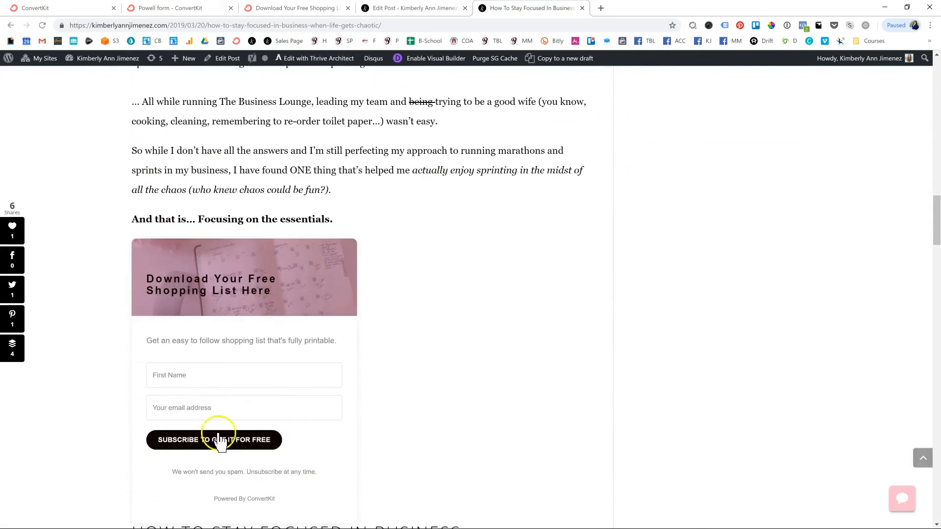
left_click(243, 407)
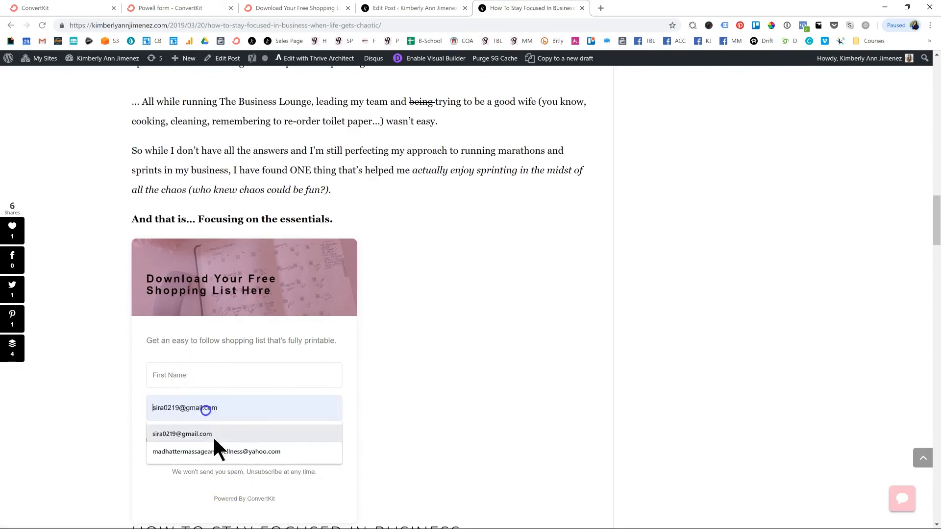
left_click(135, 312)
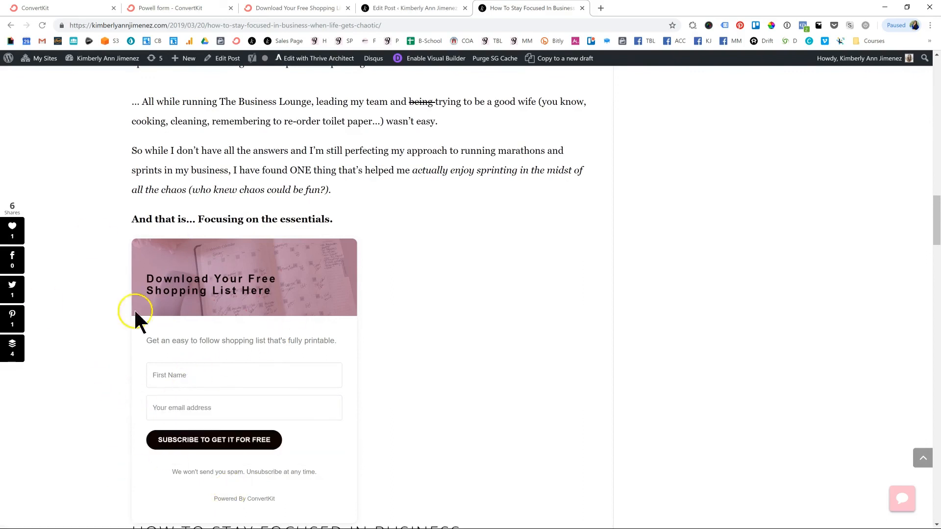
mouse_move(11, 516)
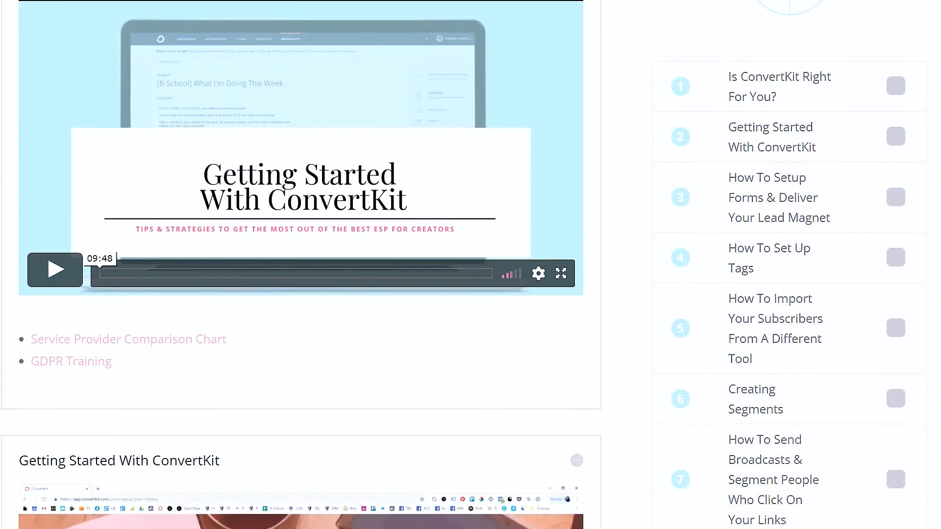
Step: Play the Getting Started With ConvertKit lesson video on the course page
left_click(54, 269)
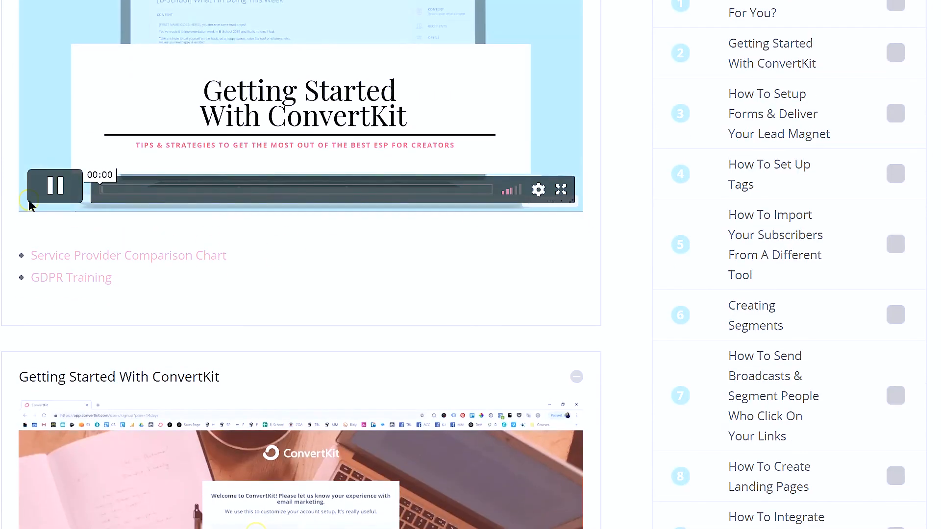